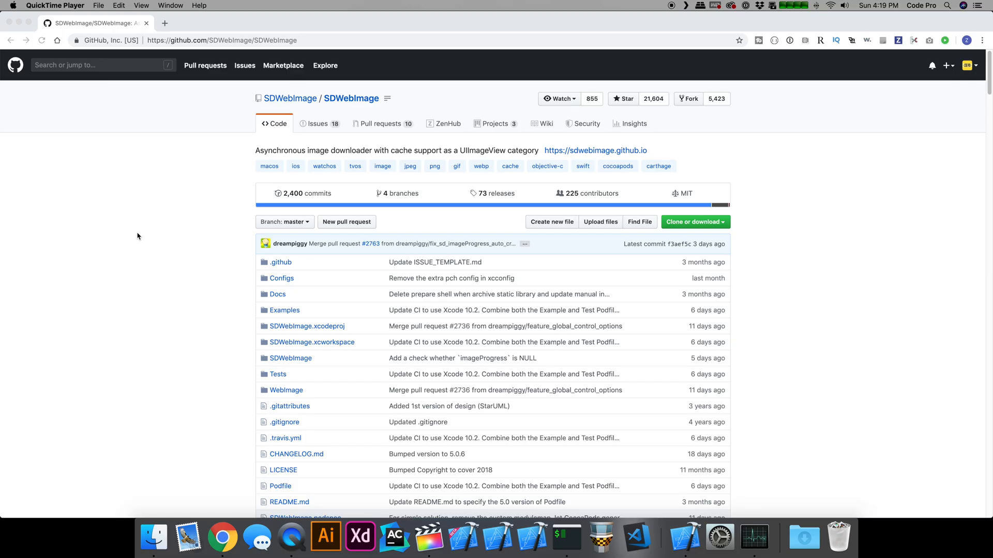
mouse_move(224, 49)
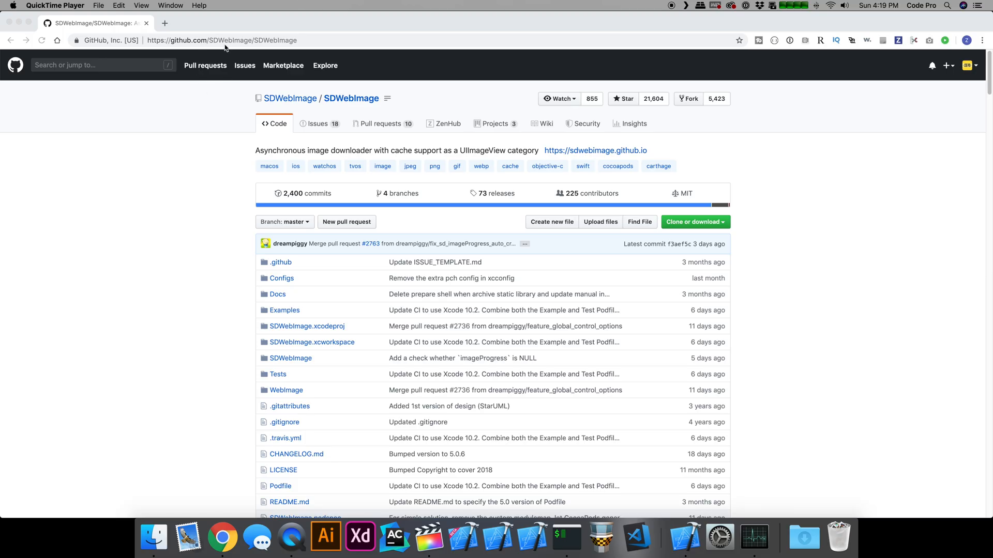
- Scroll the SDWebImage README down to the Installation with CocoaPods section and its Podfile examples
click(222, 40)
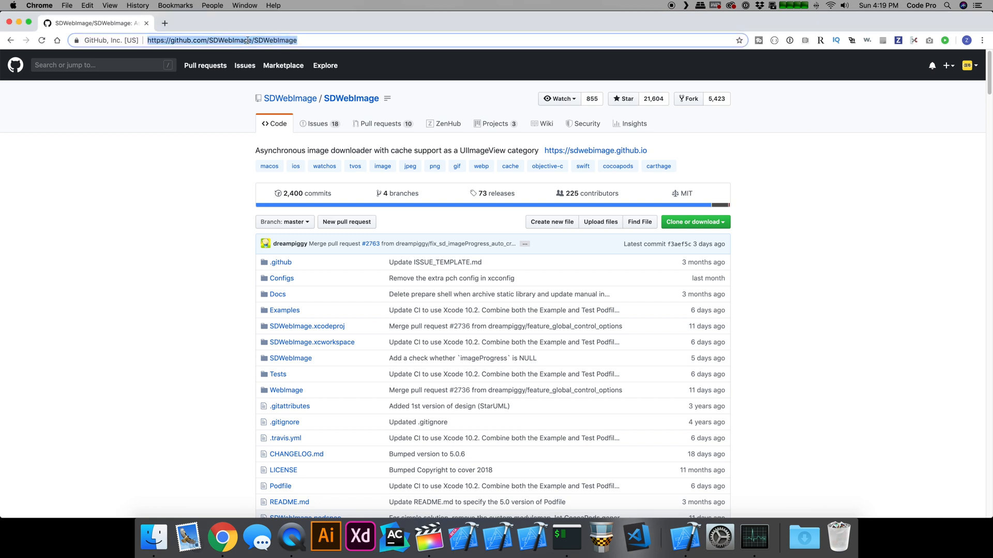
scroll(down, 3)
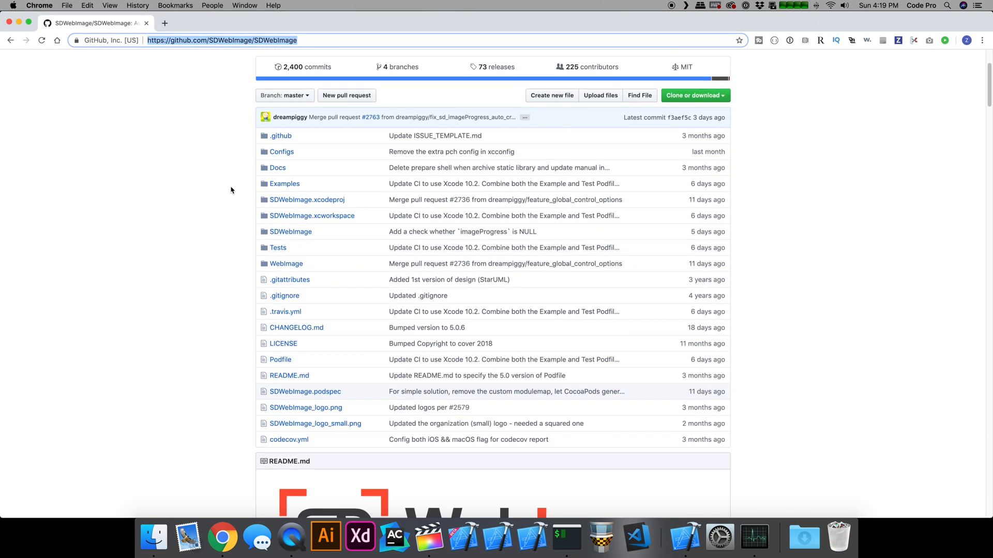
scroll(down, 3)
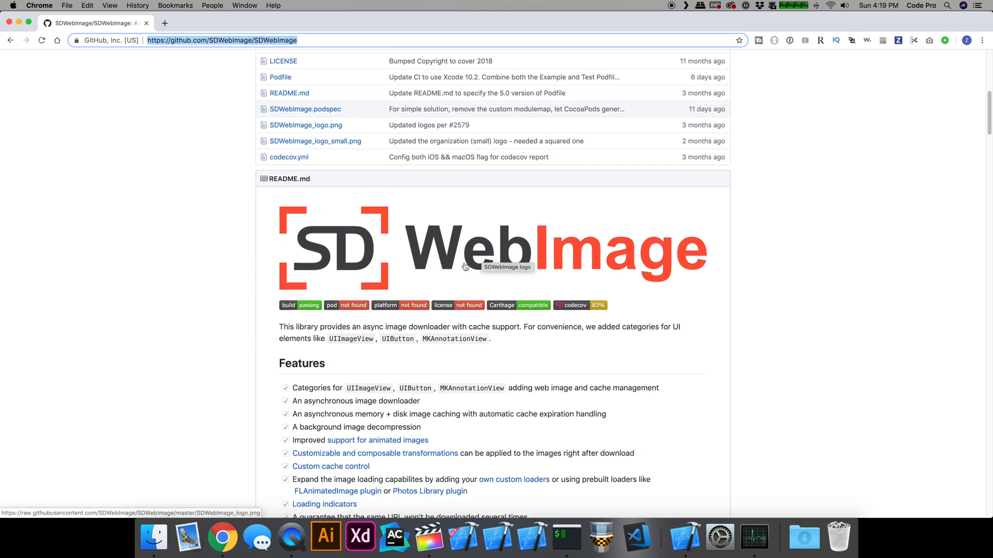
scroll(down, 3)
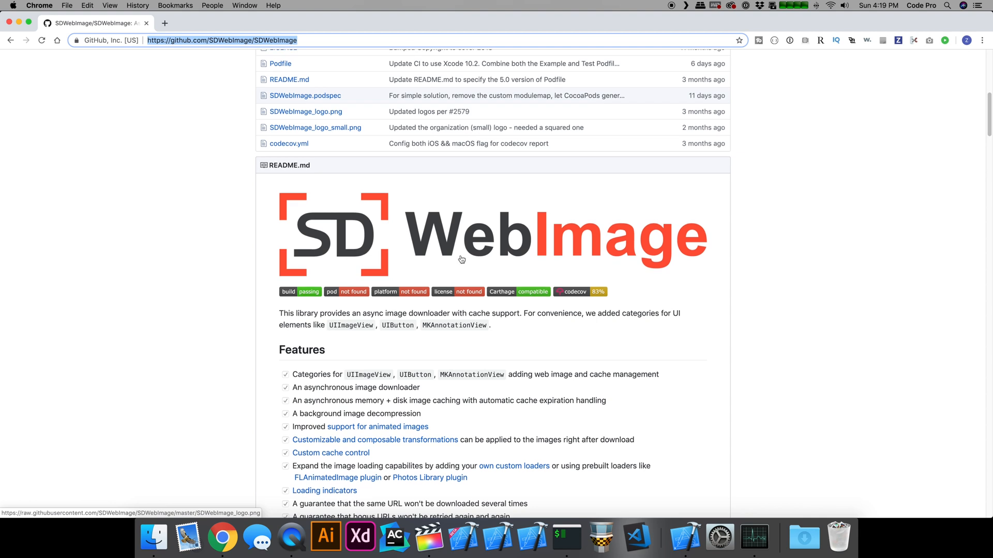
scroll(down, 3)
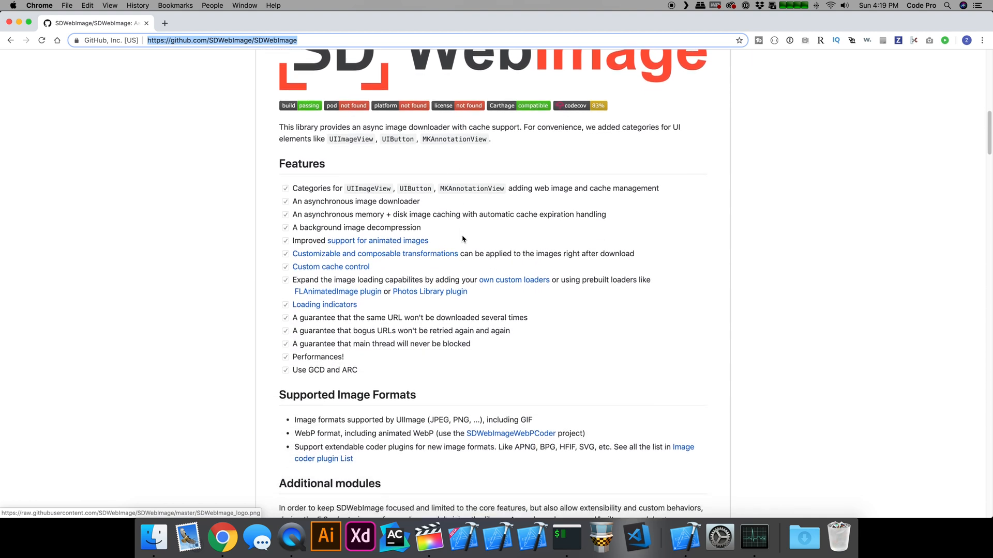
scroll(down, 3)
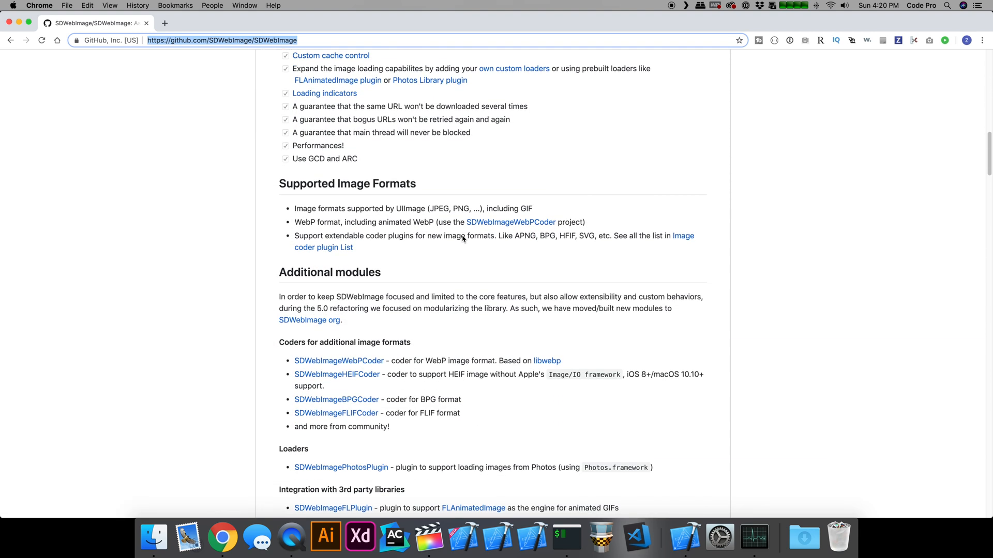
scroll(down, 3)
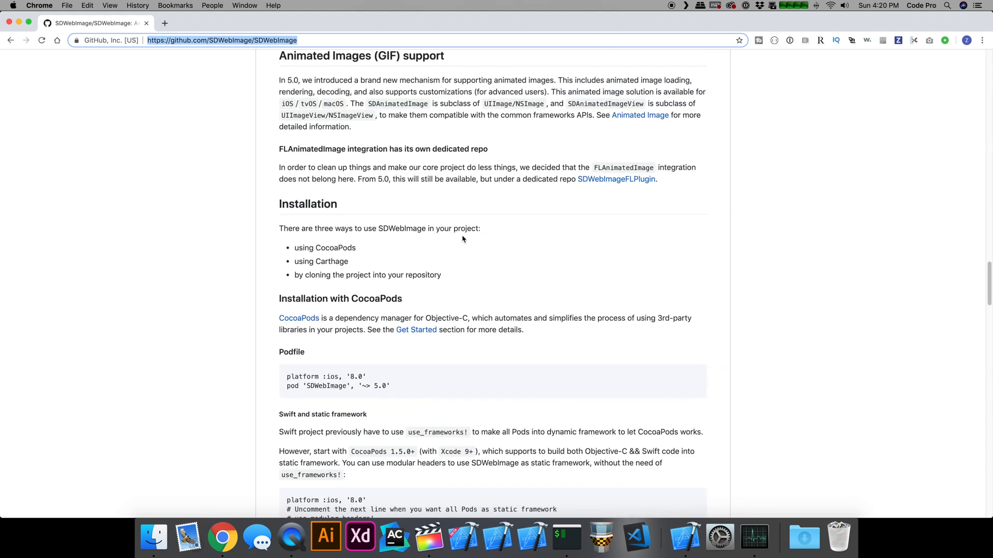
scroll(down, 3)
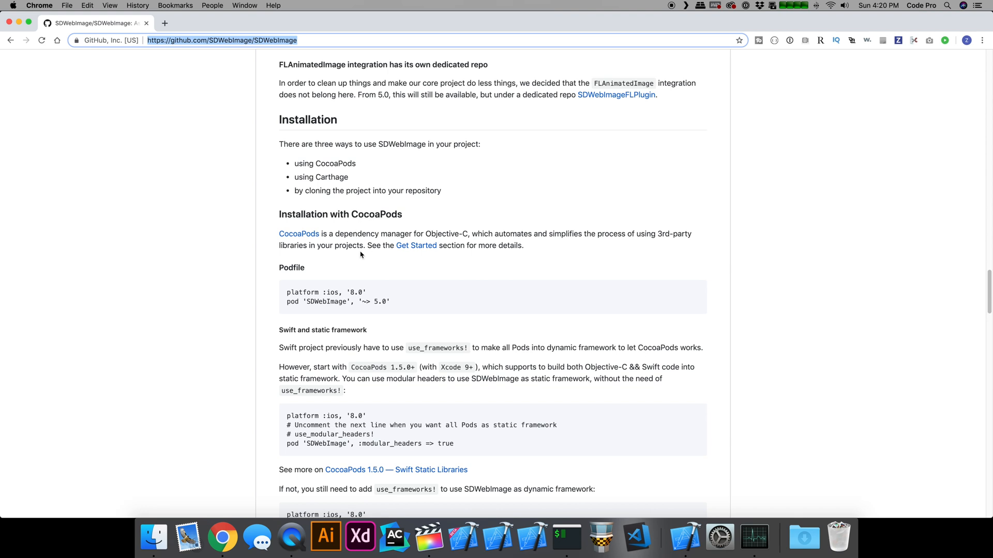
scroll(down, 3)
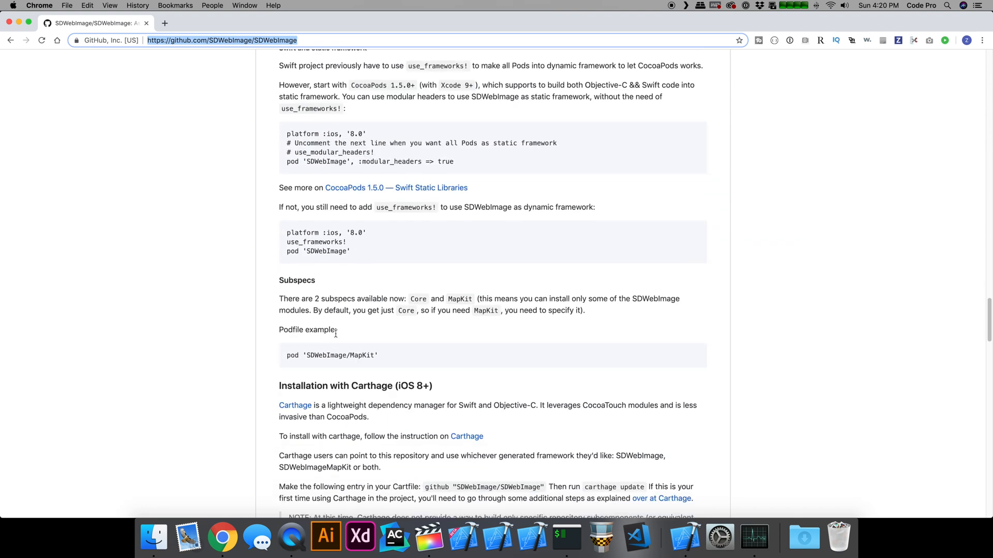
scroll(down, 3)
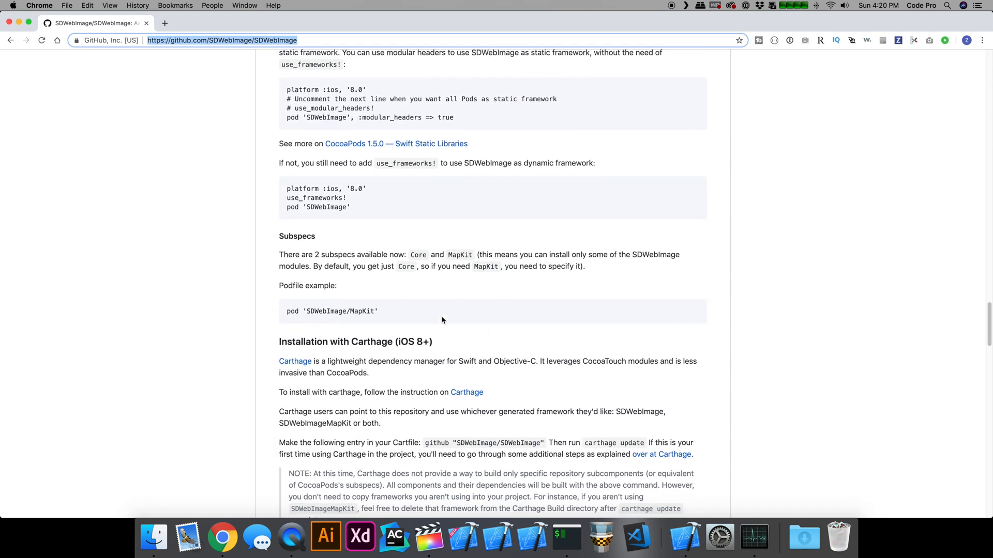
scroll(up, 3)
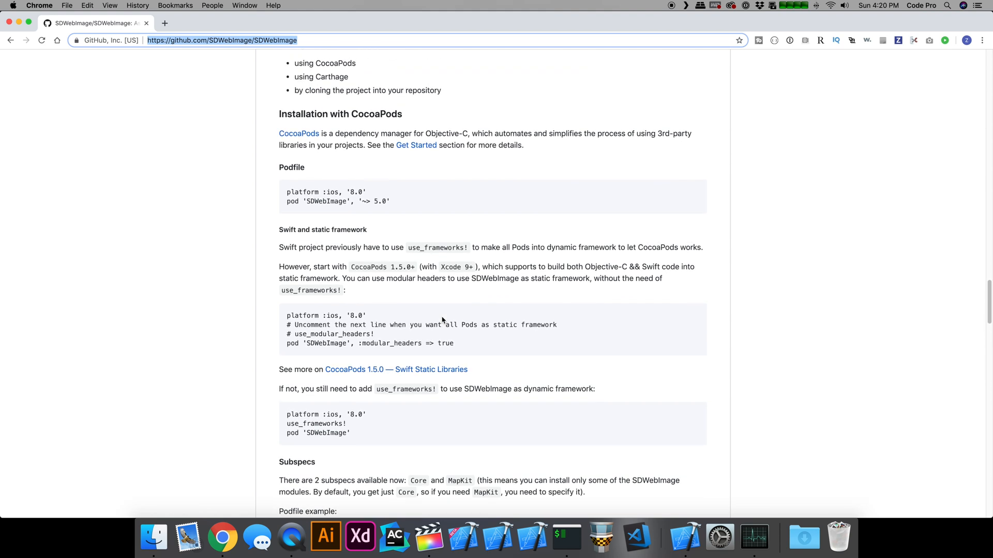
scroll(up, 3)
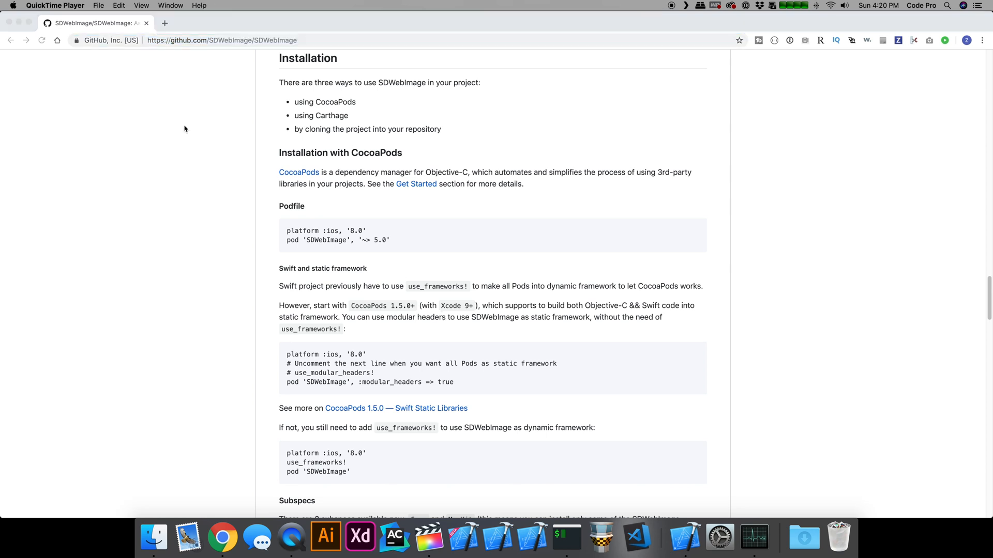
mouse_move(285, 220)
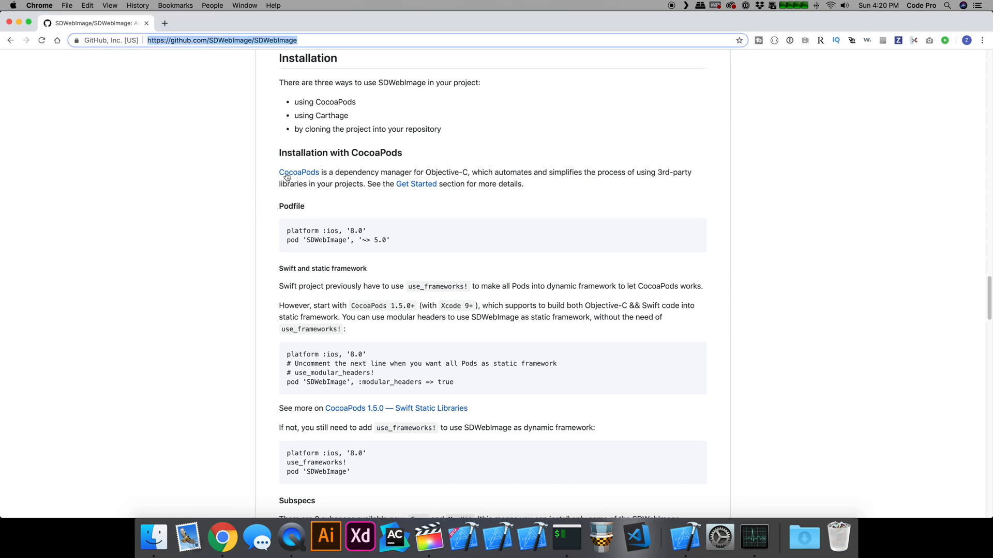
mouse_move(309, 174)
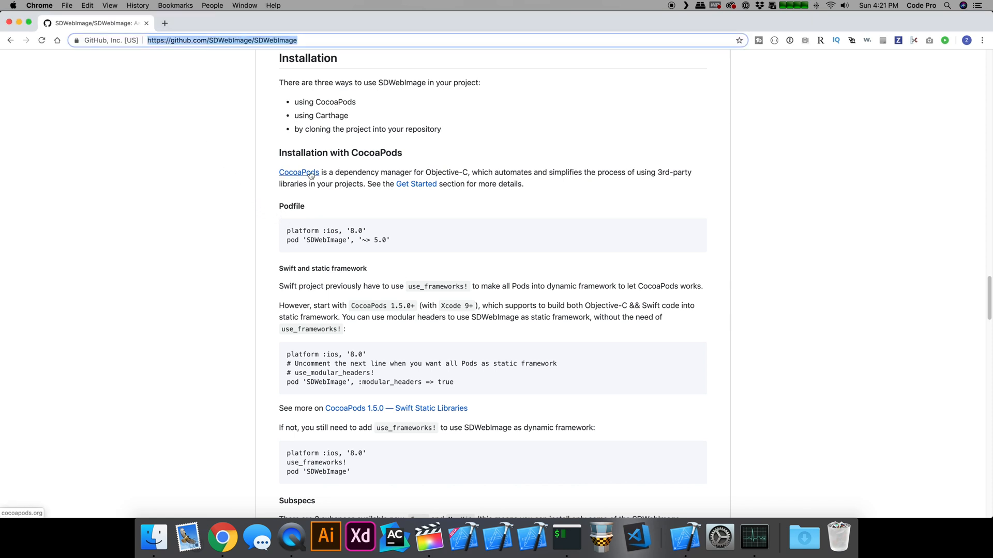
- Go to cocoapods.org and highlight the 'sudo gem install cocoapods' command in its Install section
click(298, 173)
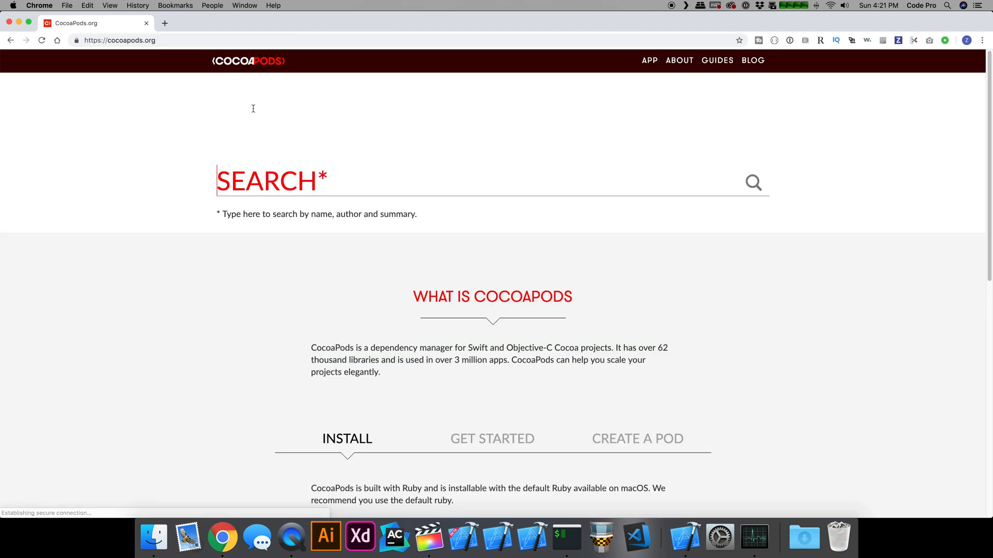
mouse_move(431, 381)
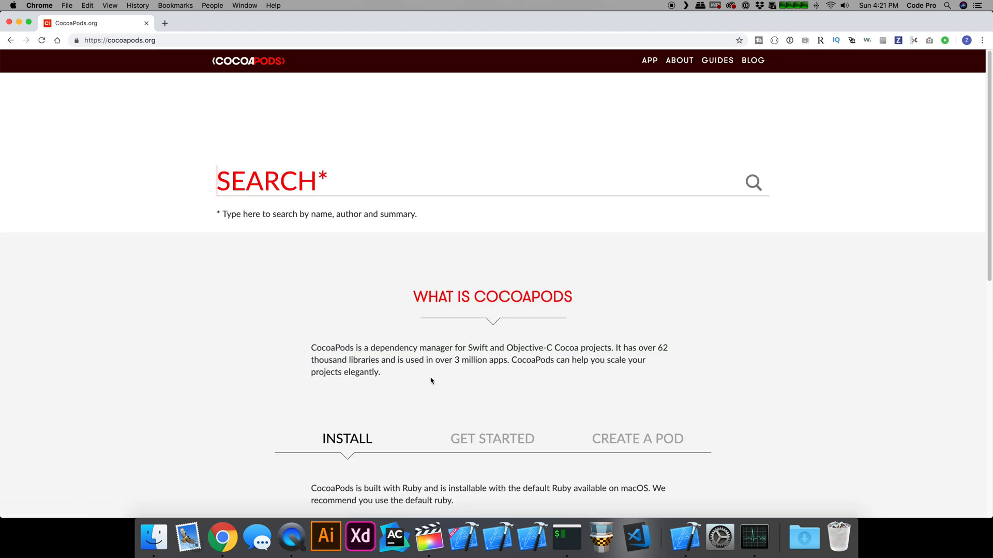
scroll(down, 3)
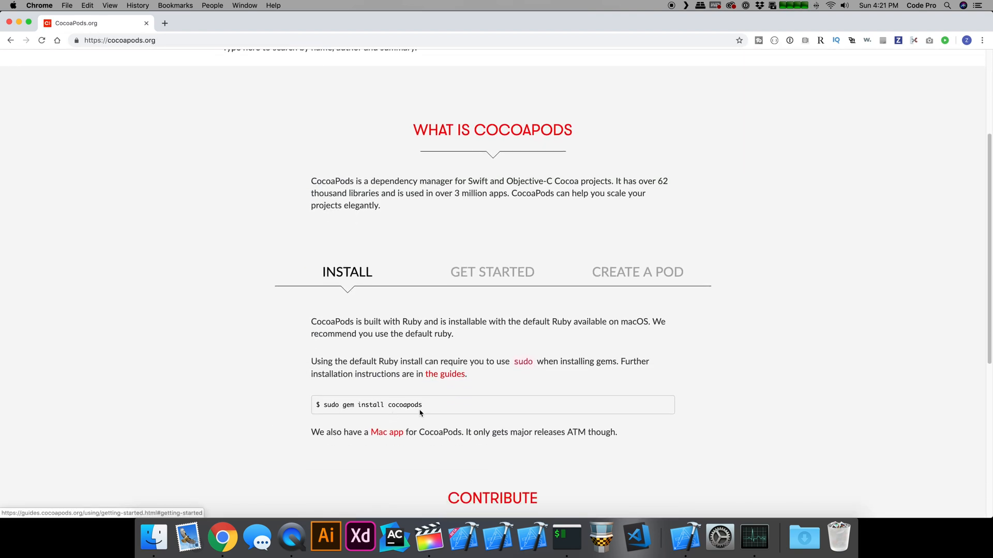
drag(323, 404, 421, 404)
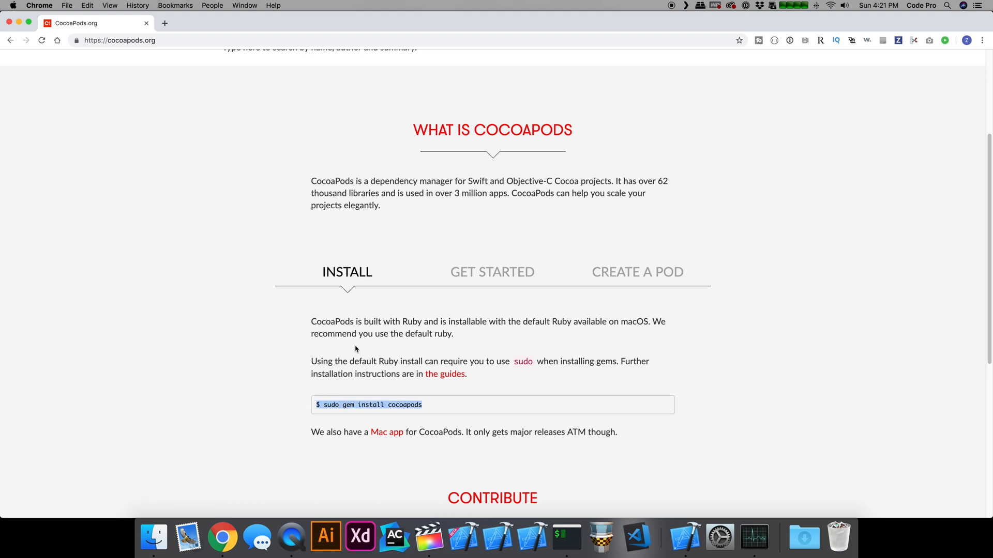
scroll(down, 3)
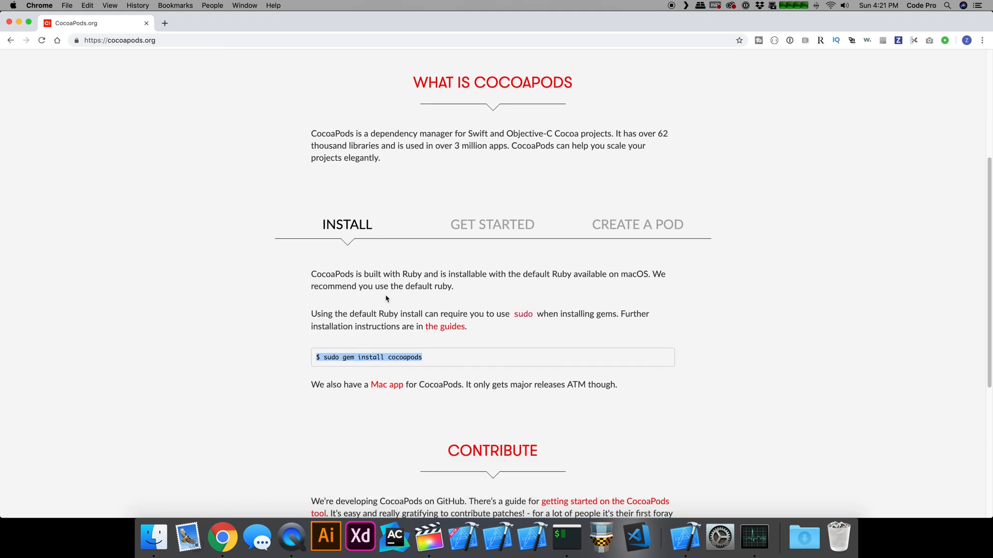
mouse_move(419, 301)
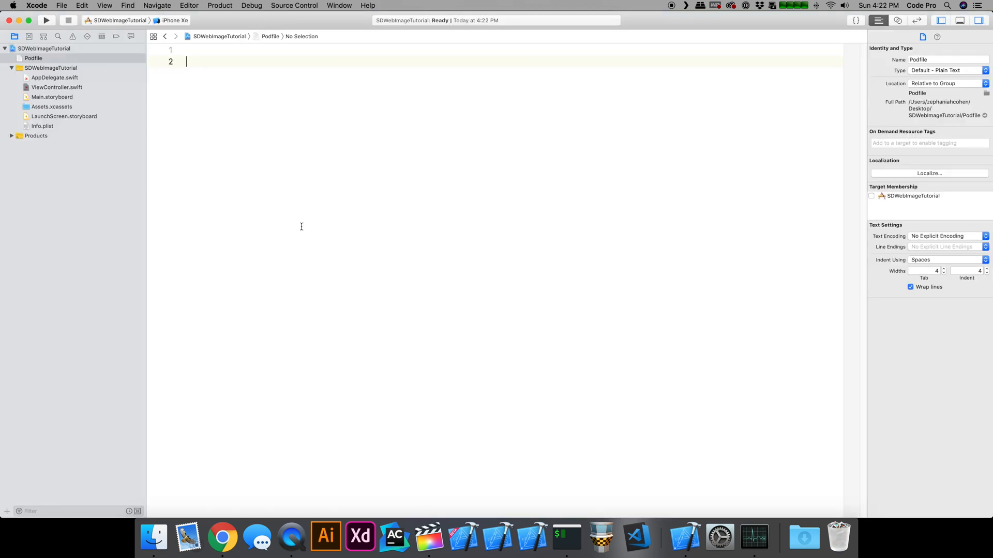
mouse_move(75, 104)
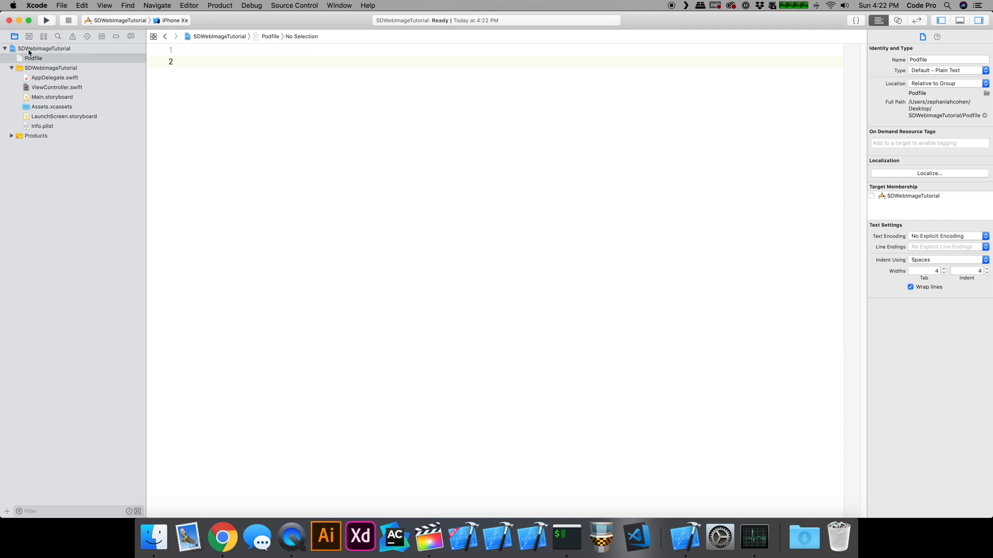
mouse_move(85, 61)
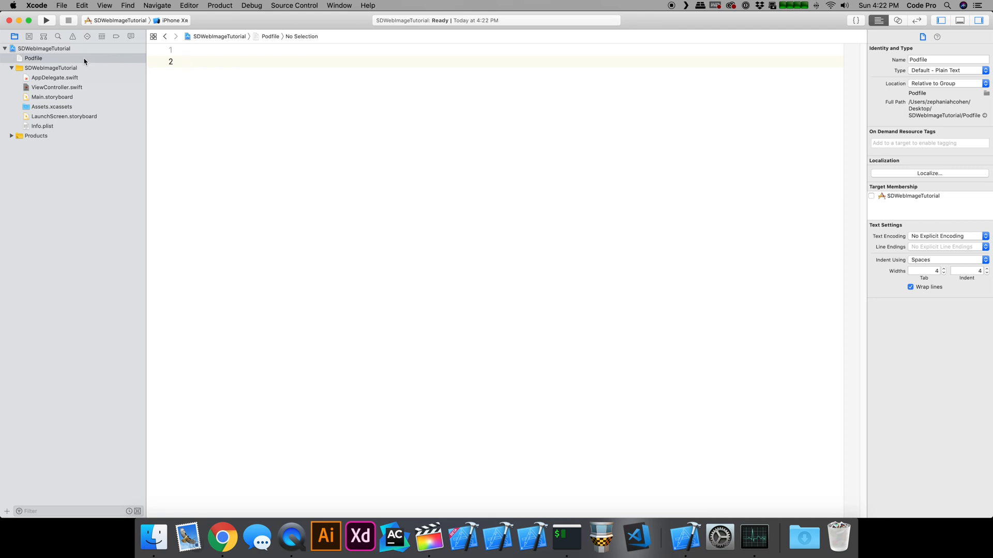
- Show the SDWebImageTutorial project's new empty Podfile in the Xcode editor
click(187, 61)
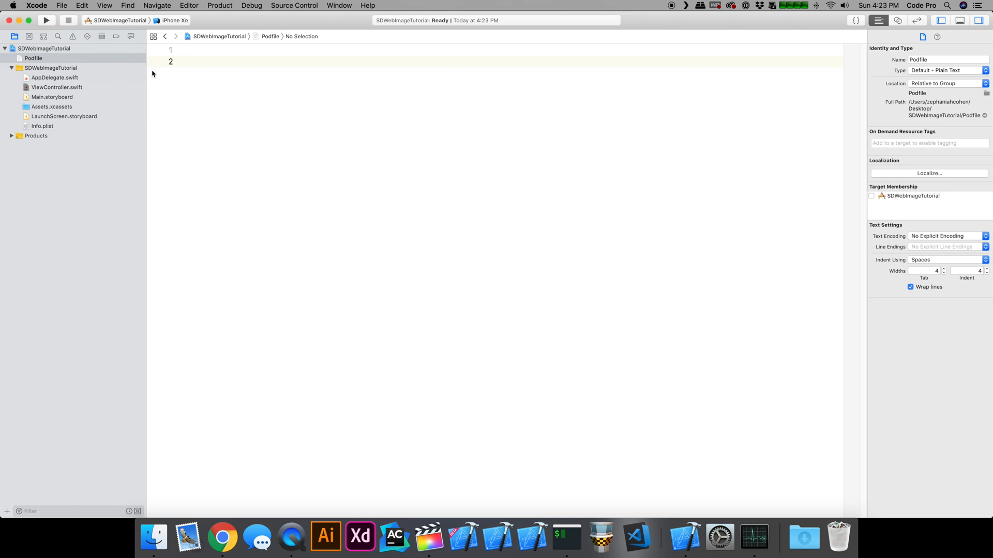
mouse_move(291, 538)
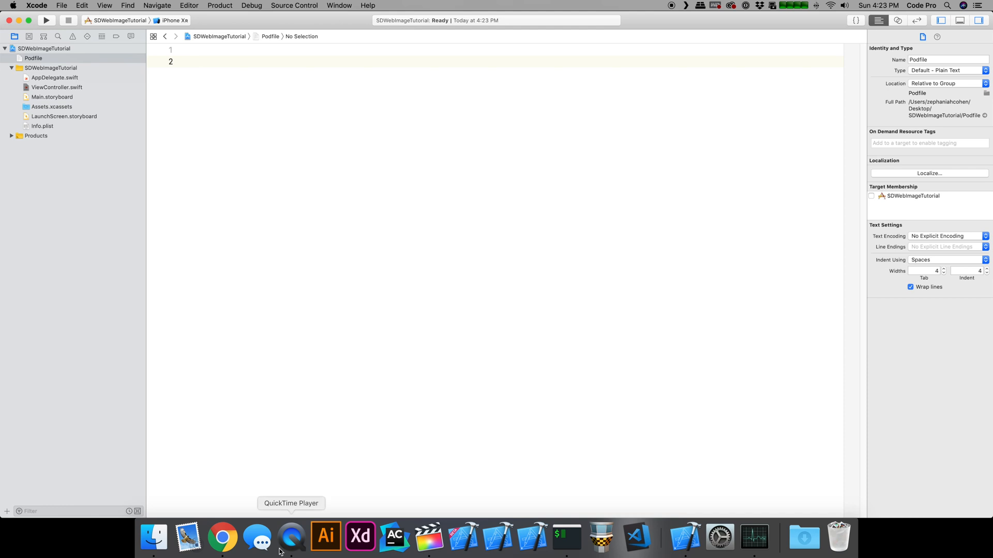
- Back in the README, highlight the dynamic-framework Podfile example with platform, use_frameworks! and pod 'SDWebImage'
click(222, 538)
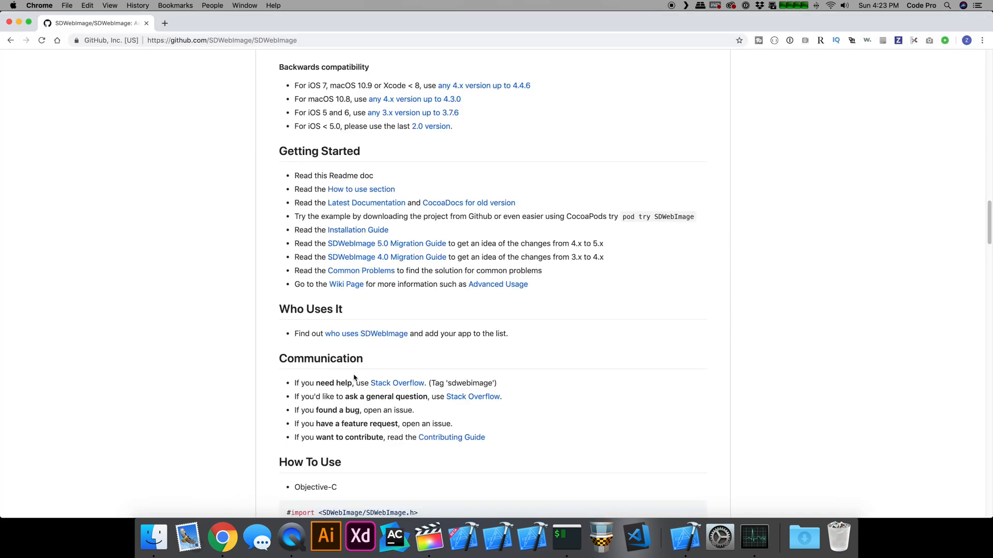
scroll(down, 3)
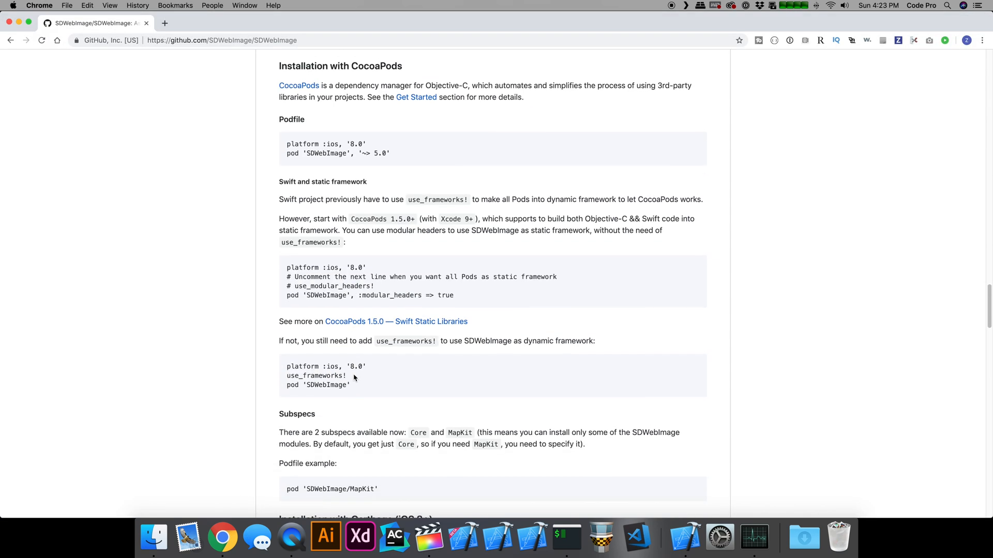
scroll(down, 3)
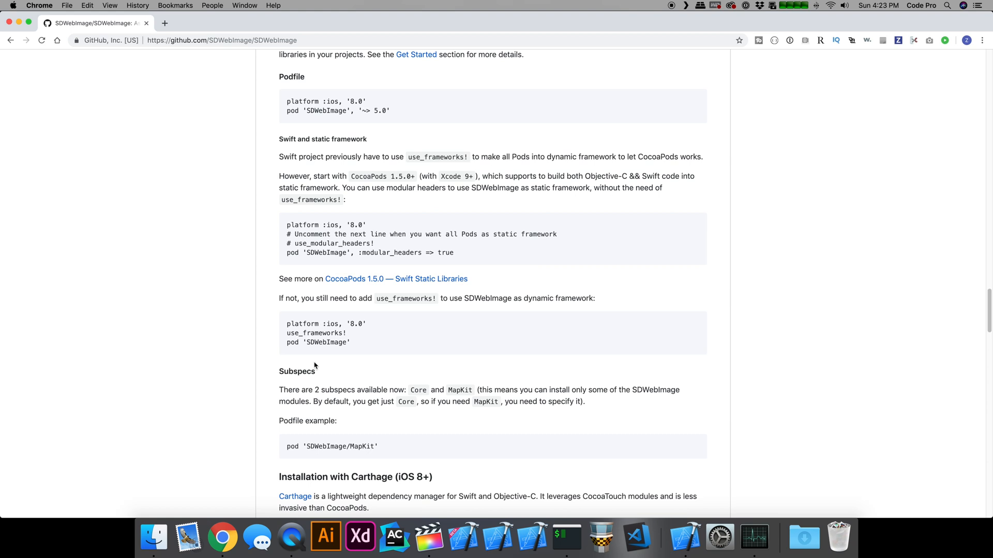
mouse_move(323, 329)
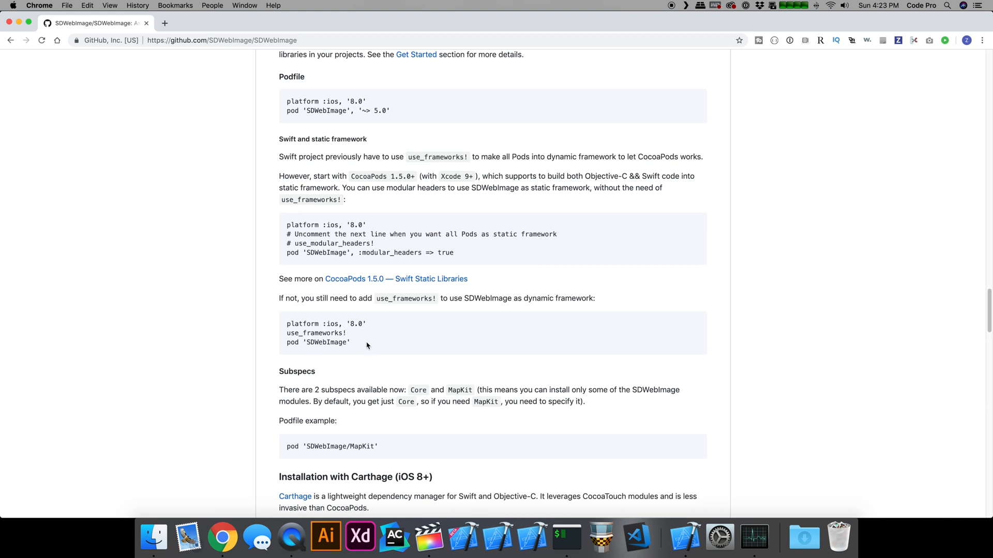
triple_click(317, 332)
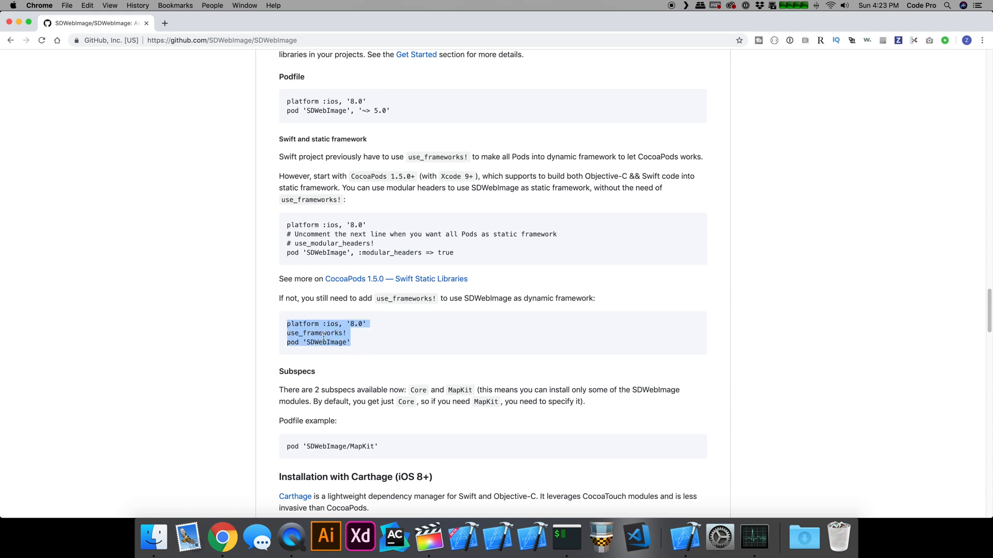
mouse_move(404, 420)
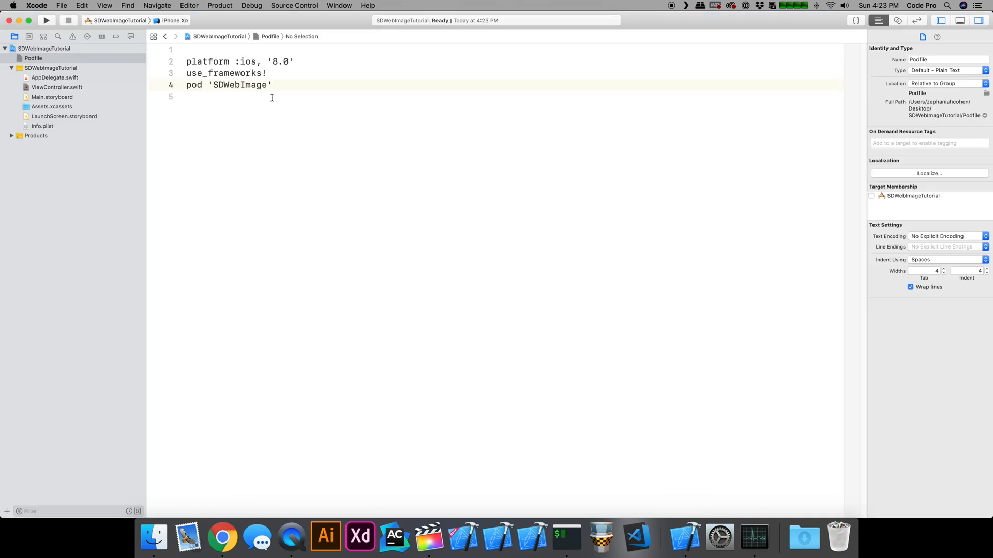
- Add a target 'SDWebImageTutorial' do ... end block containing pod 'SDWebImage' and go to the redundant top-level pod line
key(enter)
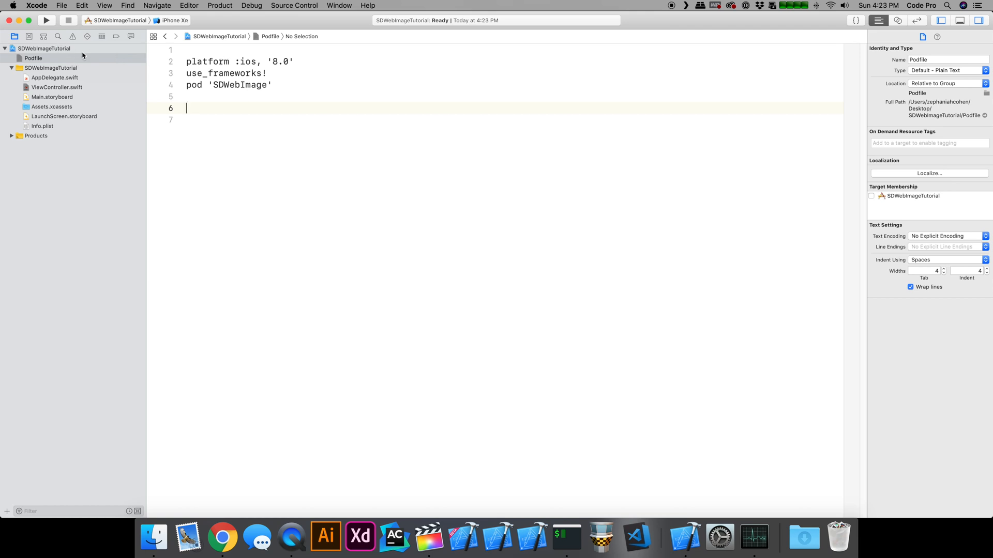
mouse_move(89, 52)
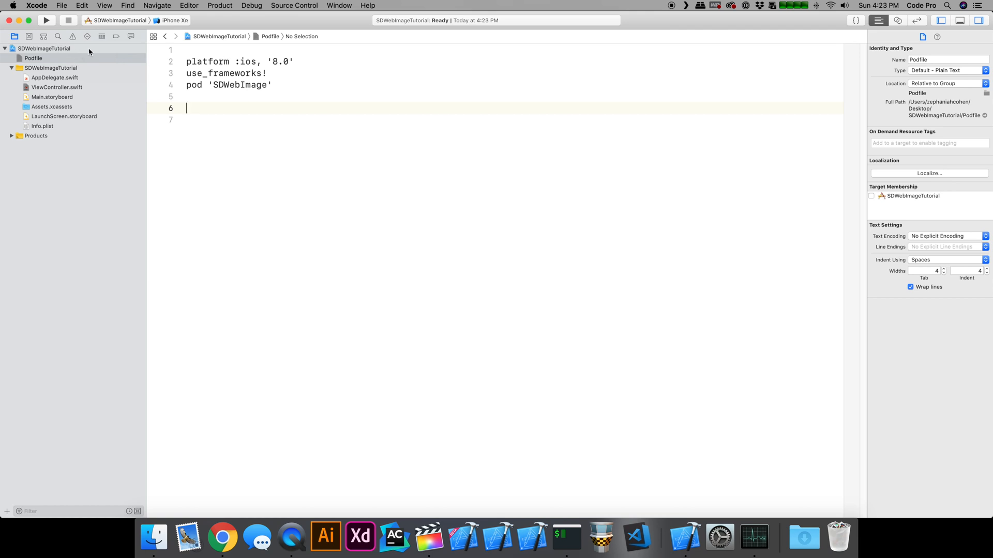
text(ta)
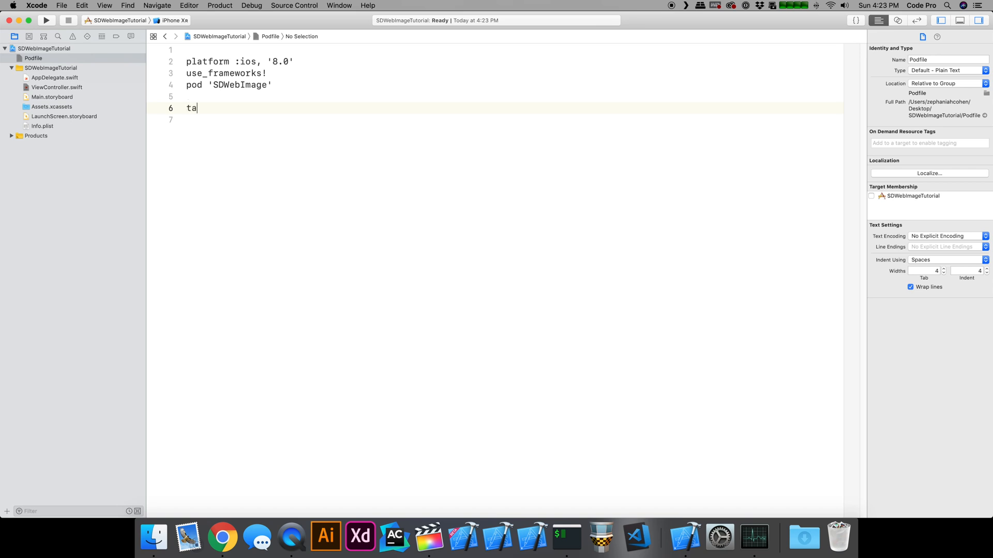
text(rget)
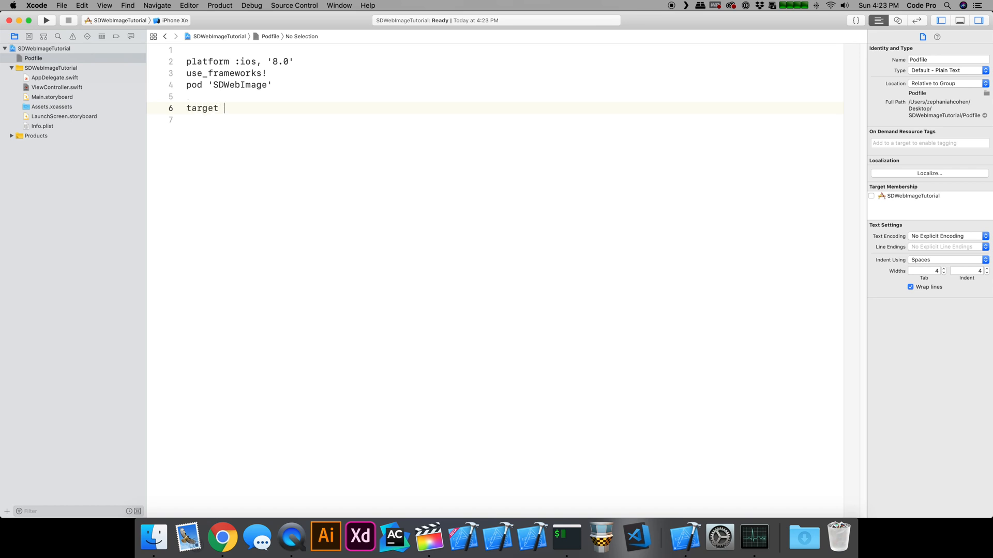
text('SD)
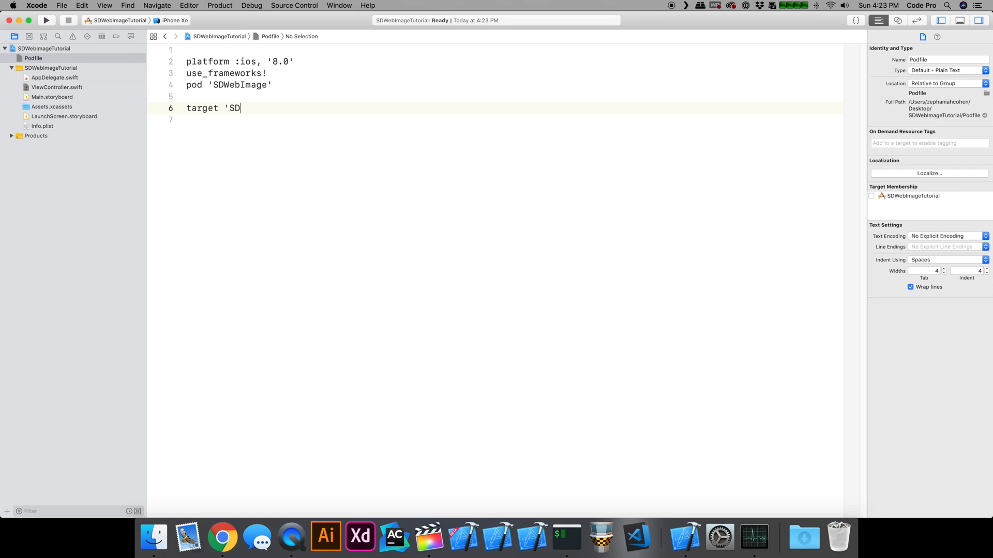
text(WebImageTuto)
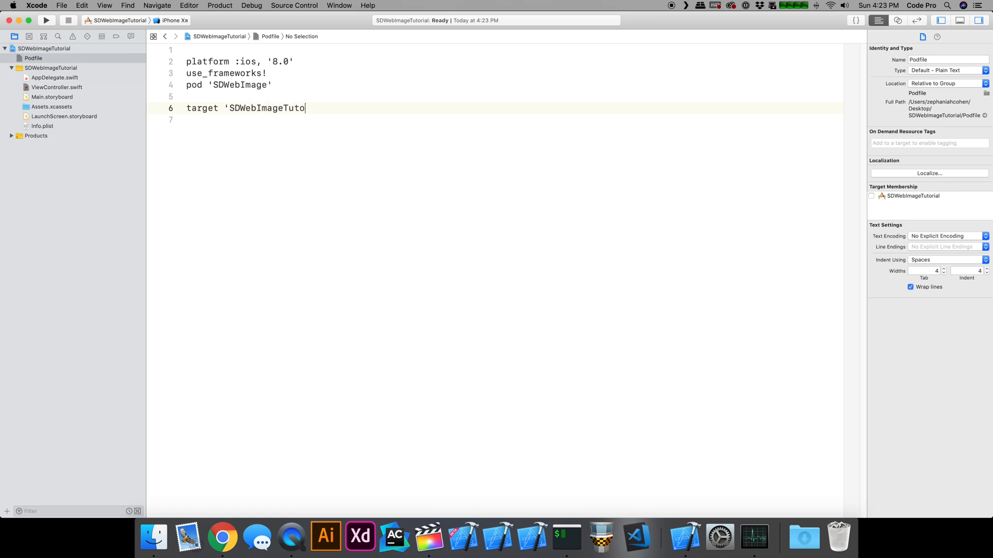
text(rial' do)
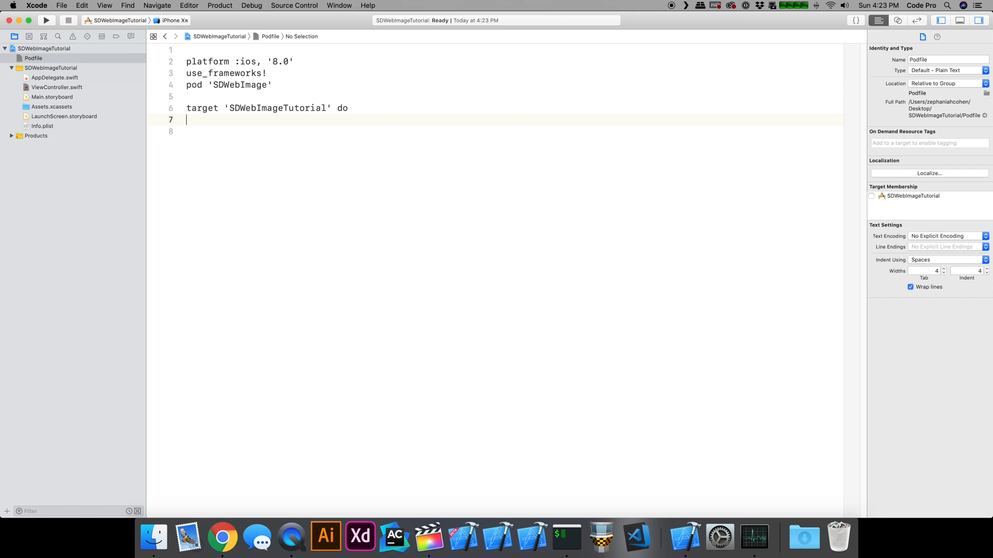
text(pod 'S)
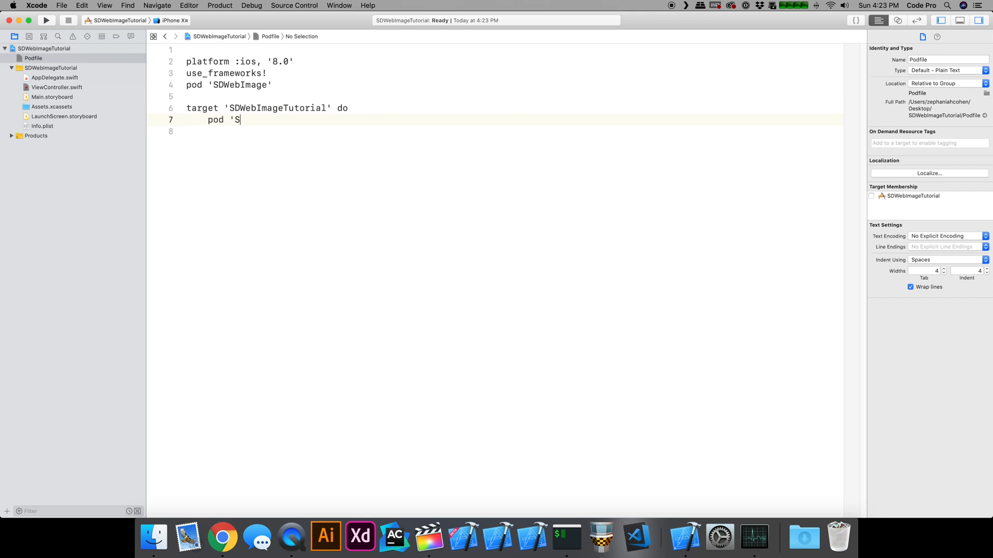
text(DWebImage')
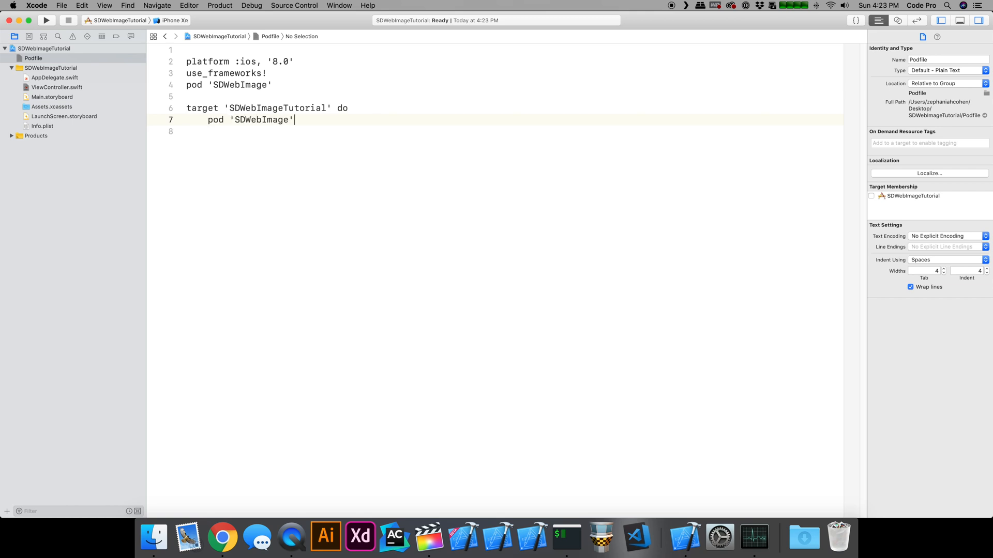
text(end)
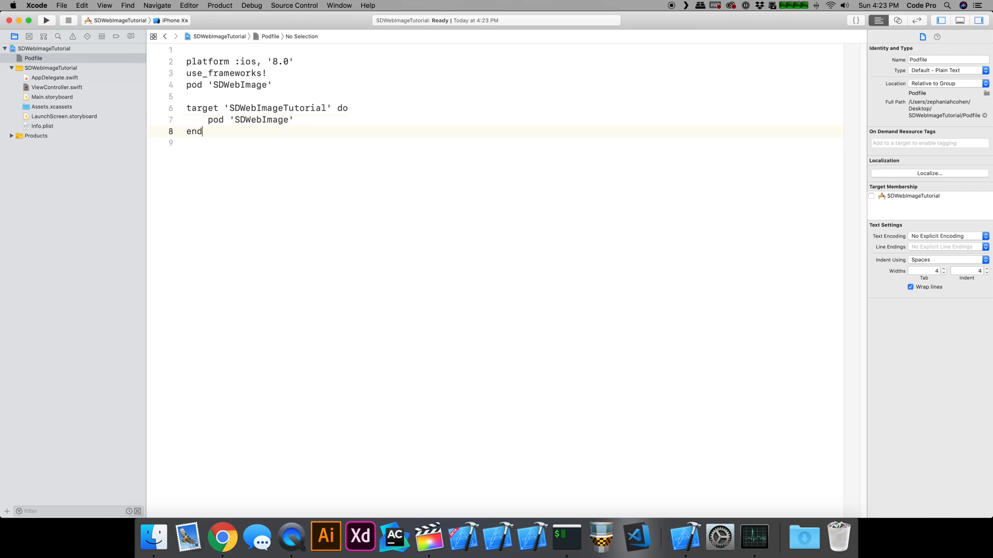
click(193, 83)
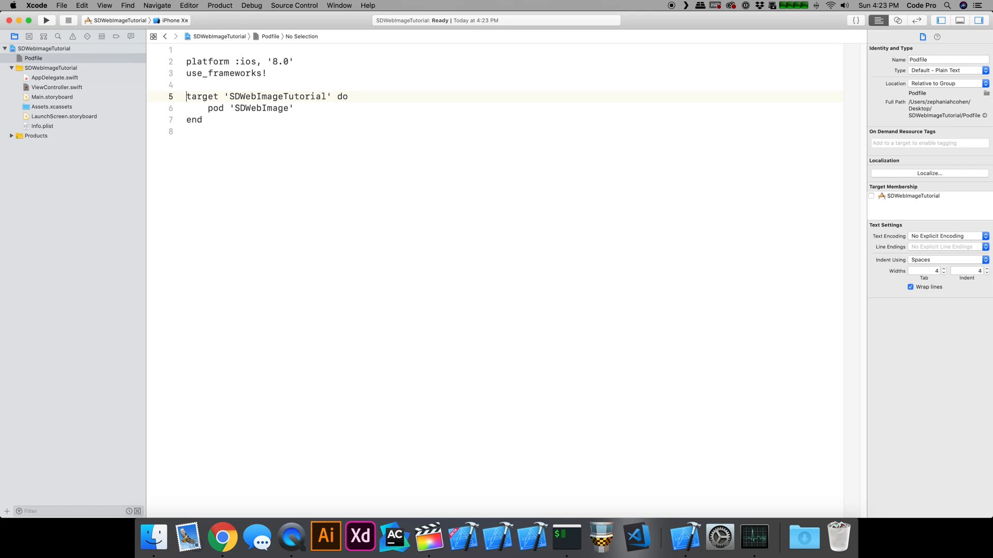
mouse_move(299, 111)
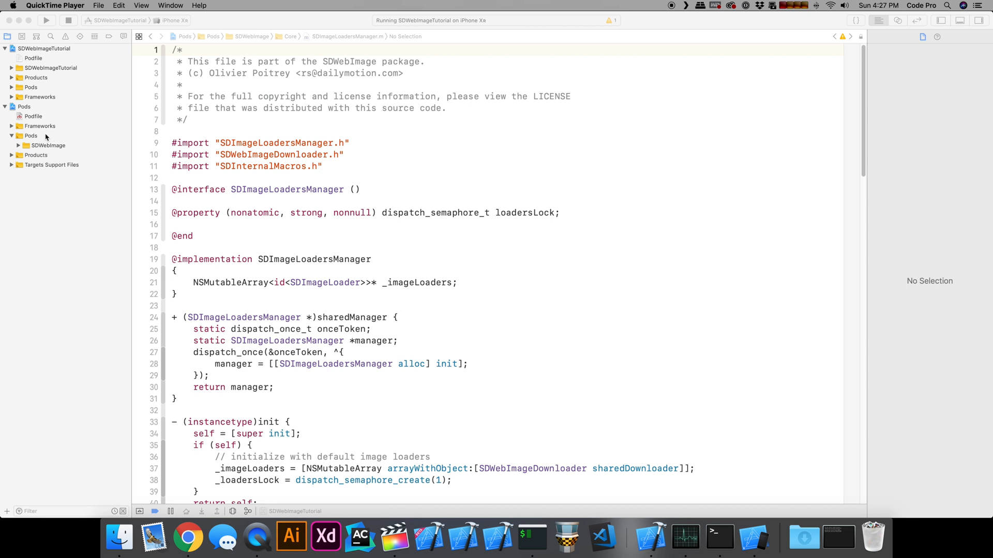
- Expand the SDWebImage group under Pods and browse its Core source files
click(24, 107)
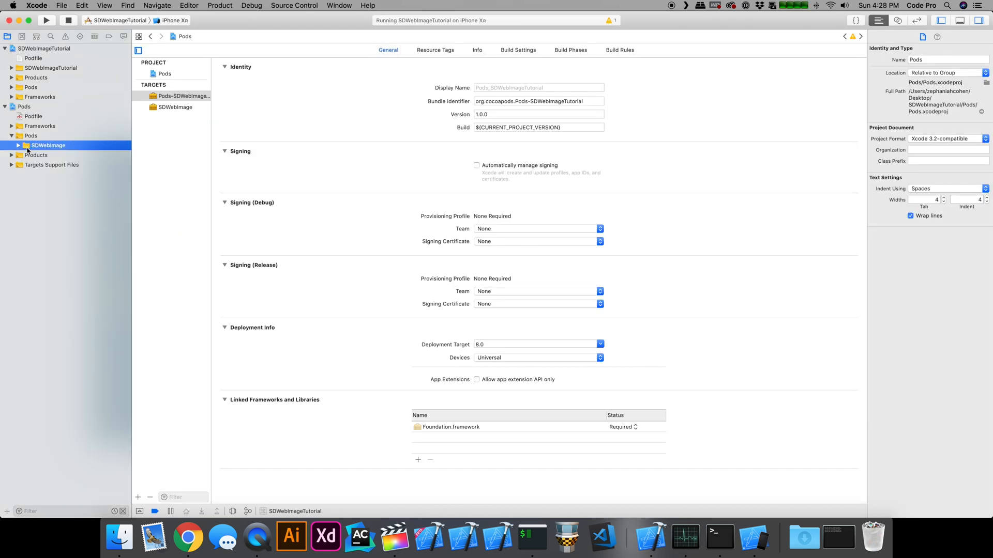
click(19, 145)
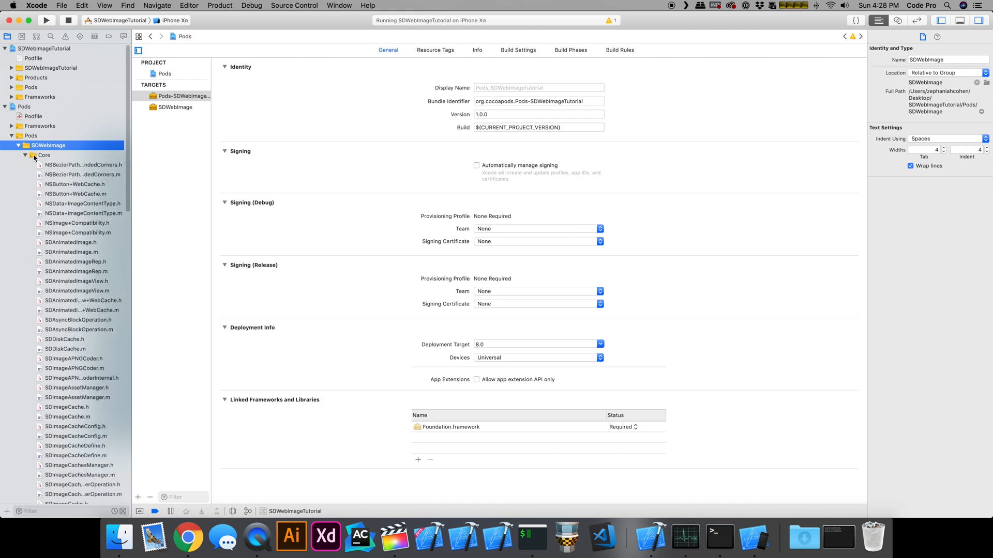
scroll(down, 3)
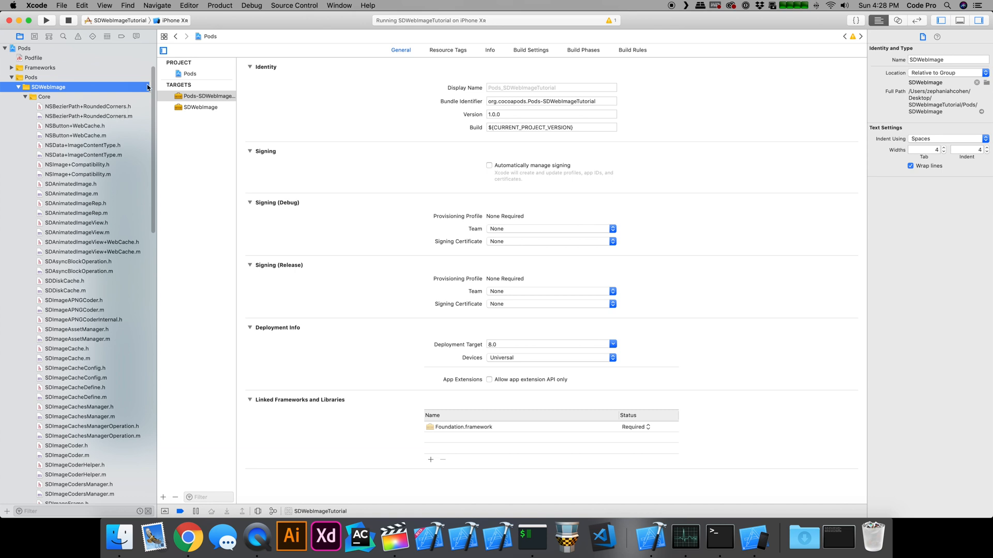
scroll(down, 3)
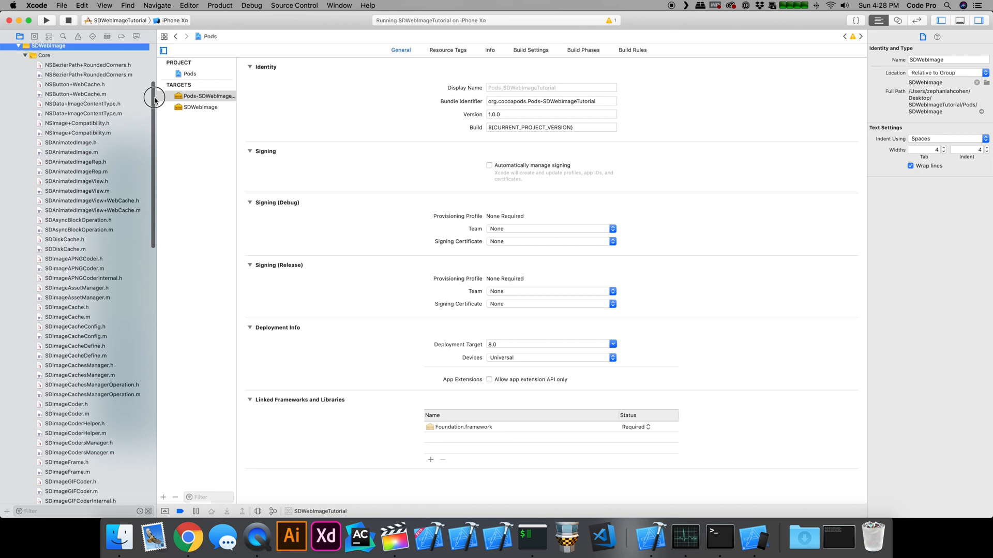
scroll(down, 3)
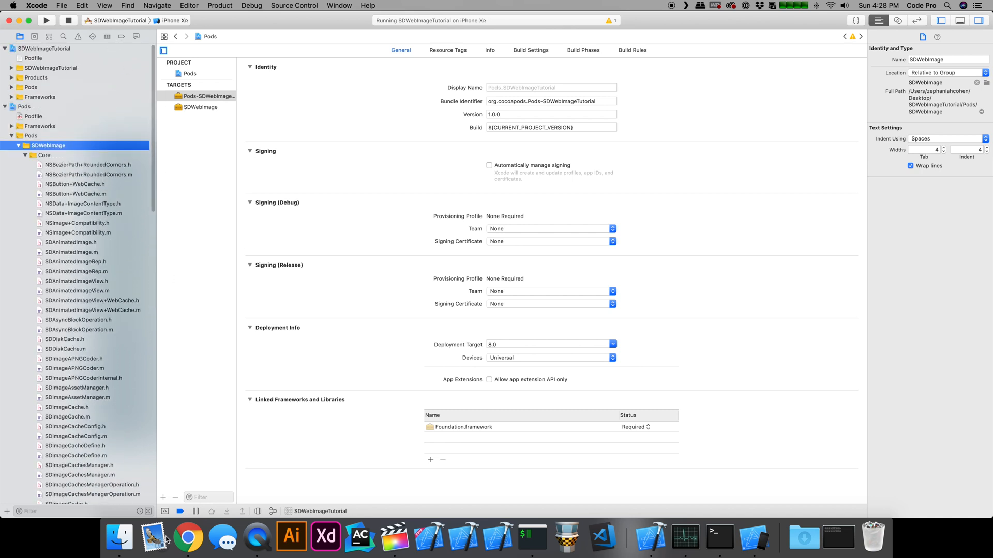
- In the README's How To Use Swift example, highlight the example image URL and the placeholder.png name
click(188, 538)
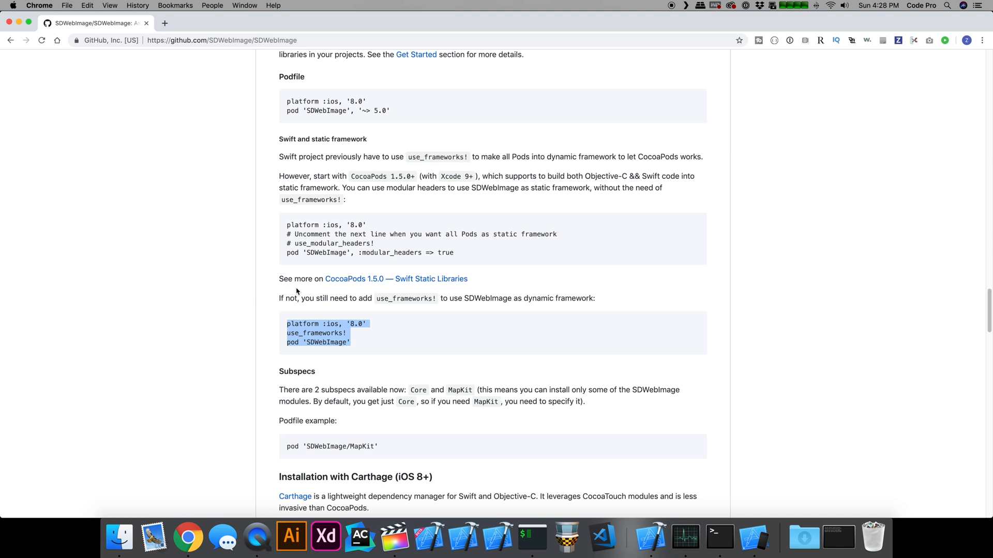
scroll(down, 3)
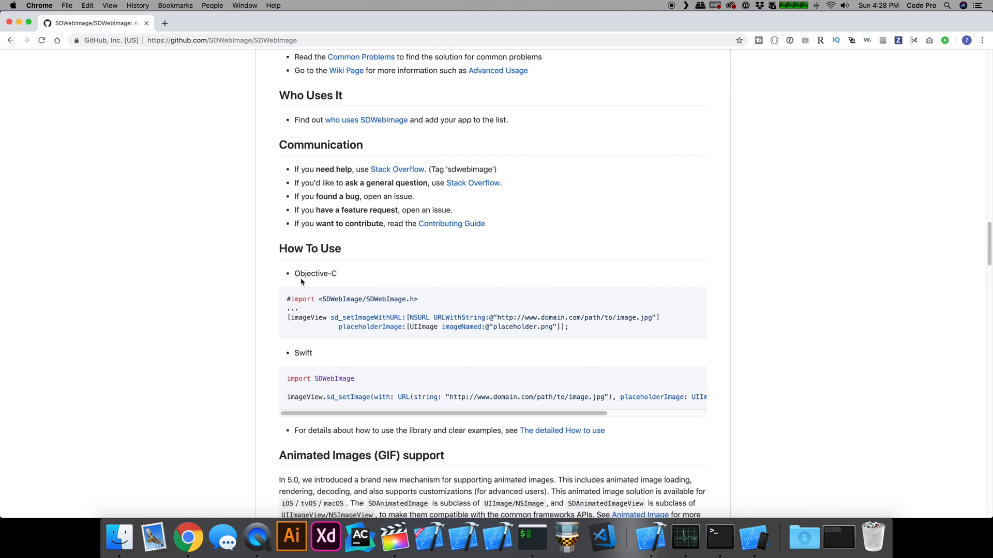
mouse_move(413, 397)
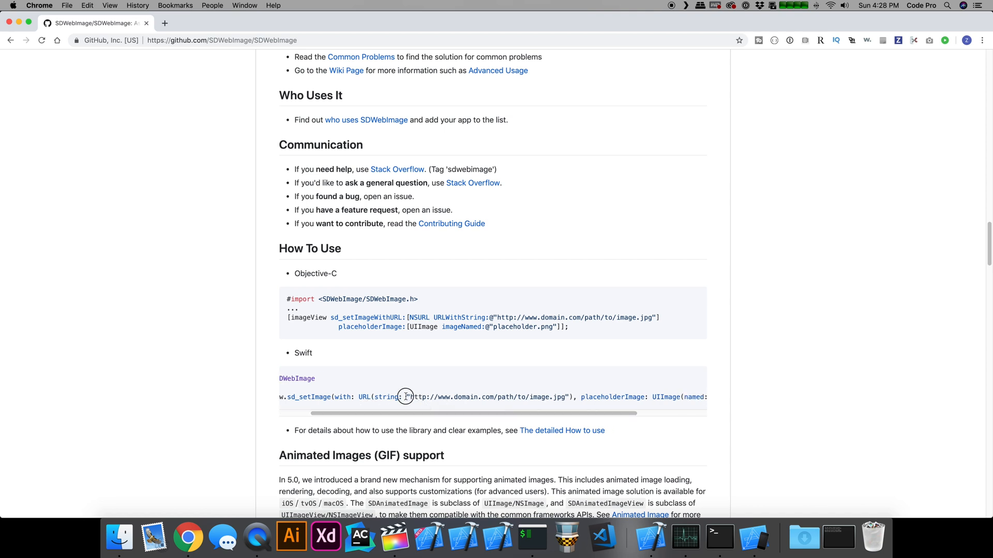
drag(407, 398, 566, 397)
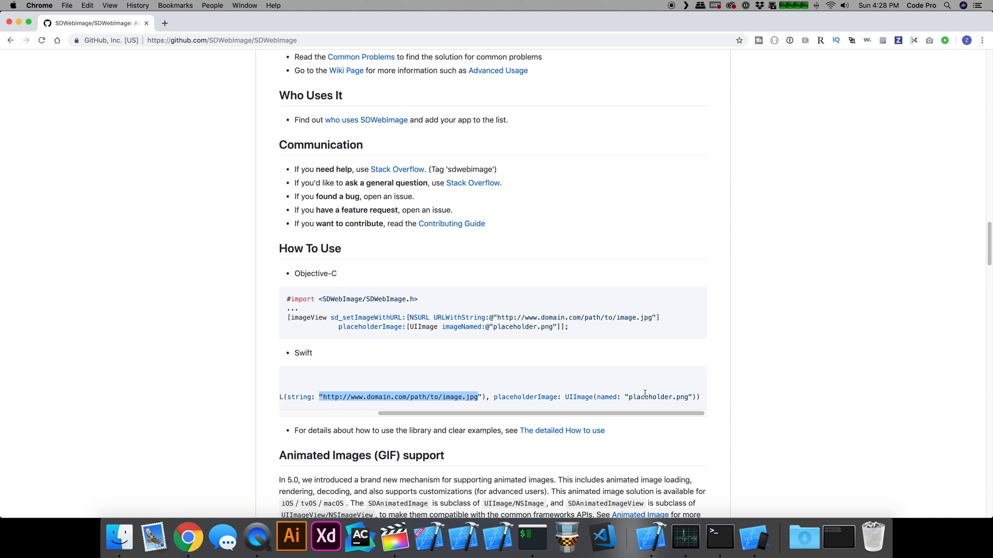
click(623, 397)
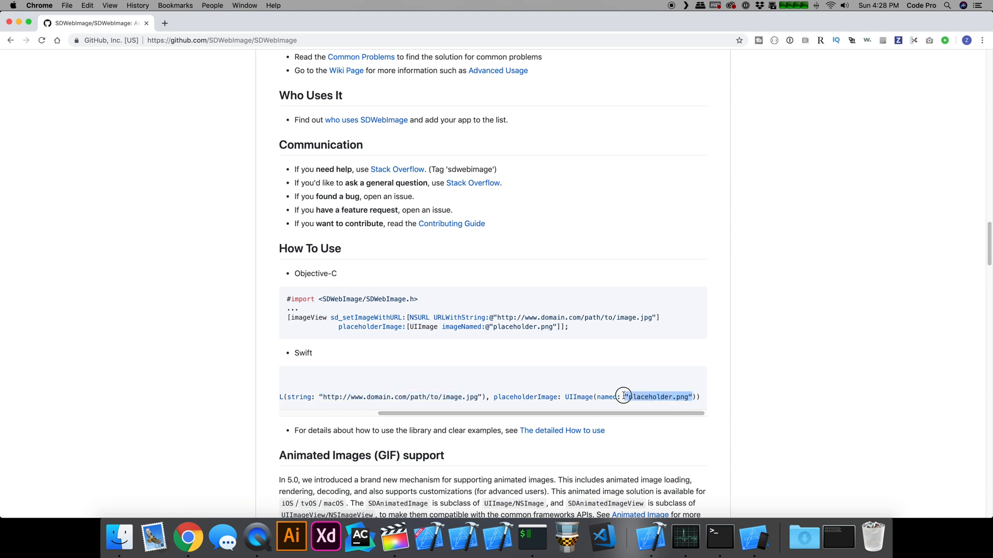
mouse_move(537, 390)
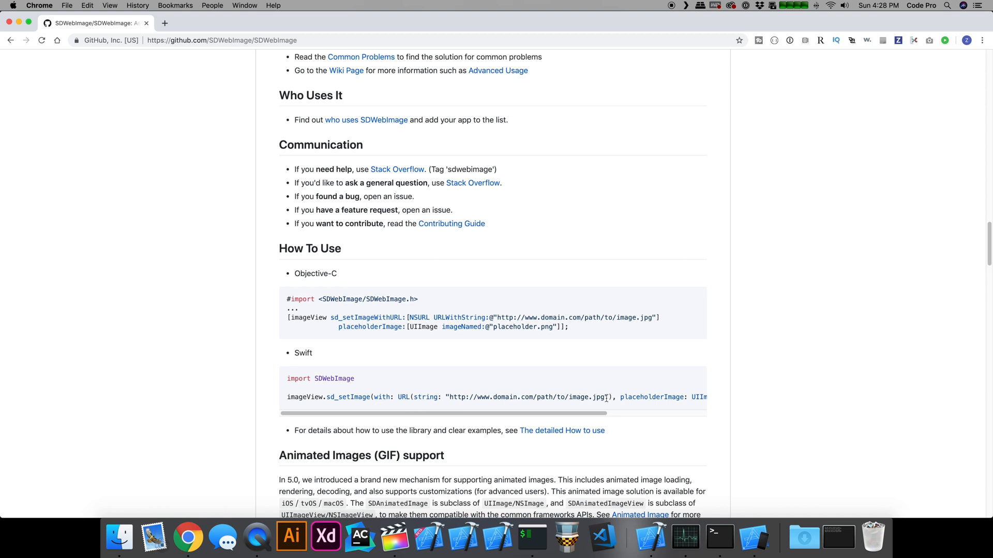
drag(450, 397, 603, 397)
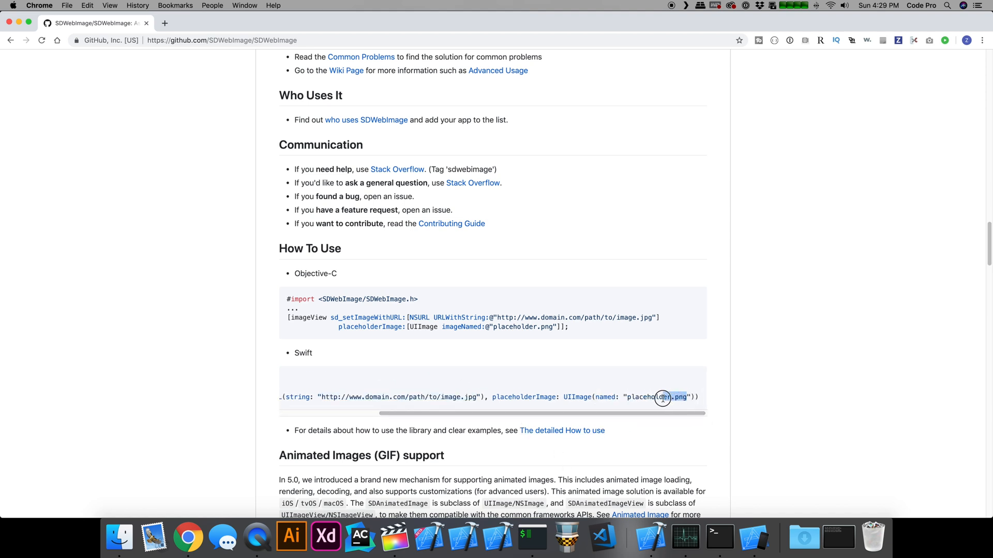
double_click(657, 397)
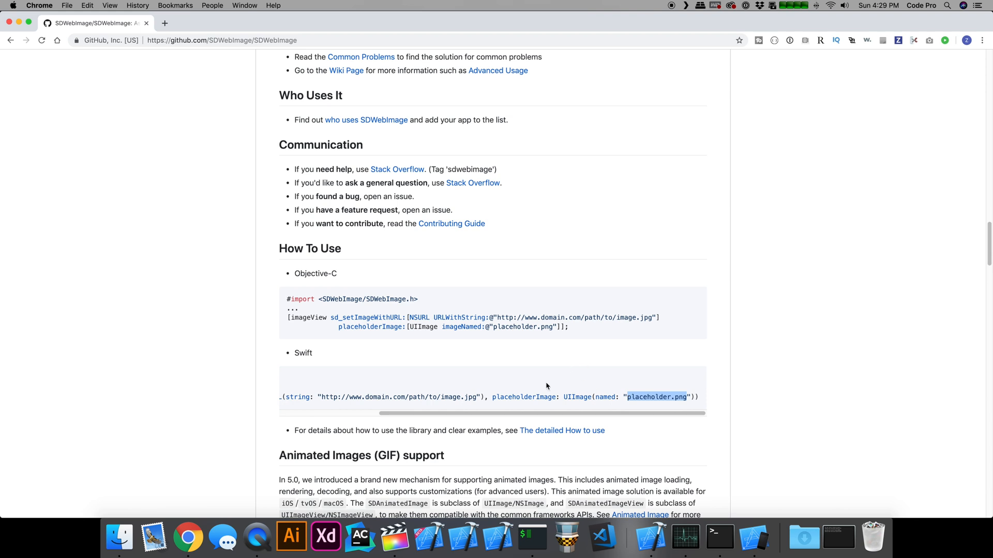
mouse_move(410, 407)
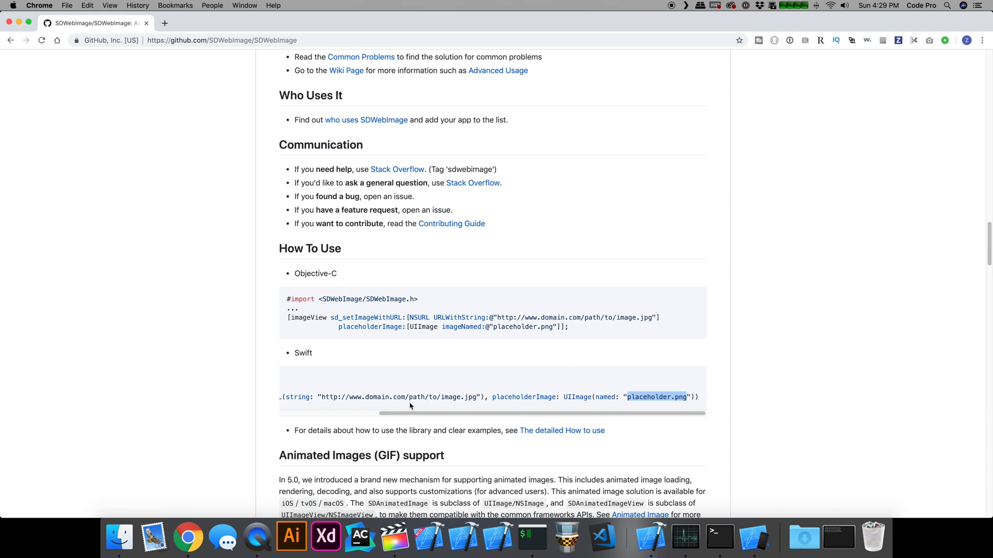
drag(409, 413, 352, 413)
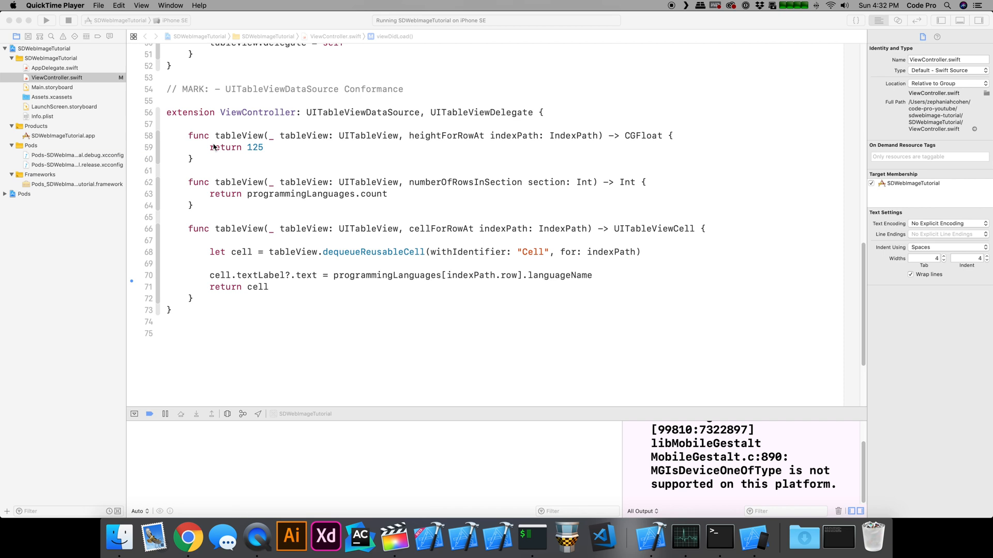
mouse_move(289, 158)
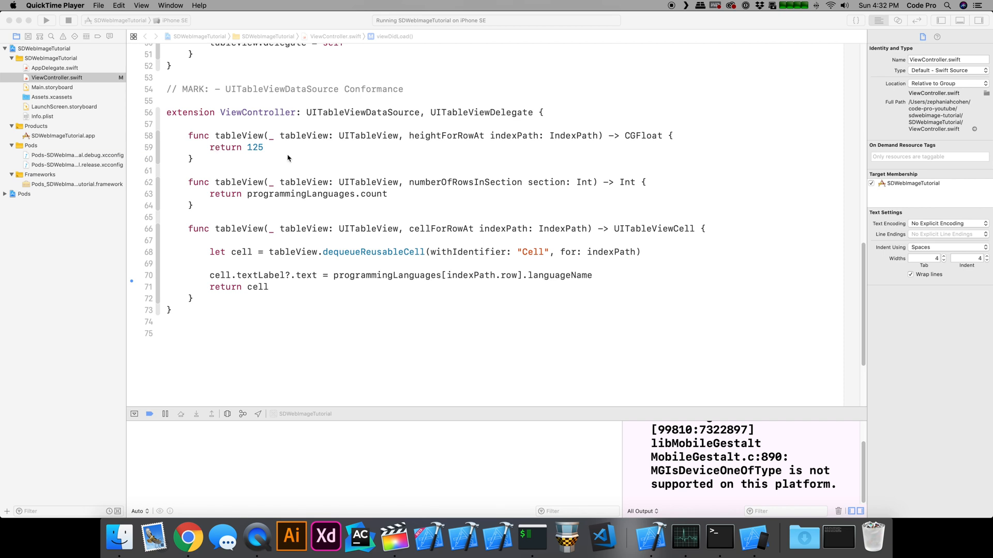
mouse_move(259, 137)
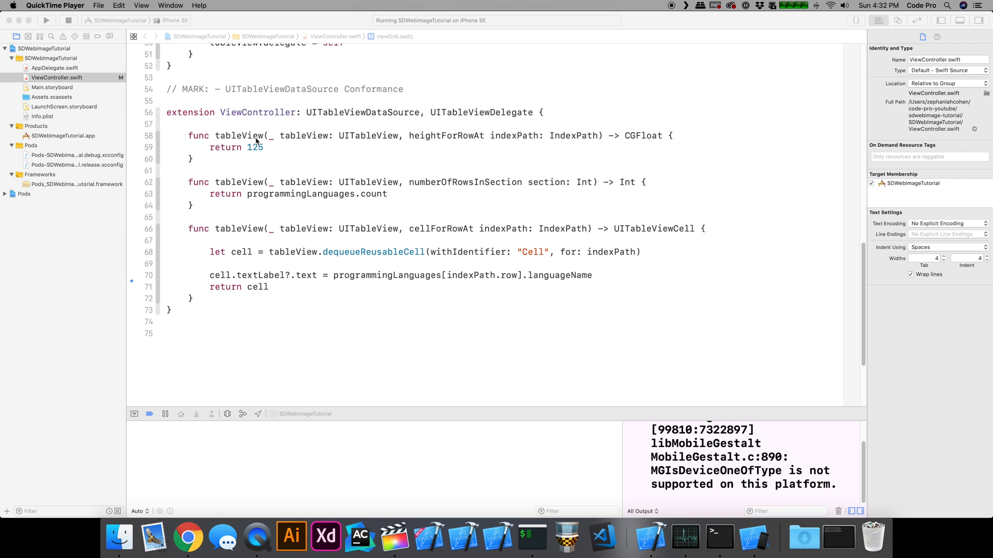
mouse_move(212, 149)
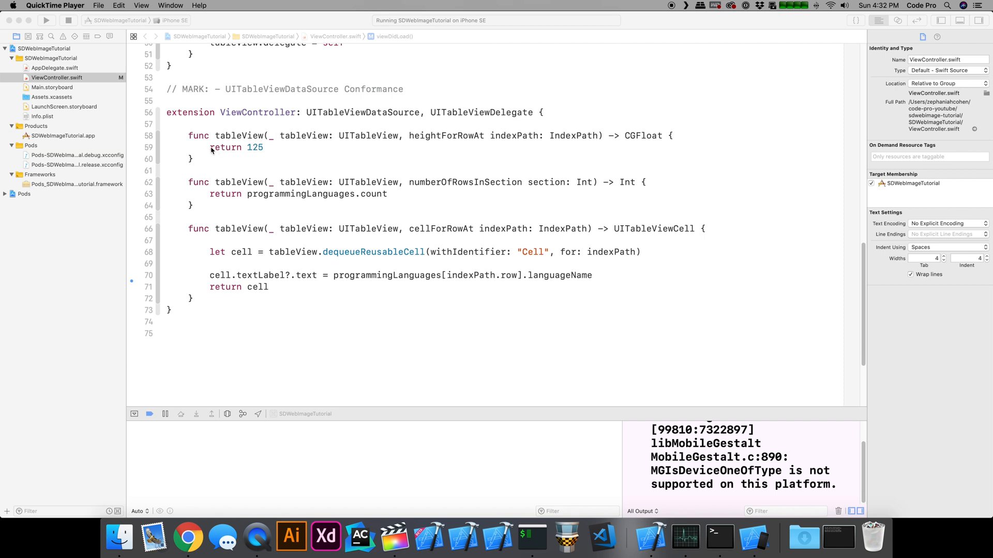
mouse_move(98, 93)
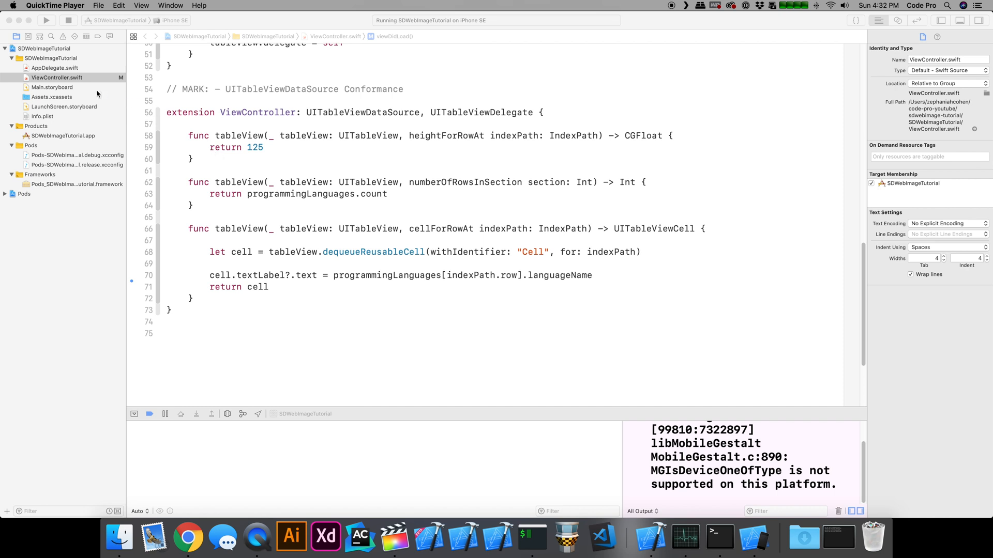
click(52, 97)
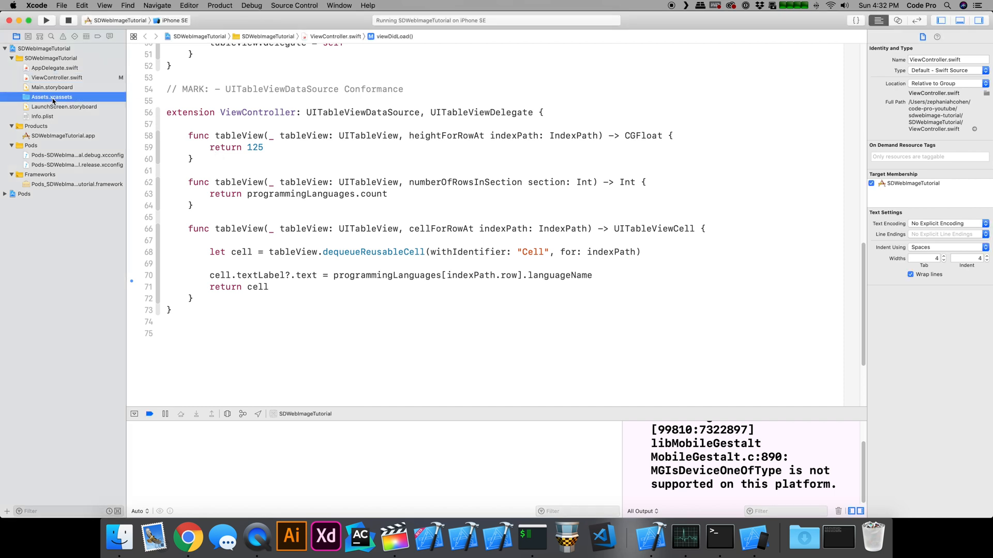
- View the placeholder image set in Assets.xcassets, then return to ViewController.swift
click(51, 98)
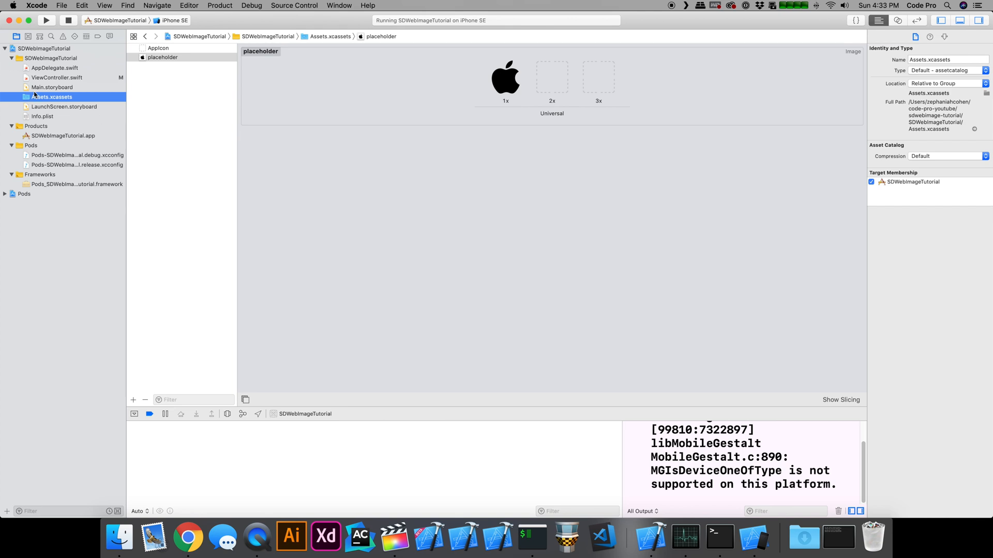
mouse_move(164, 58)
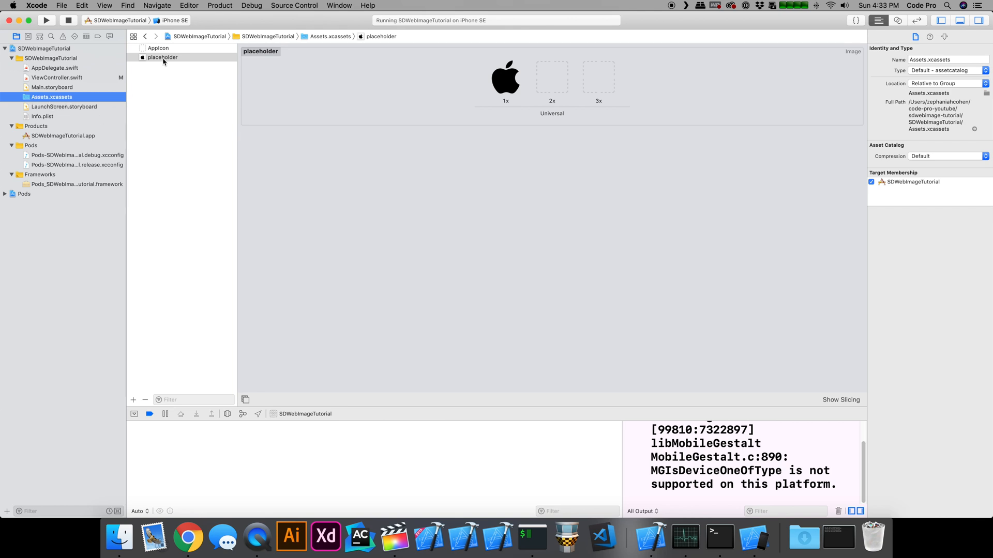
click(163, 57)
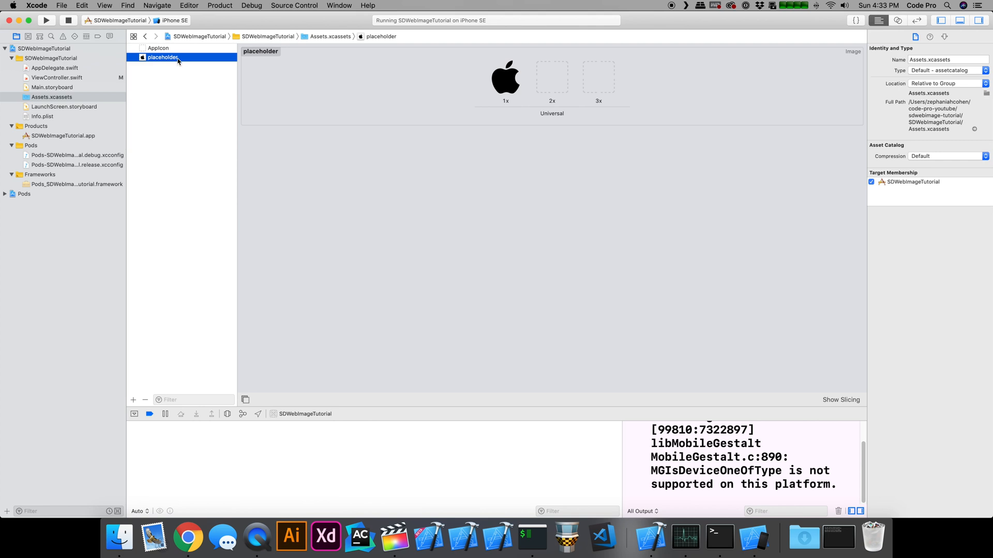
mouse_move(174, 63)
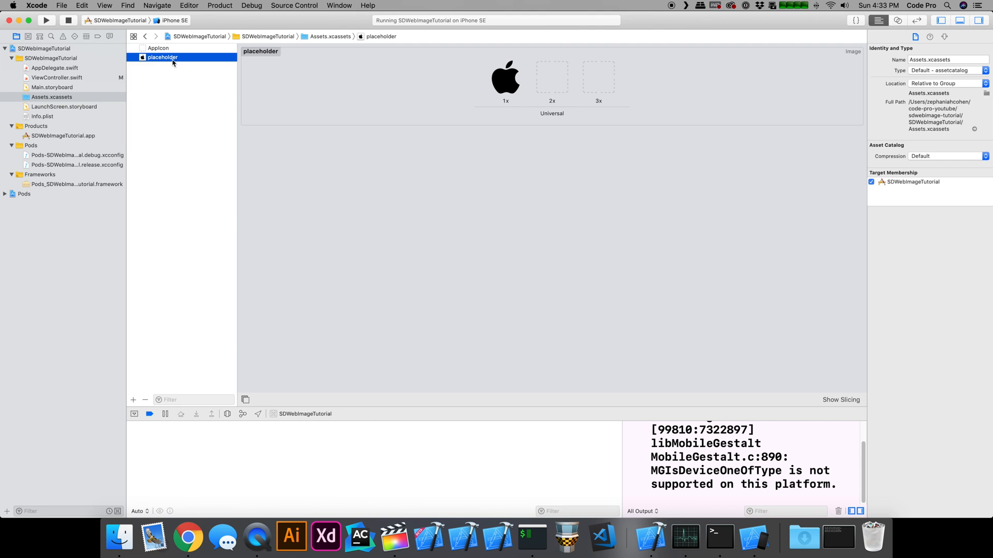
mouse_move(185, 59)
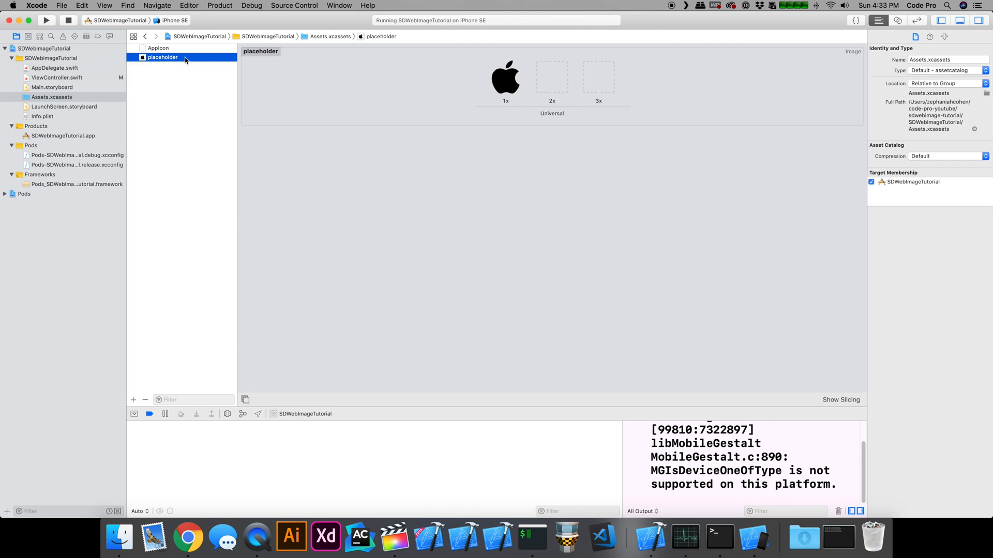
mouse_move(174, 69)
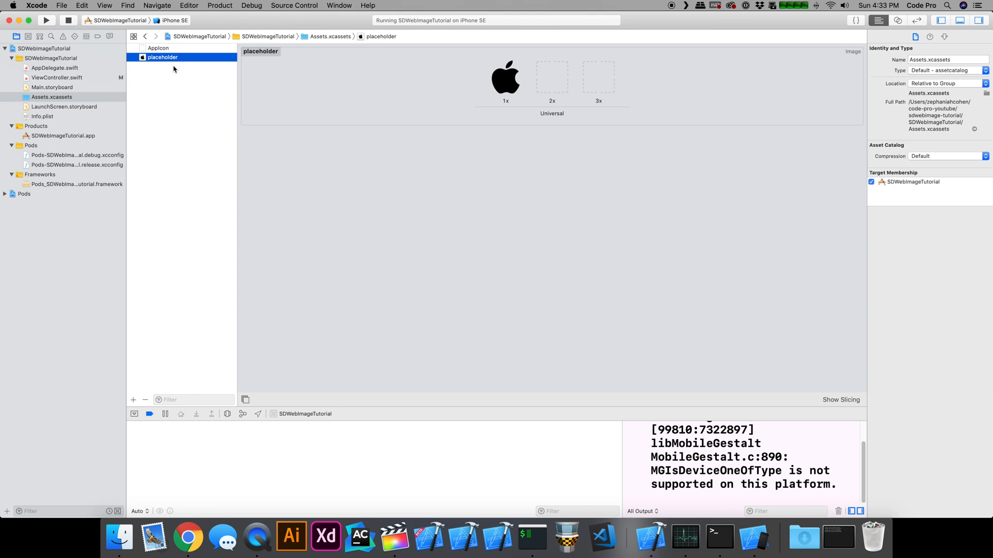
mouse_move(171, 63)
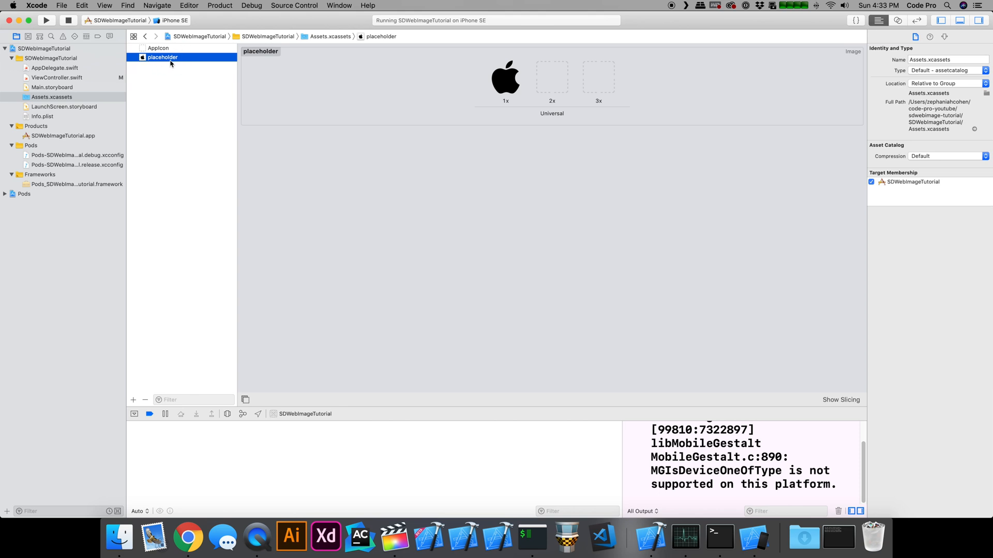
mouse_move(116, 92)
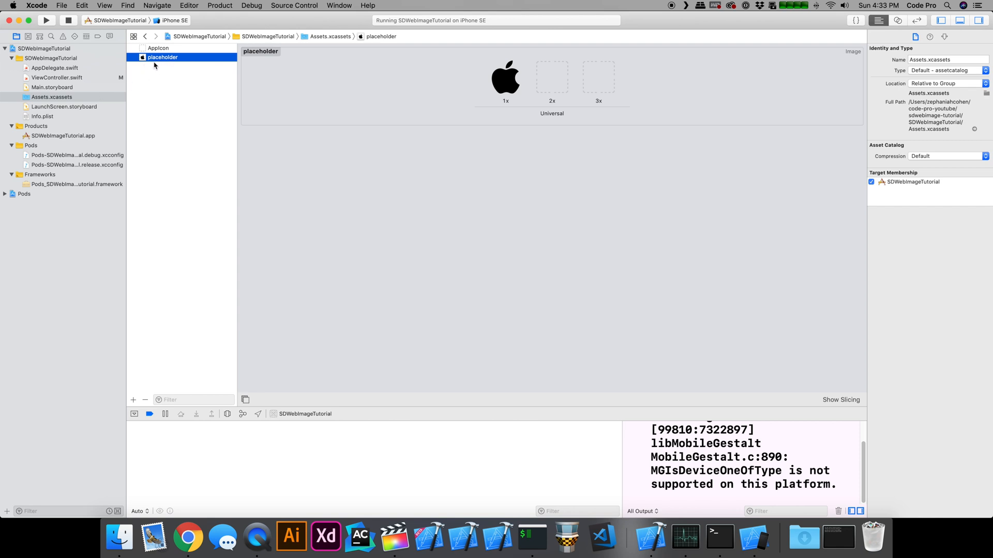
mouse_move(155, 68)
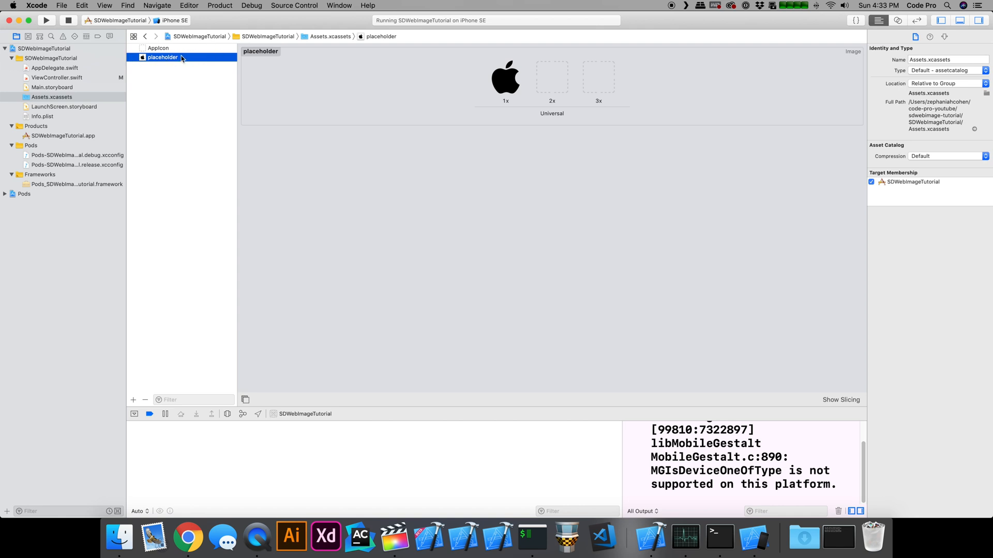
mouse_move(154, 78)
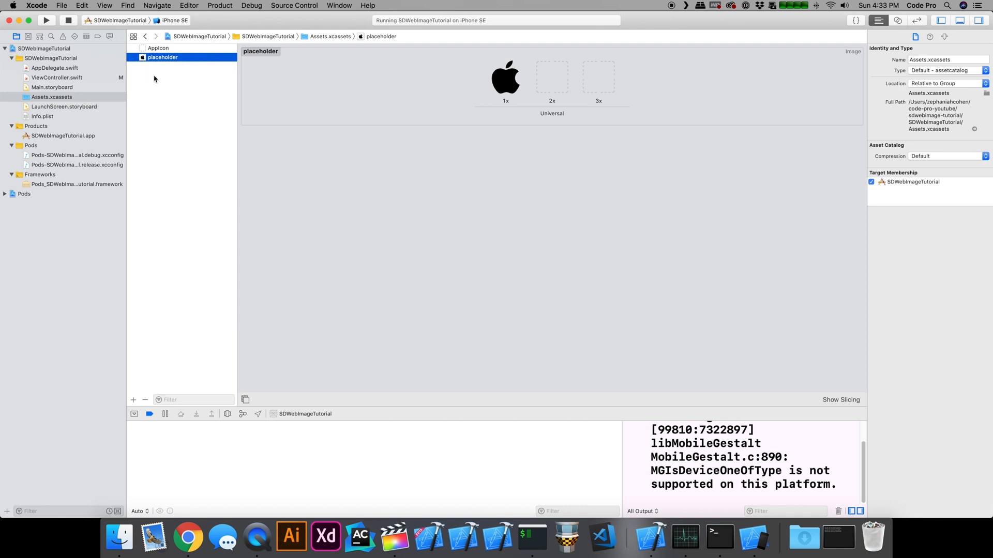
click(56, 77)
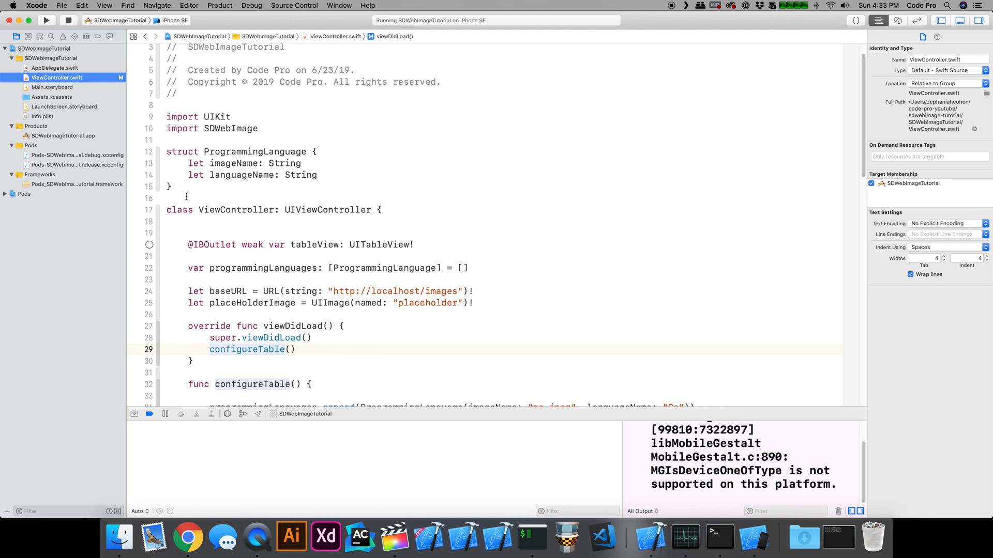
click(253, 163)
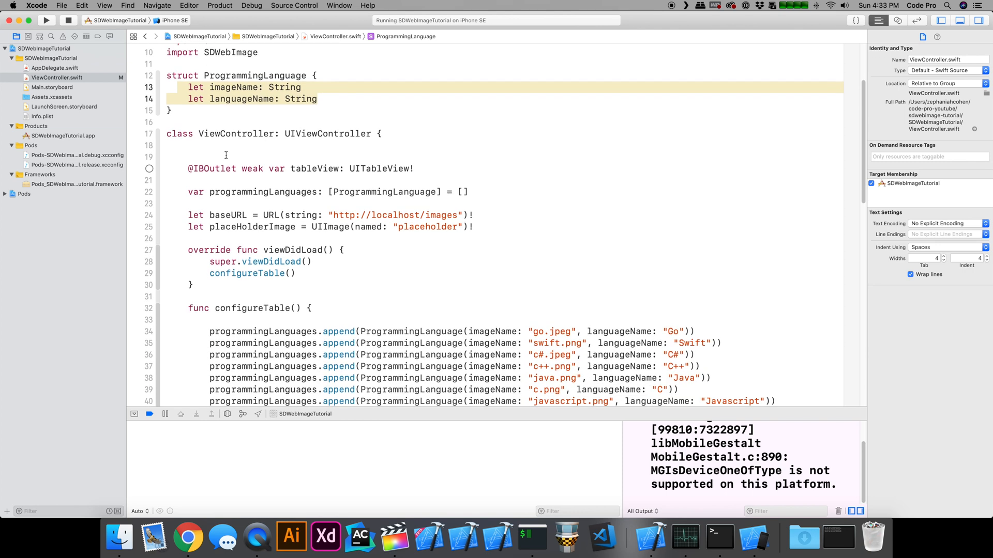
scroll(down, 3)
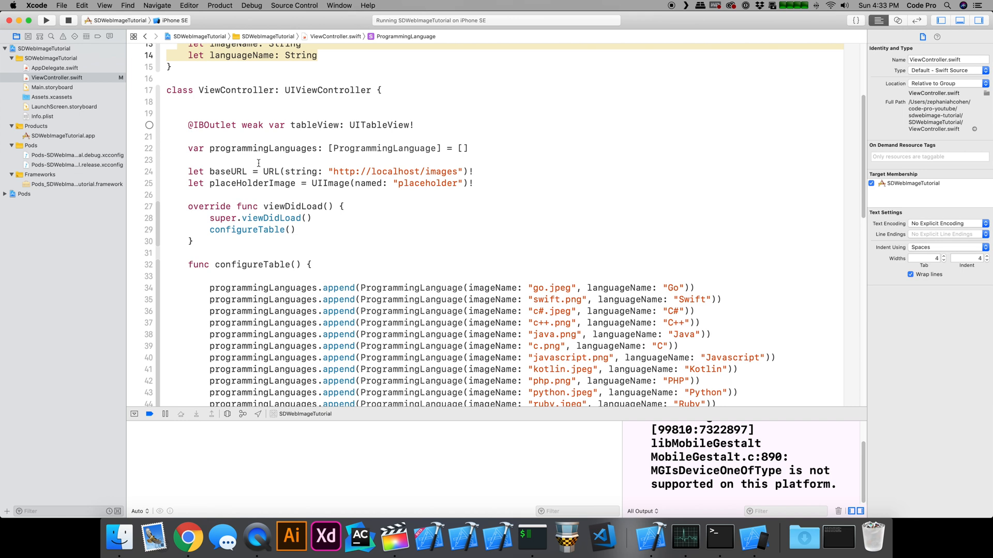
mouse_move(295, 159)
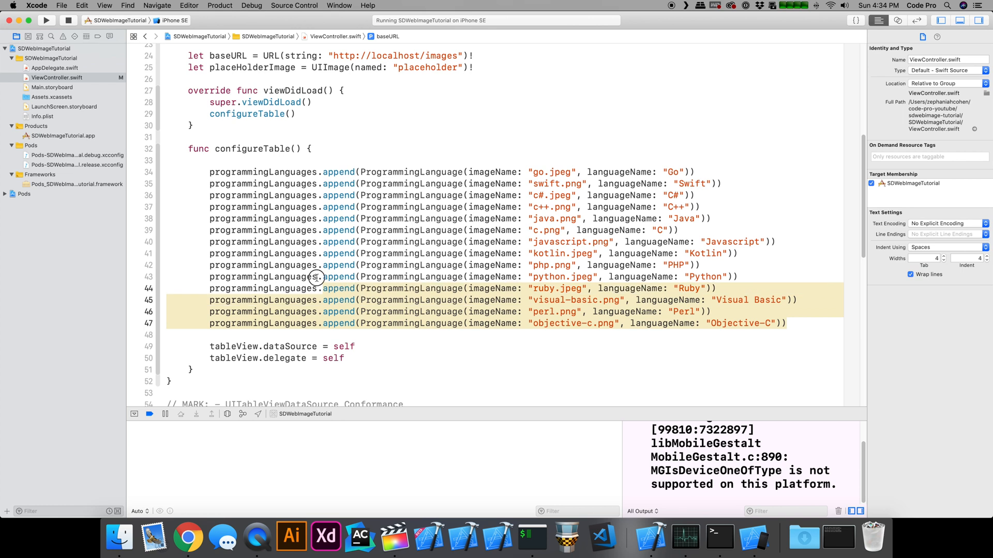
click(317, 278)
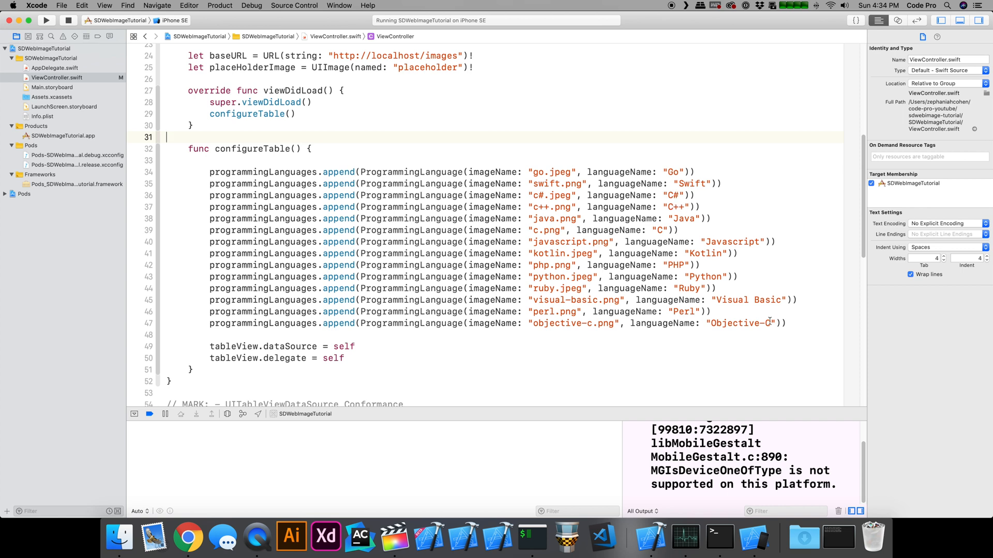
double_click(741, 323)
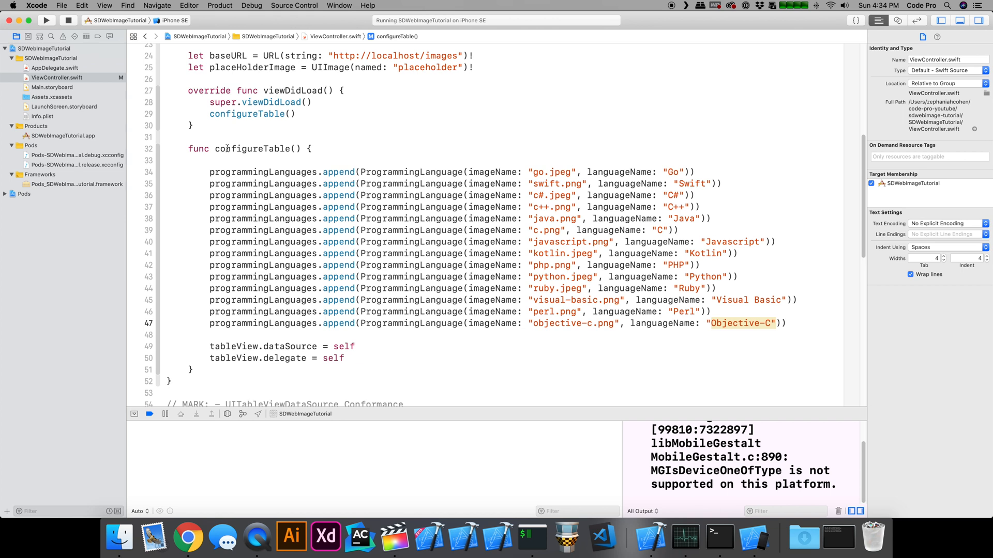
scroll(down, 3)
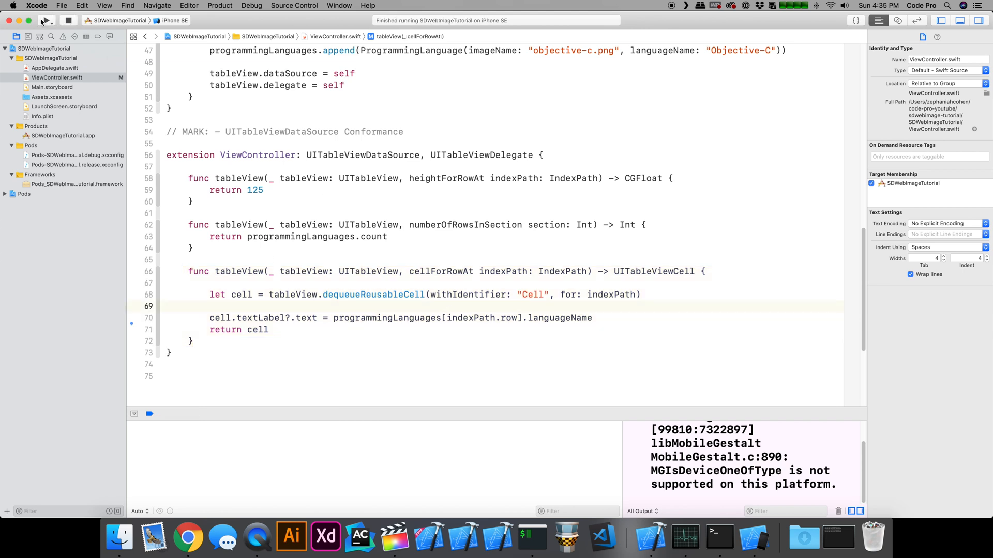
- Build and run on the iPhone SE simulator and scroll the table of language names from Go to Objective-C
click(46, 21)
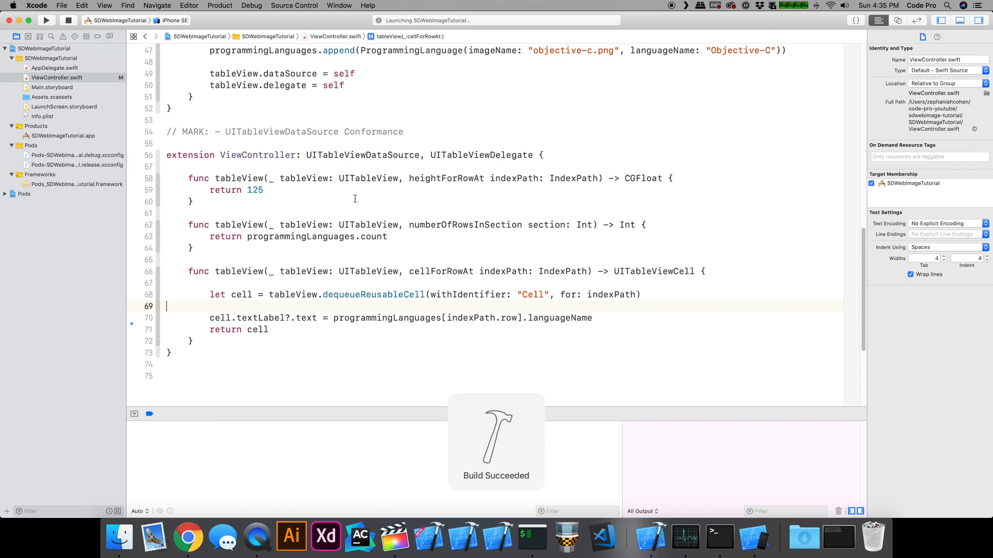
click(47, 20)
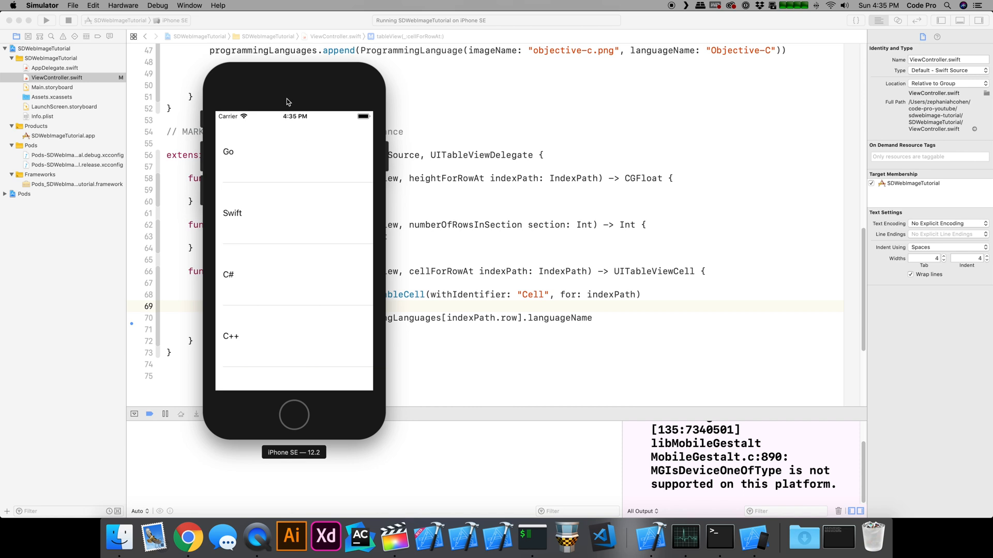
drag(293, 101, 263, 86)
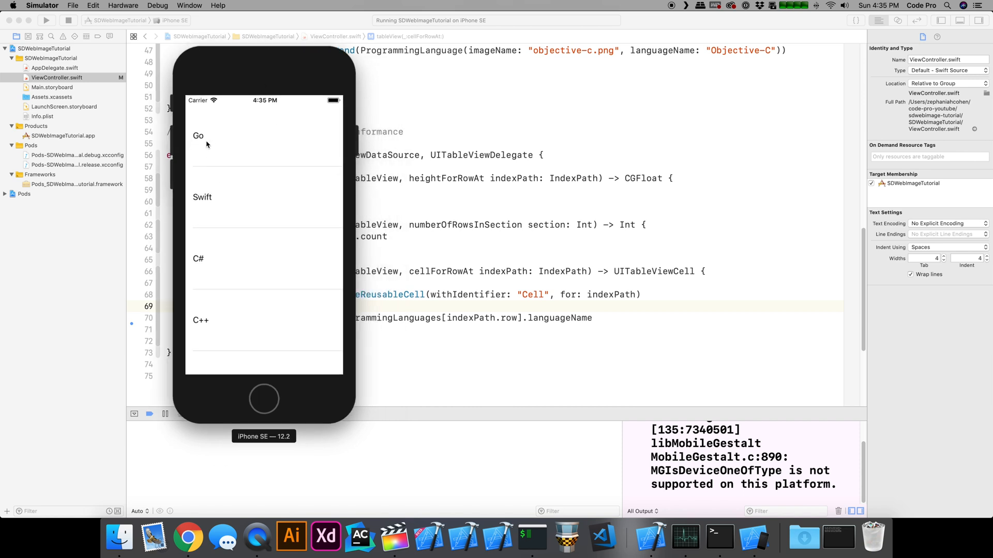
mouse_move(236, 187)
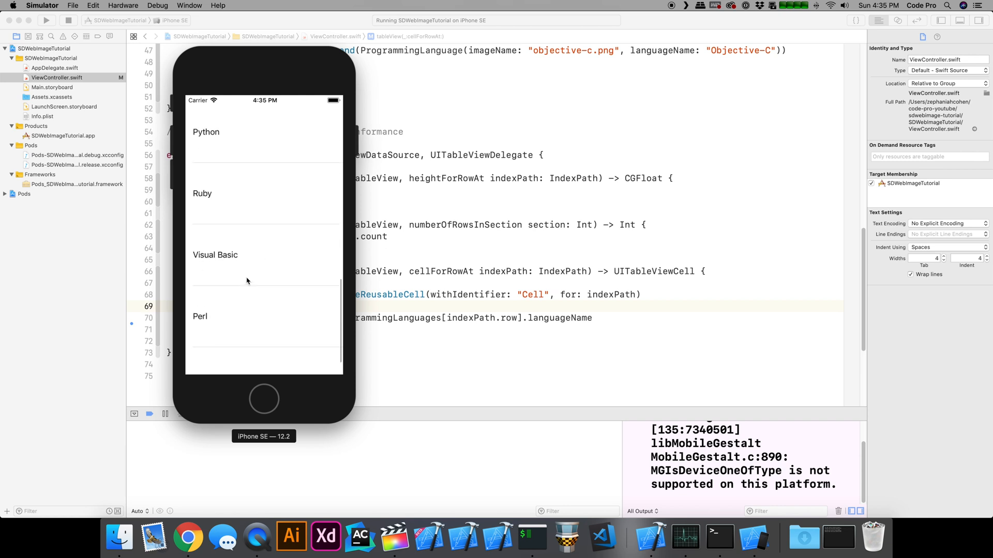
scroll(down, 3)
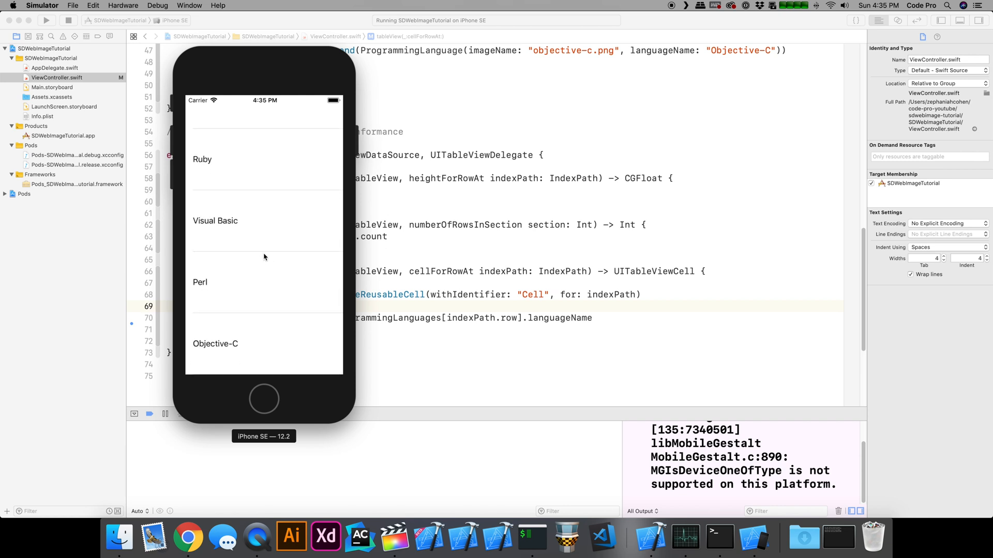
mouse_move(278, 222)
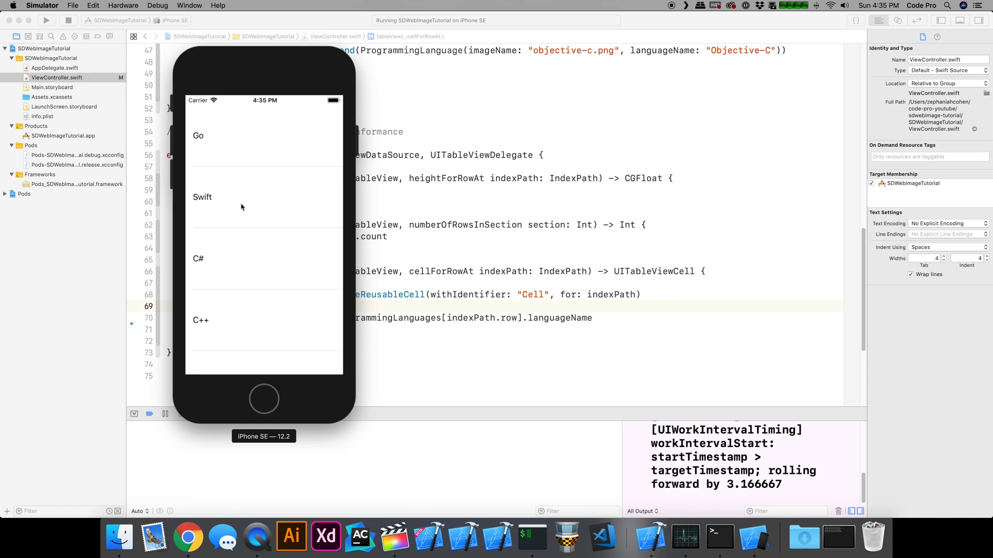
mouse_move(204, 146)
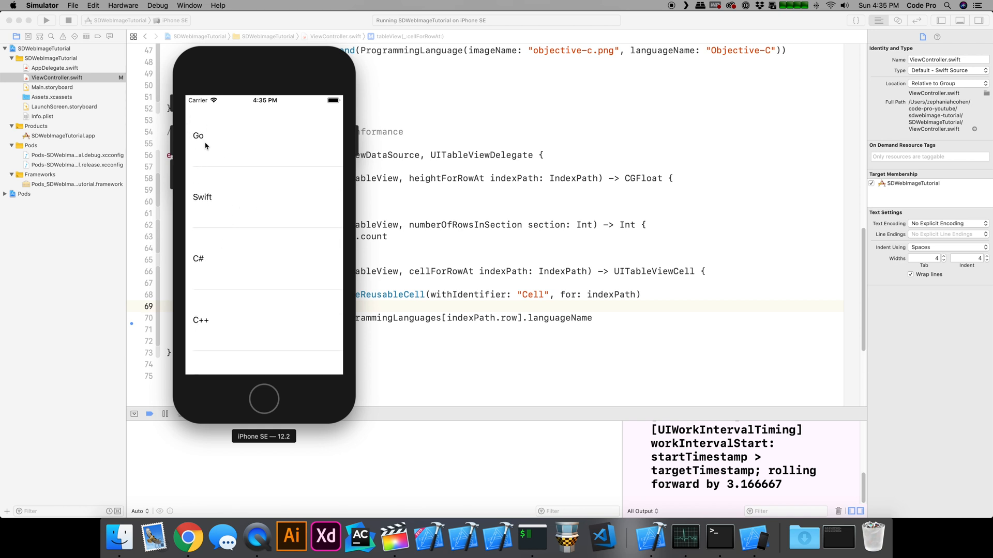
mouse_move(213, 142)
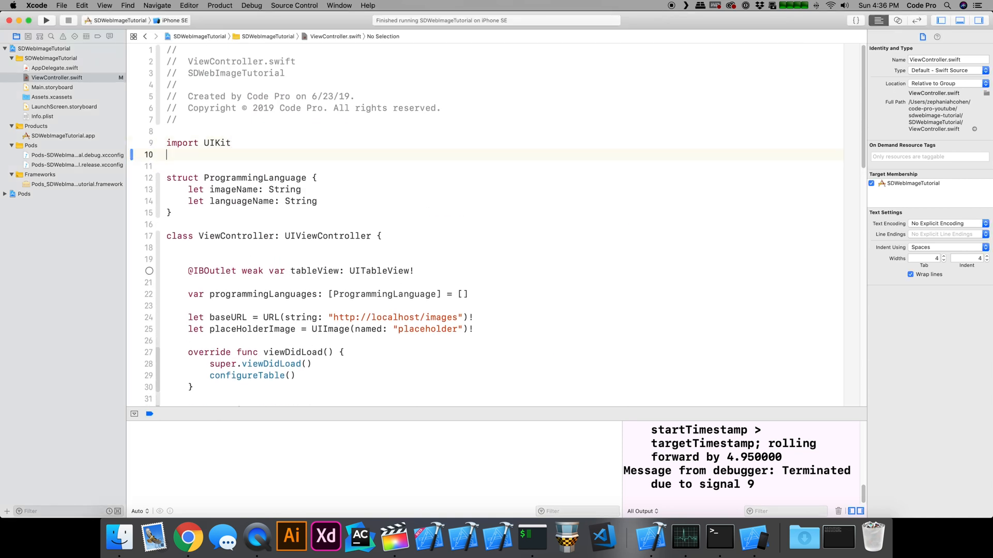
- Add 'import SDWebImage' below UIKit at the top of ViewController.swift
text(impor)
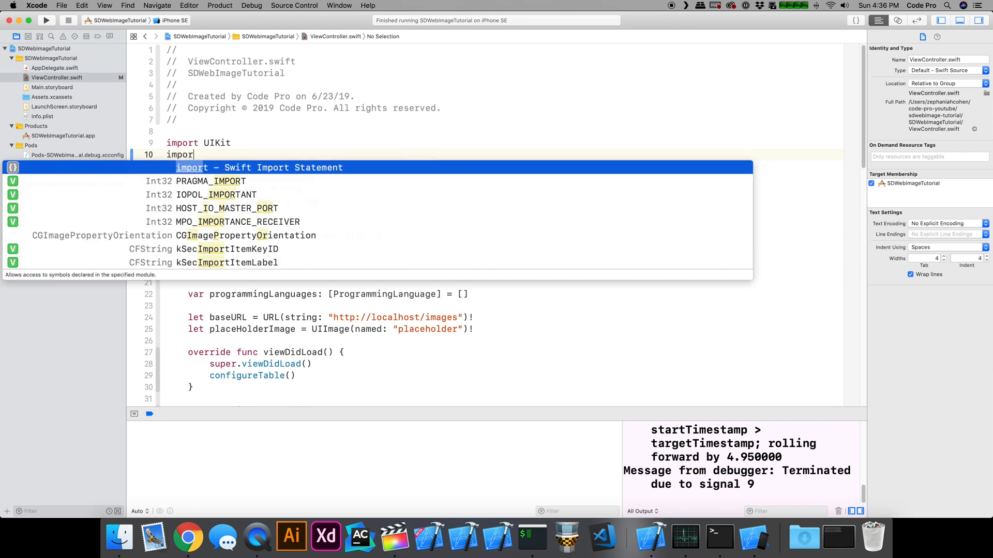
text(SDWebImage)
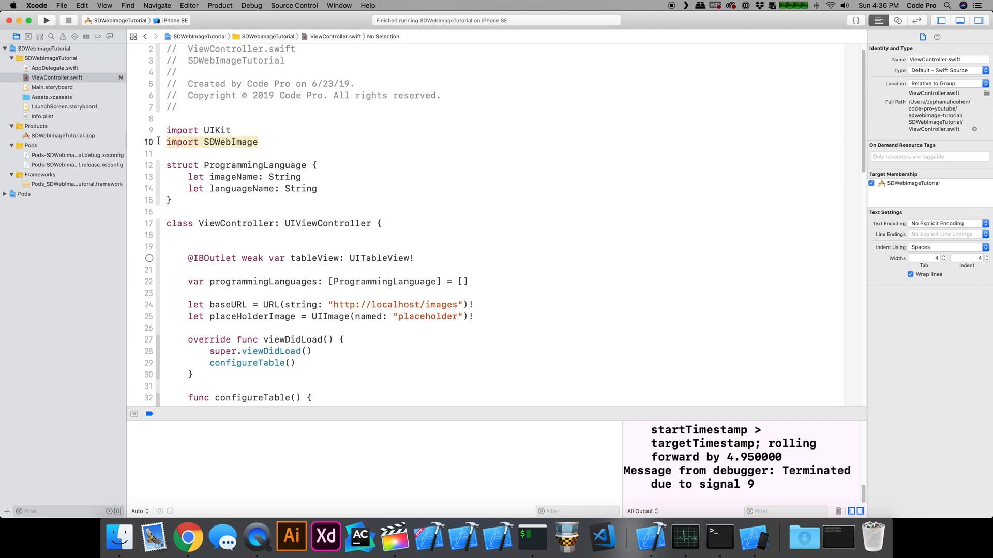
scroll(down, 3)
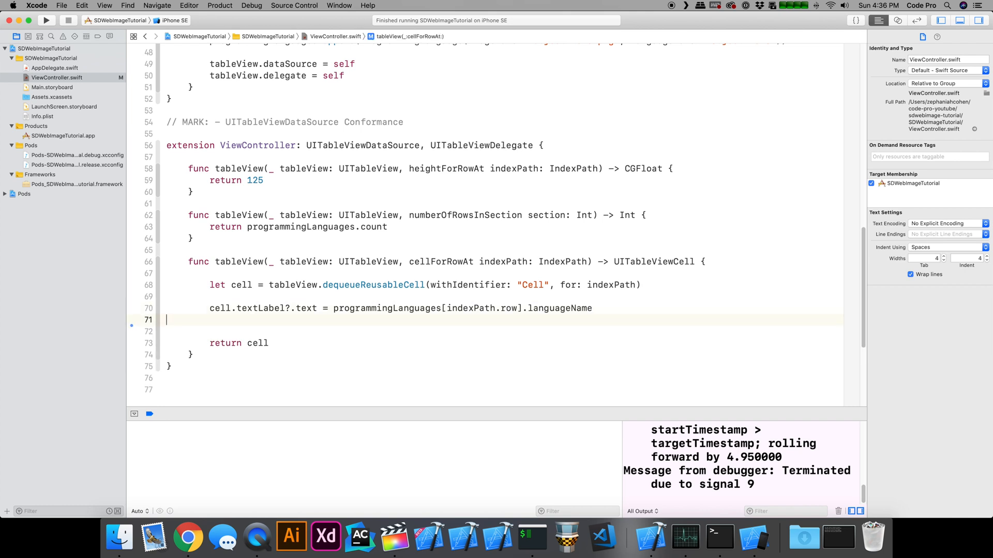
- Insert cell.imageView?.sd_setImage(with:placeholderImage:options:context:progress:completed:) with unfilled placeholders before return cell
key(Return)
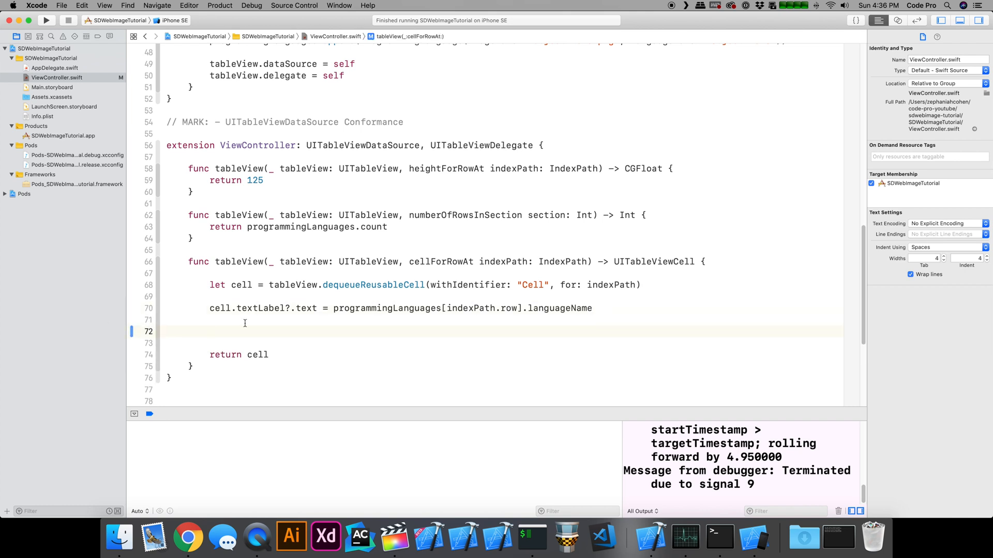
text(cell)
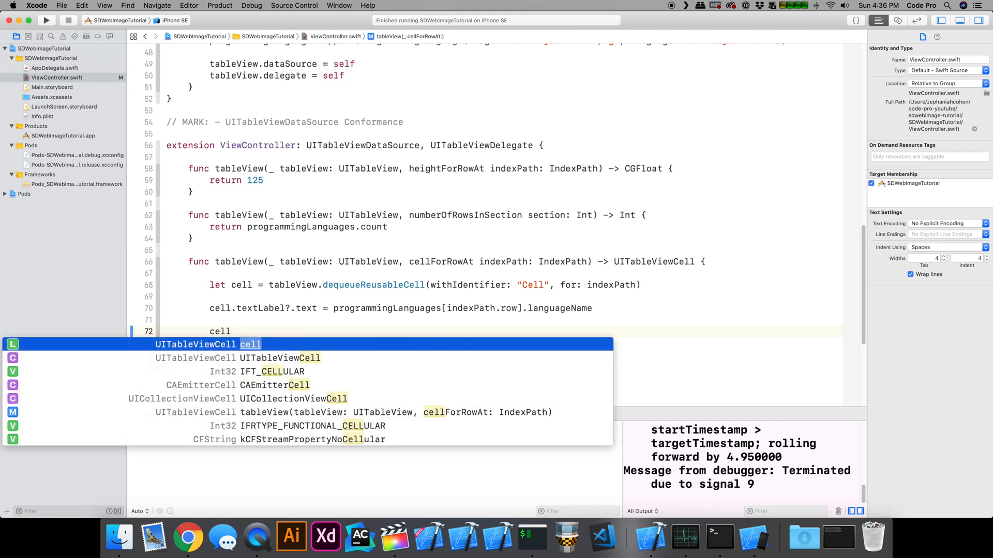
text(.imageView)
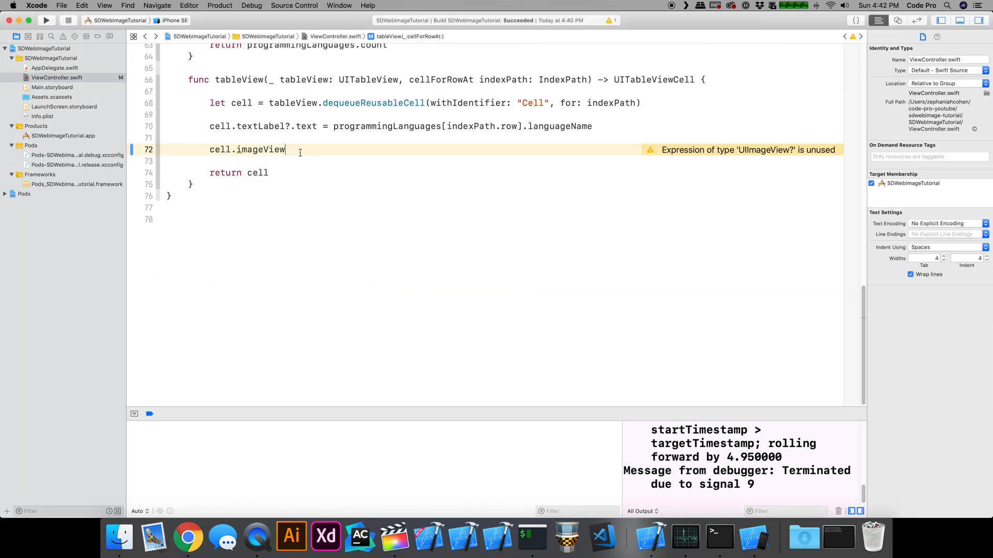
text(sd)
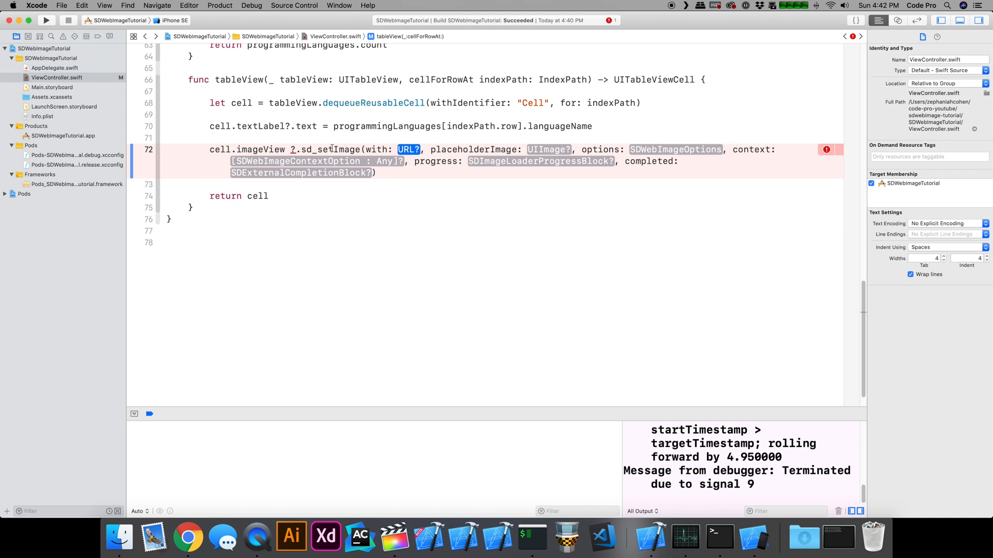
mouse_move(332, 149)
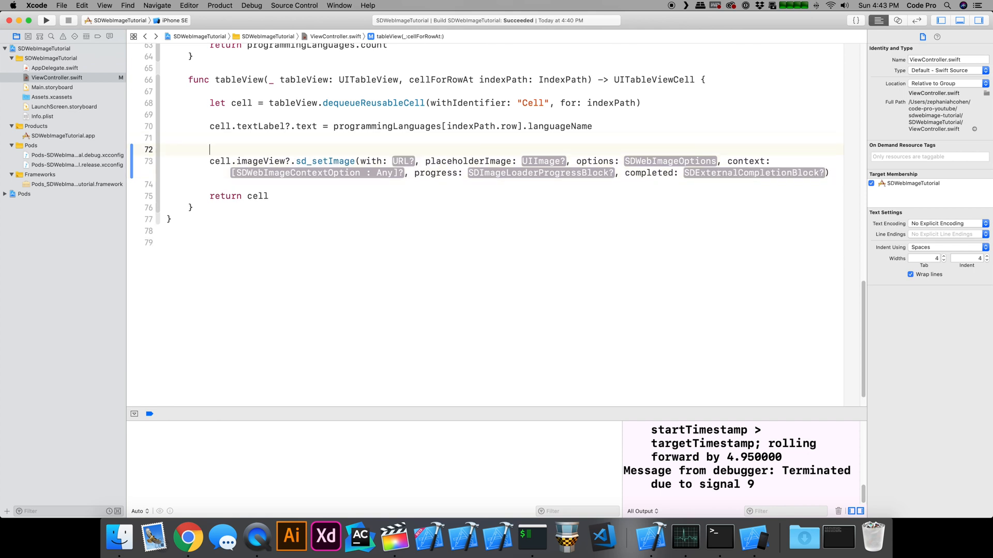
- Define remoteImageURL as baseURL.appendingPathComponent(programmingLanguages[indexPath.row].languageName)
text(let remoteImageURL)
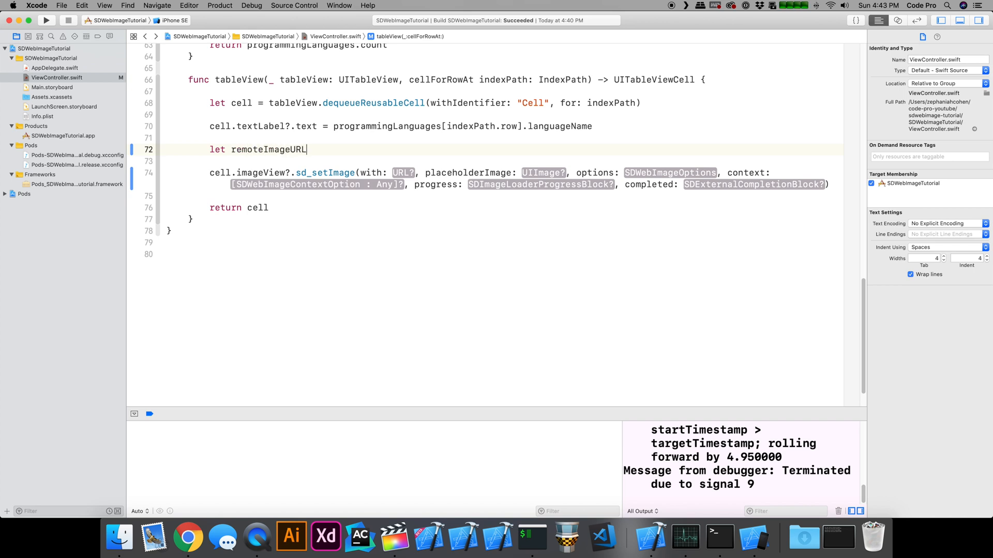
text(=)
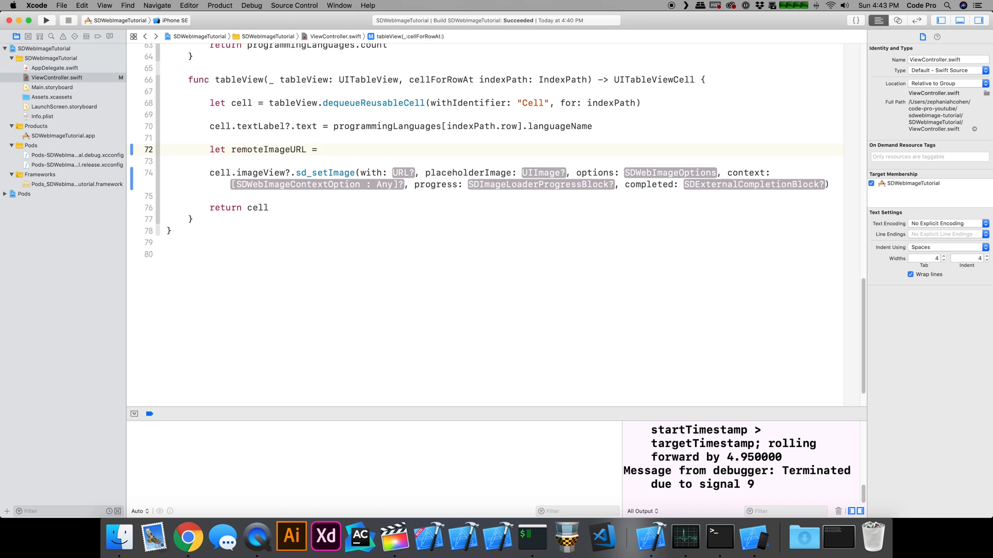
text(programmingLanguages[)
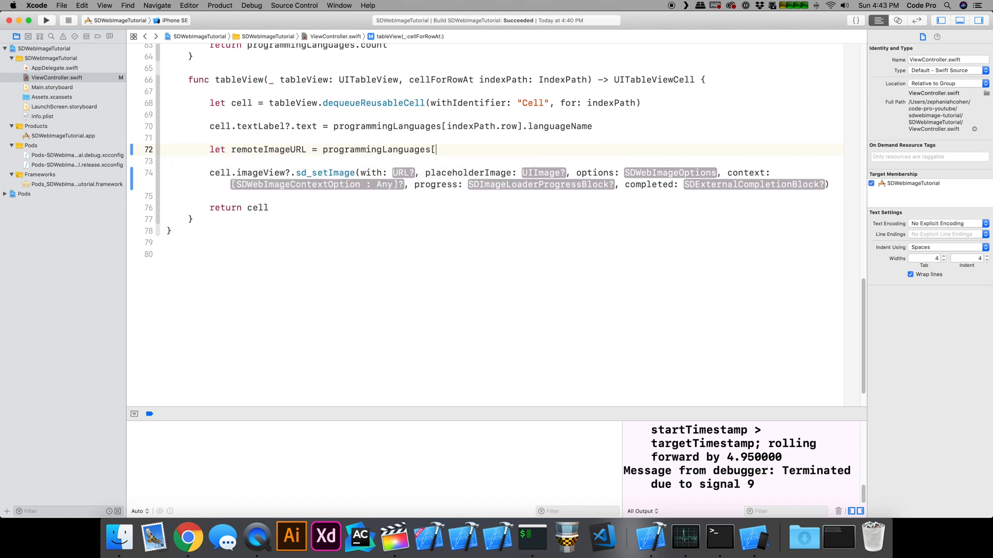
text(indexPath.row].languageName)
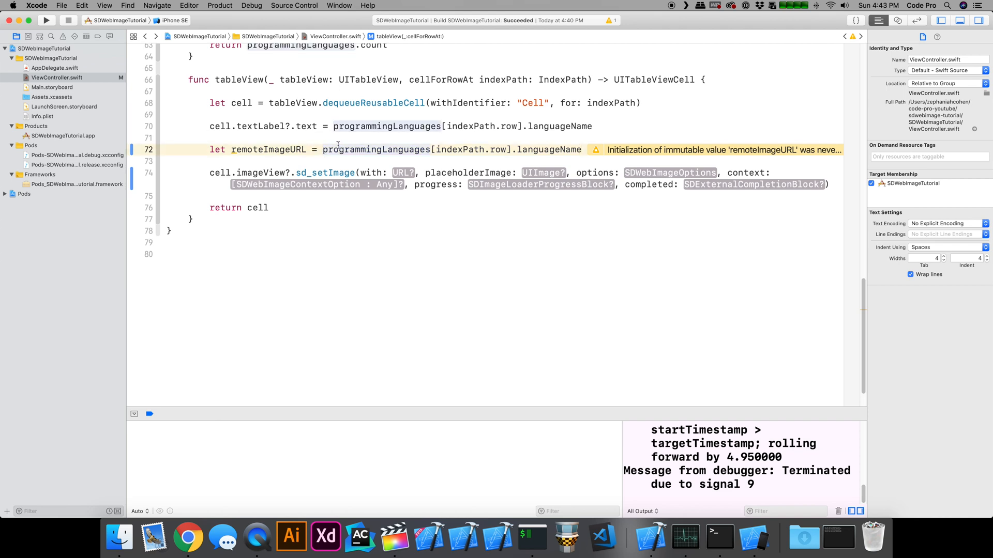
text(base)
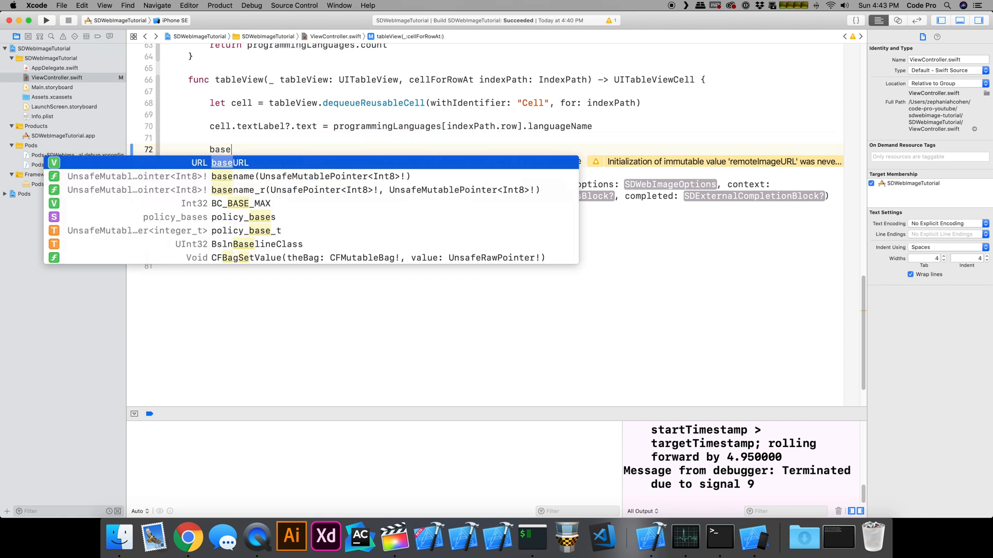
text(URL.append)
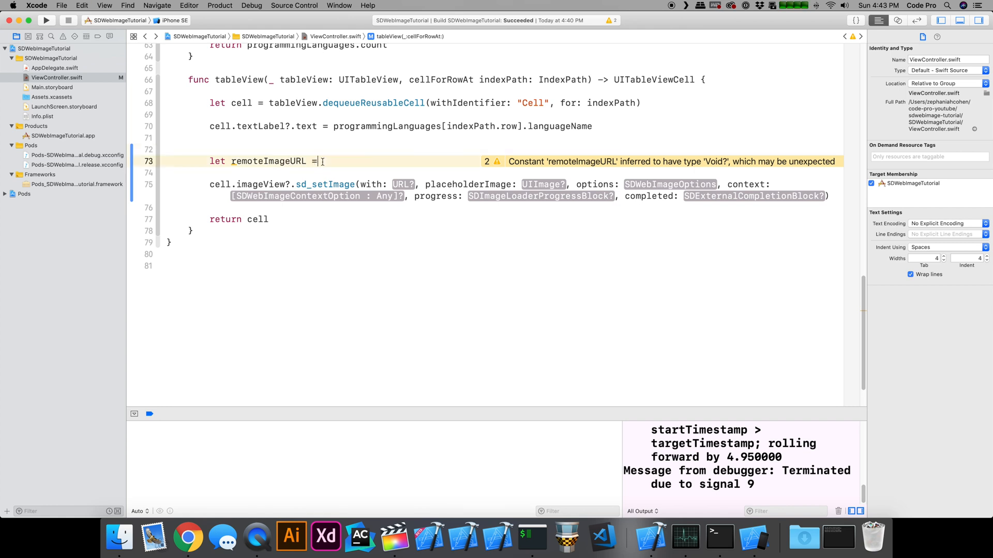
text(baseURL.appendingPathComponent(programmingLanguages[indexPath.row].languageName))
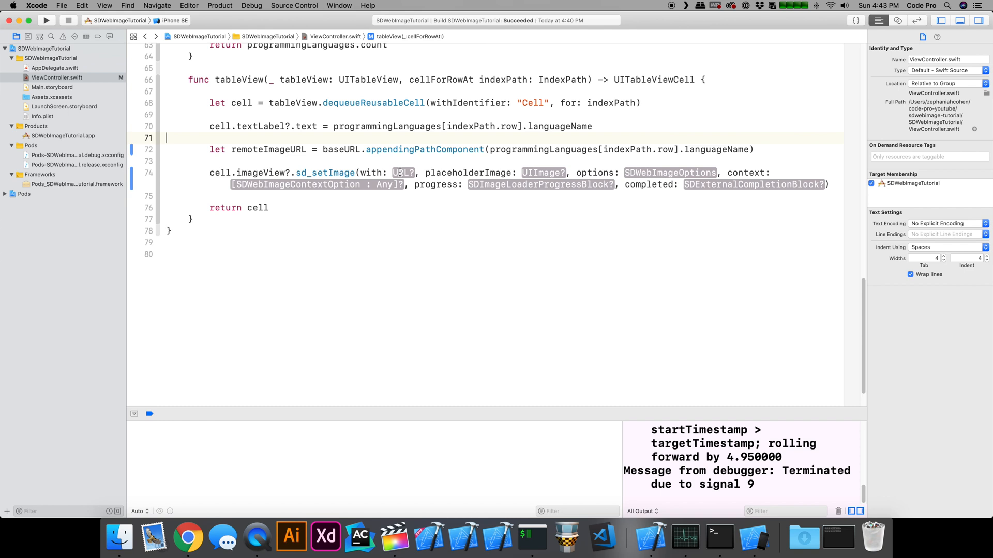
- Pass remoteImageURL into the sd_setImage with: argument
text(re)
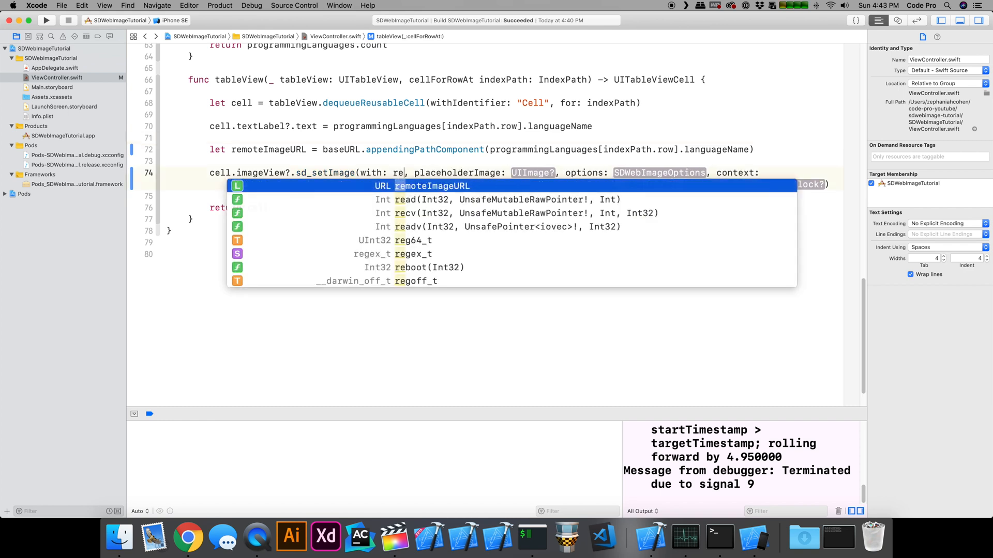
key(Return)
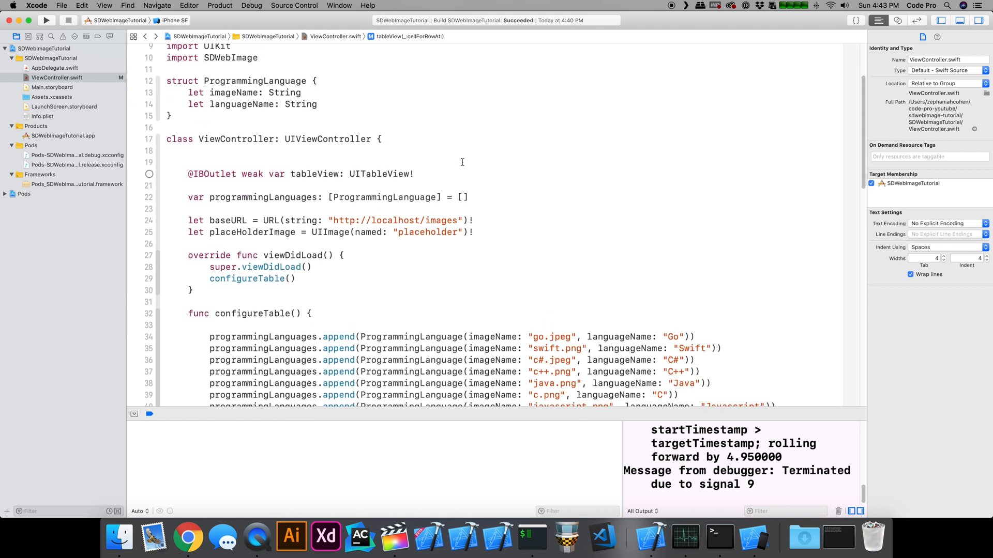
- Select the placeHolderImage constant on line 25 to reuse as the placeholderImage argument
double_click(329, 232)
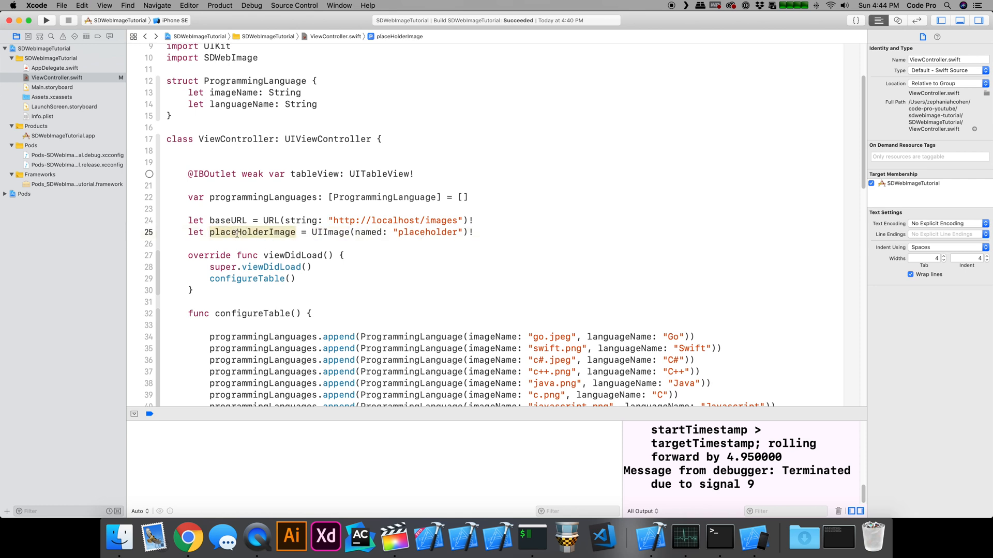
scroll(down, 3)
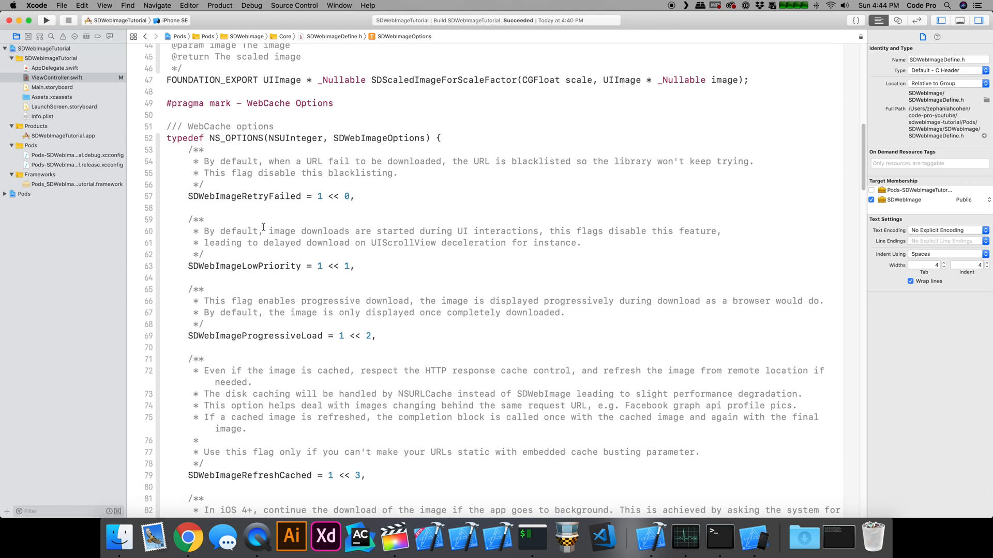
- Scroll SDWebImageDefine.h's SDWebImageOptions flags down to SDWebImageHighPriority
scroll(down, 3)
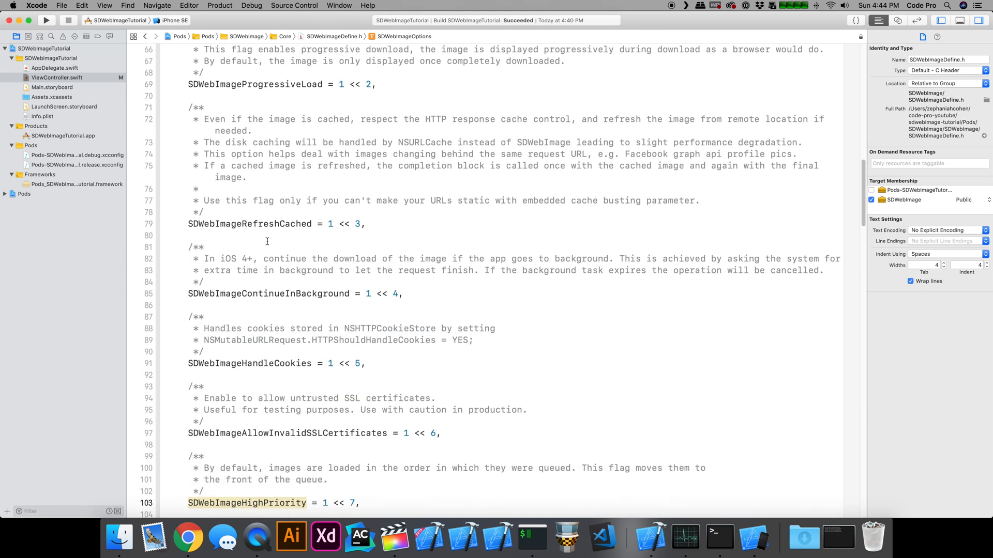
scroll(down, 3)
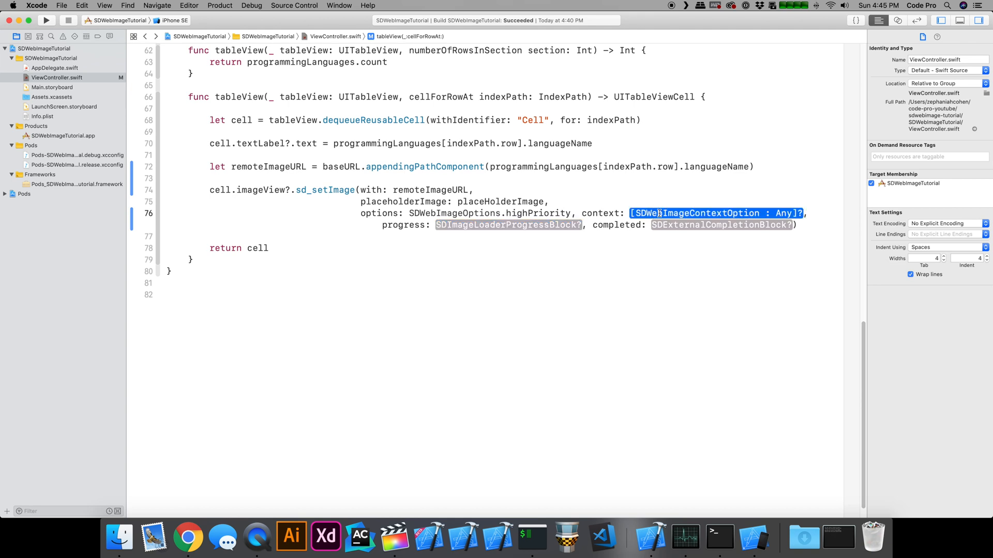
- Fill context and progress with nil and name the completion parameters downloadURL and cache type
text(nil)
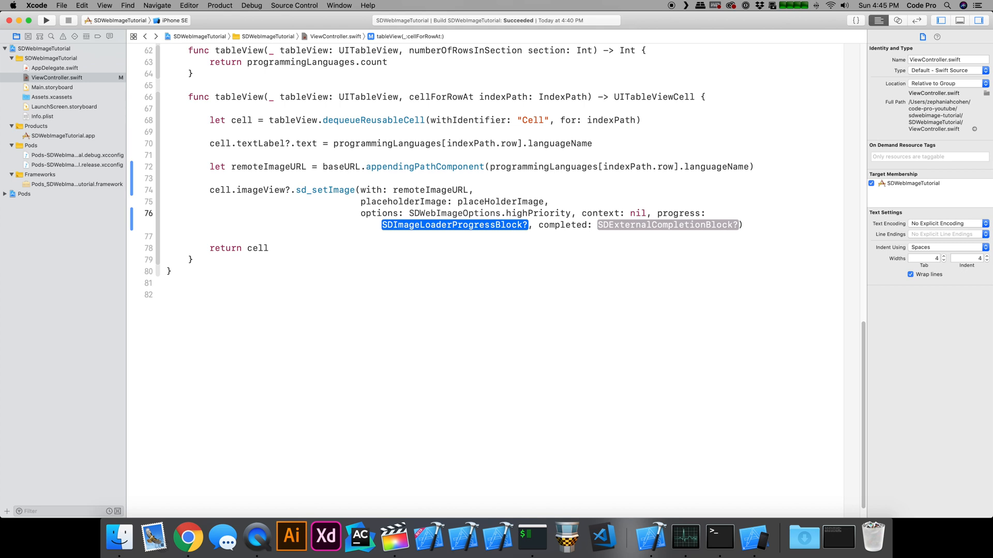
text(n)
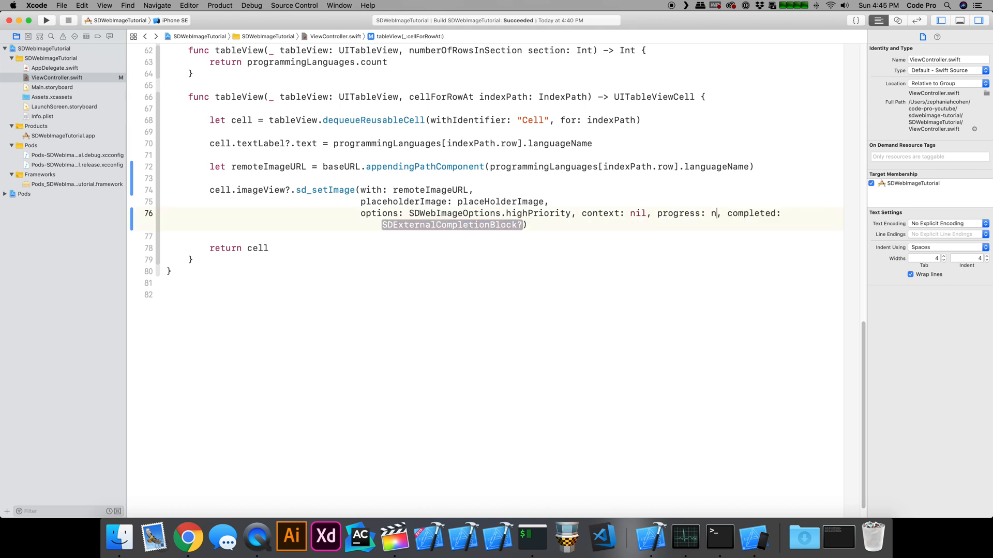
text(il)
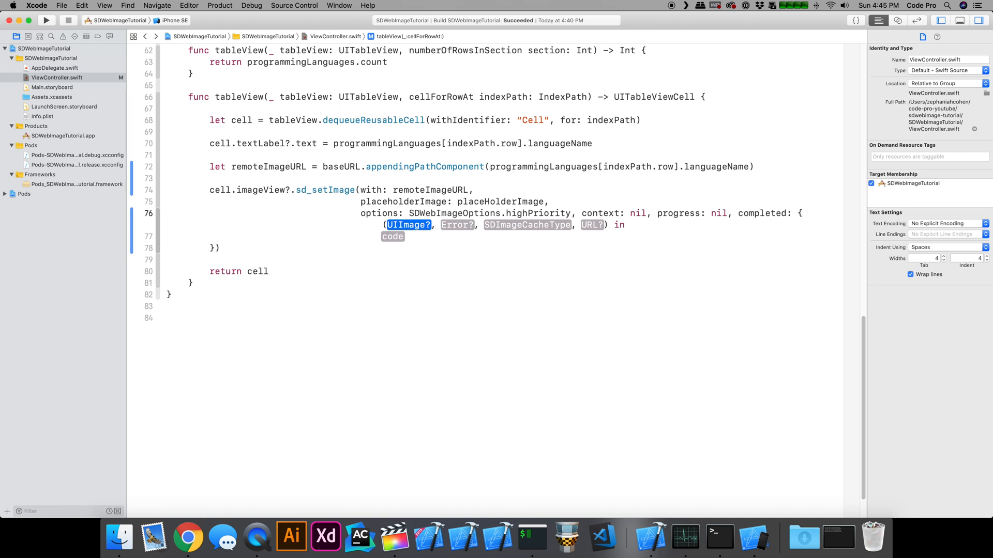
text(downloaded)
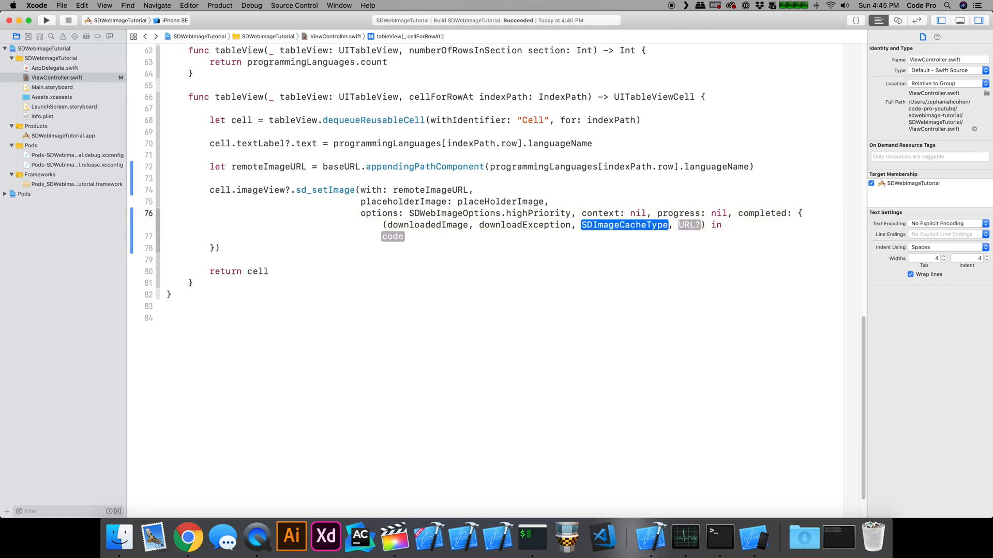
text(cacheType, downloadURL in)
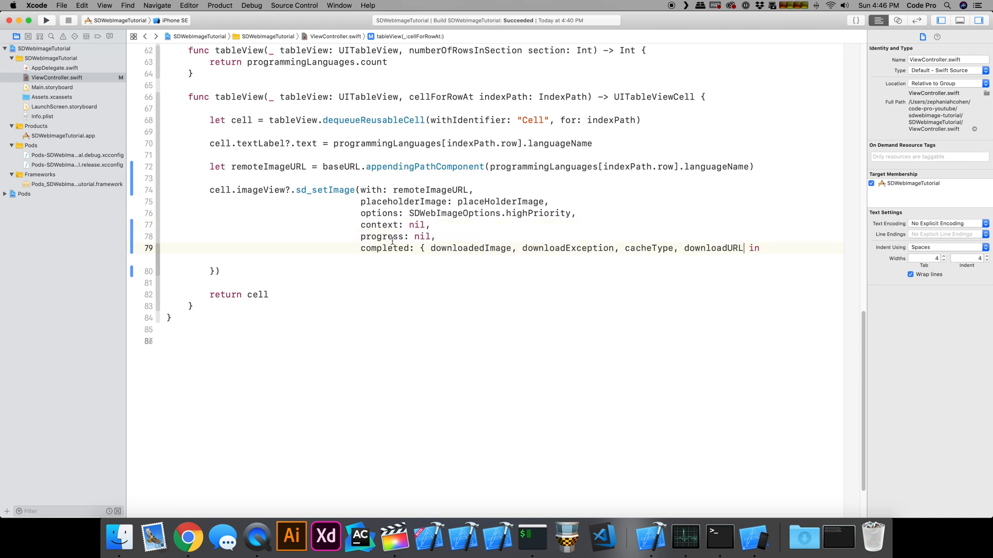
- Add if let downloadException printing "Error downloading the image:" with its localizedDescription
key(return)
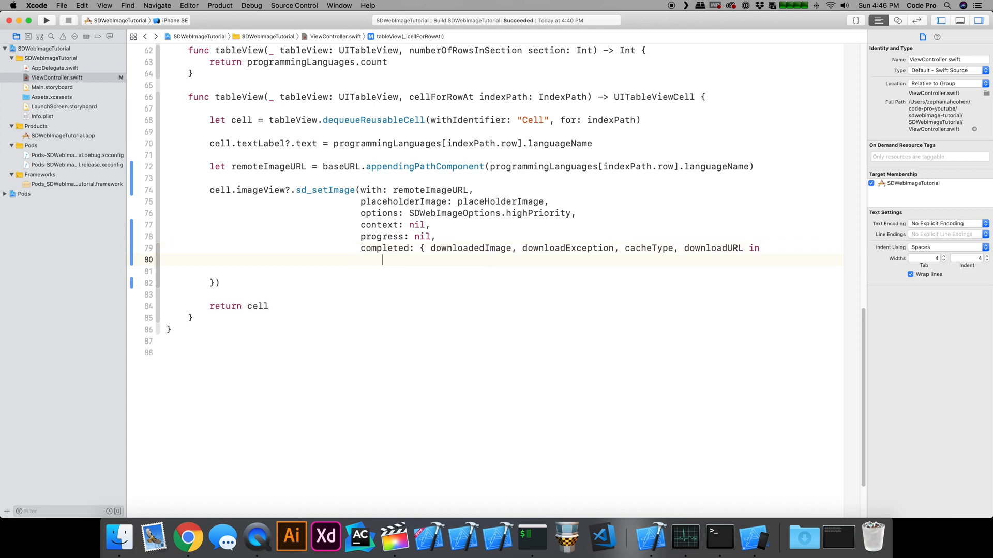
text(if let dow)
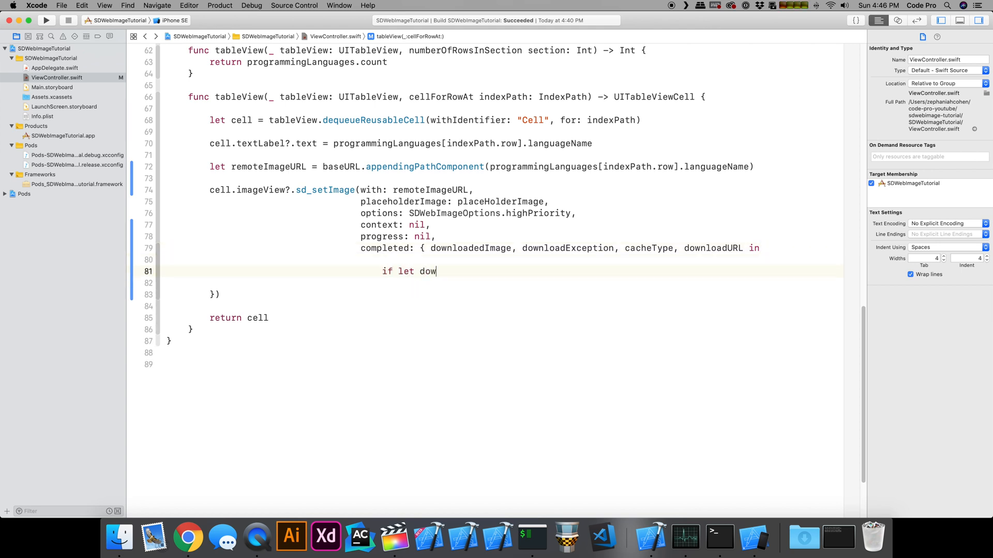
text(nloadException =)
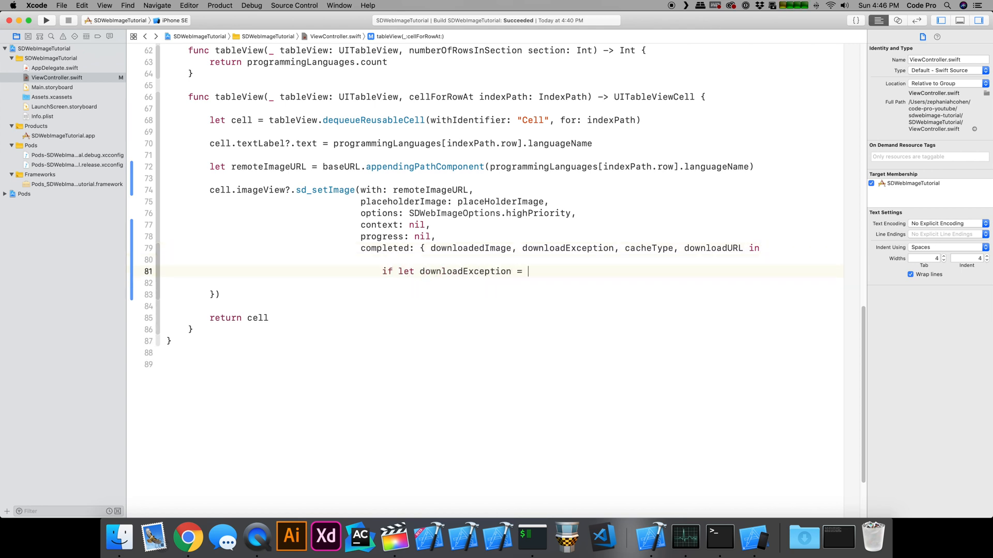
text(downloadException {)
click(500, 282)
text(print()
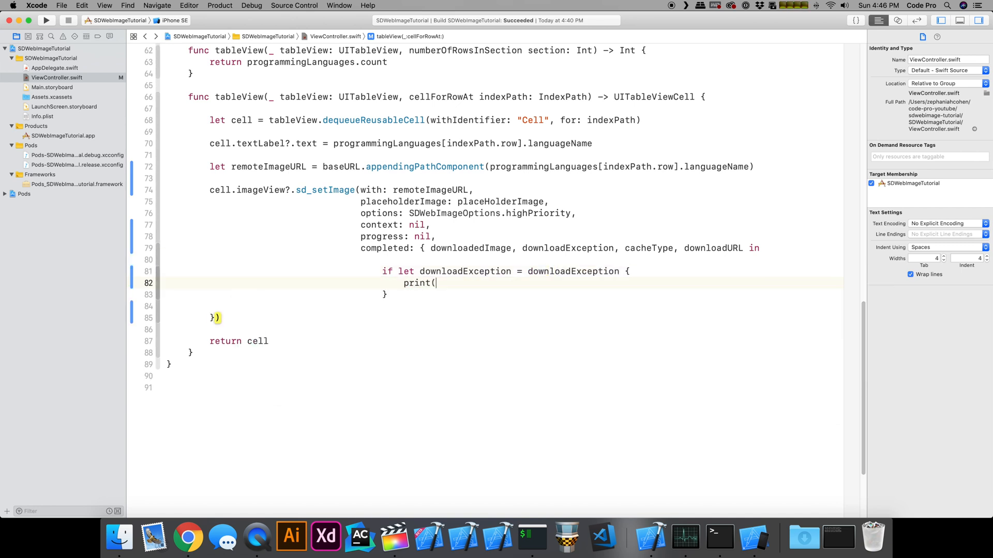
text("Error dow))
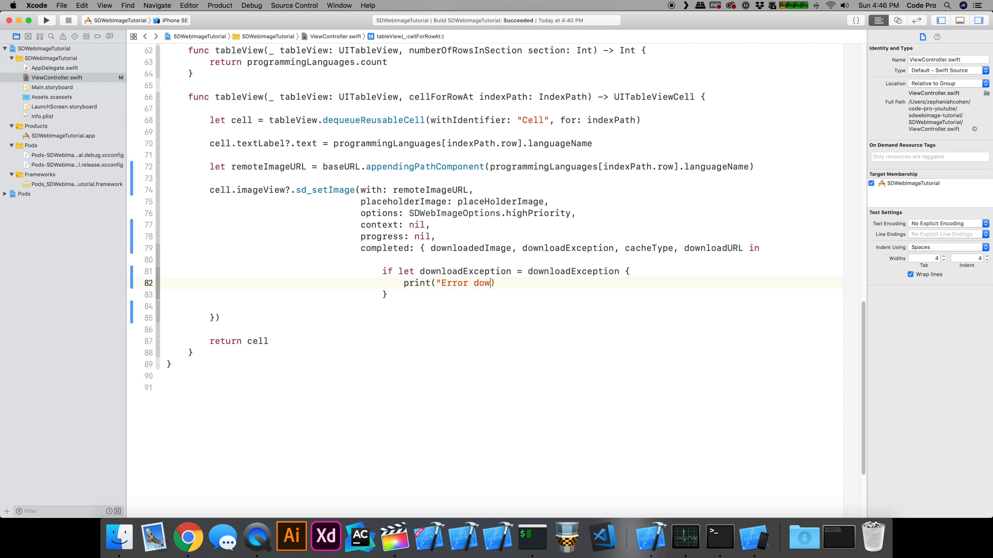
text(loading the ima)
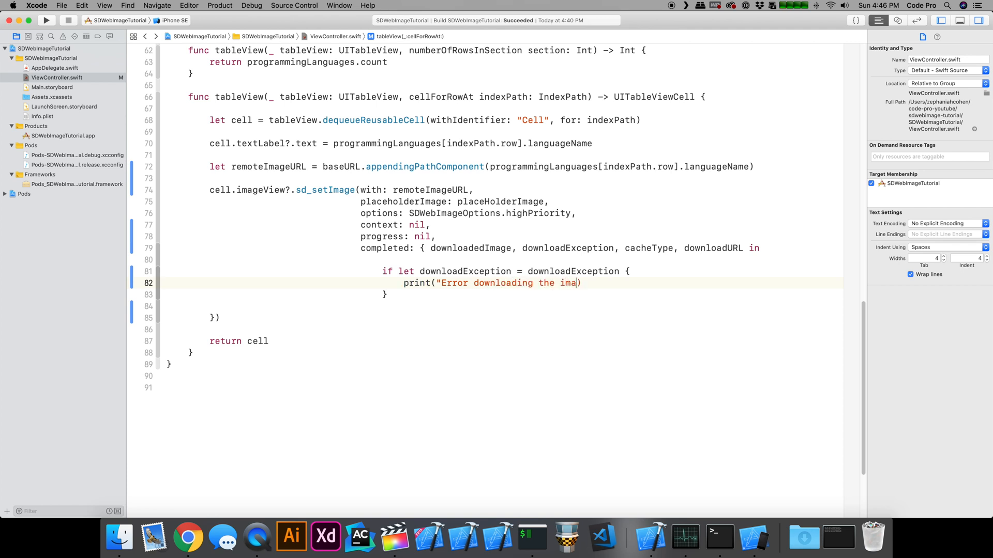
text(ge: \()"))
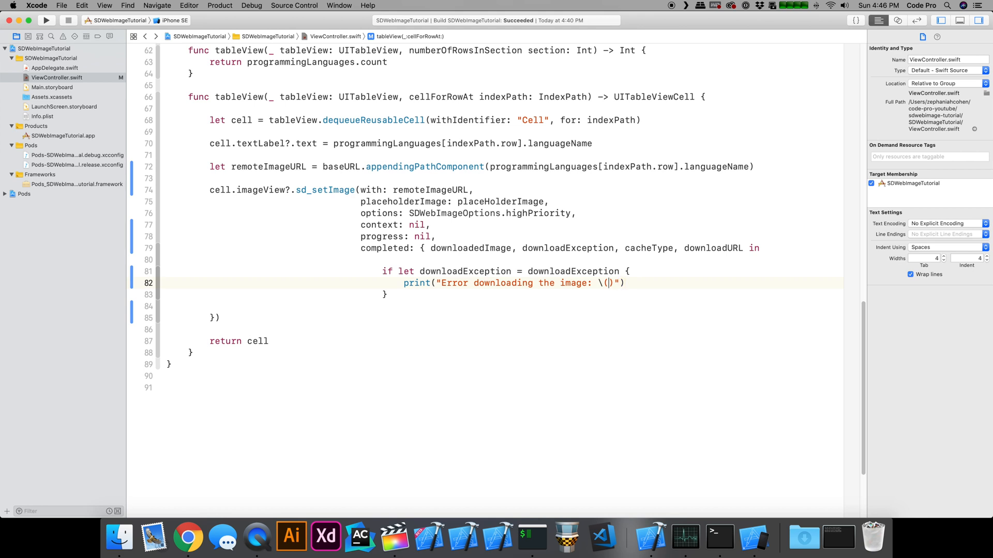
text(downloadException.)
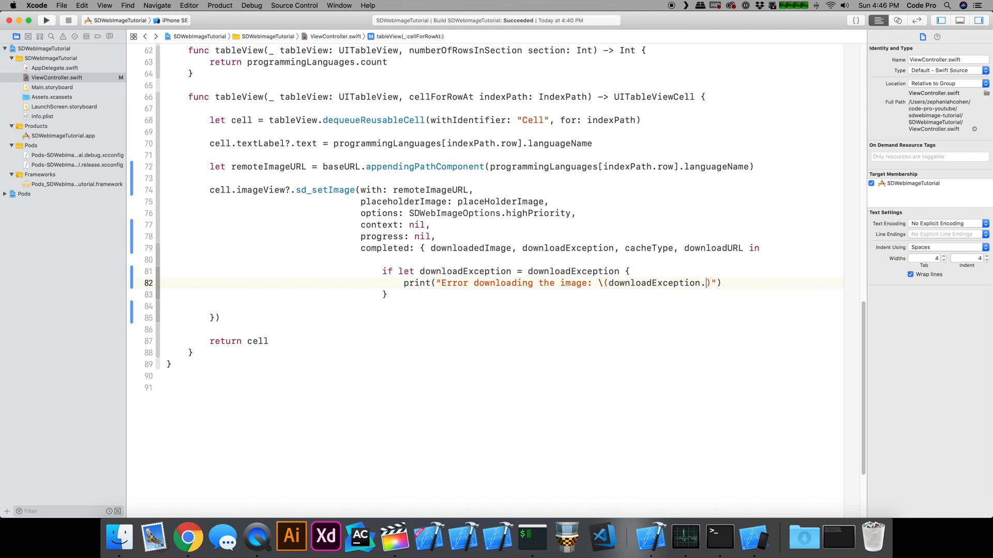
text(localizedDescription)
text(print("Succe)
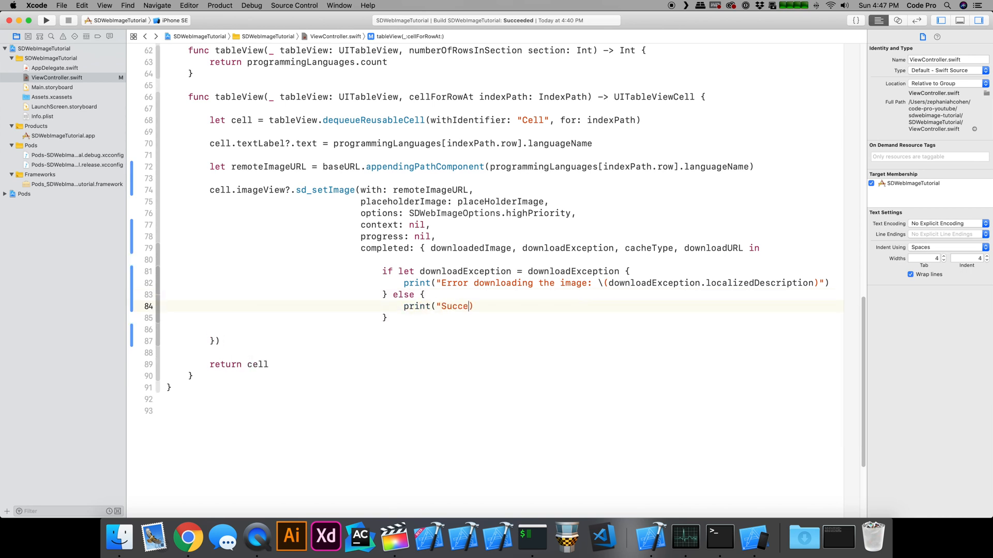
- Add an else printing "Successfully downloaded image:" with downloadURL?.absoluteString wrapped in String(describing:) via Fix-it
text(ssfully down)
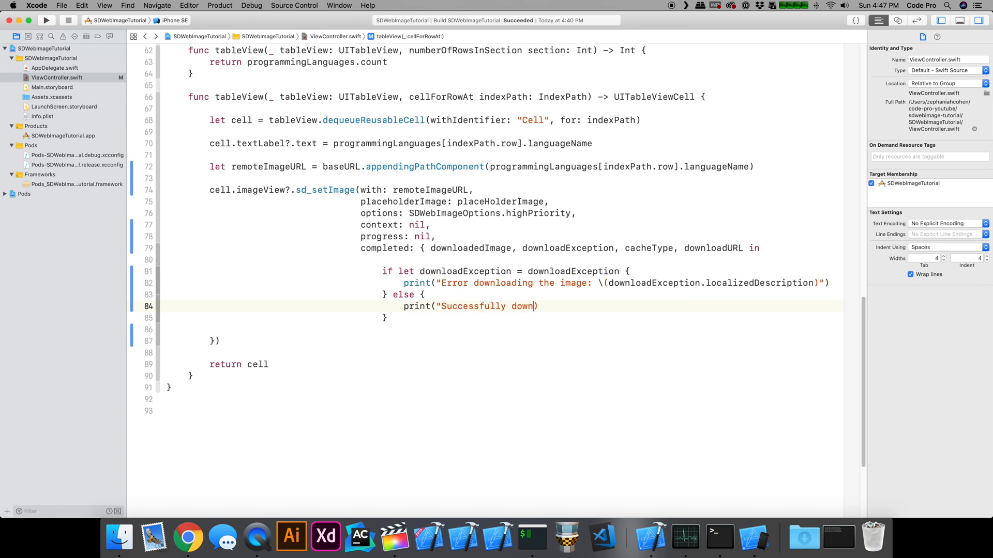
text(loaded image:)
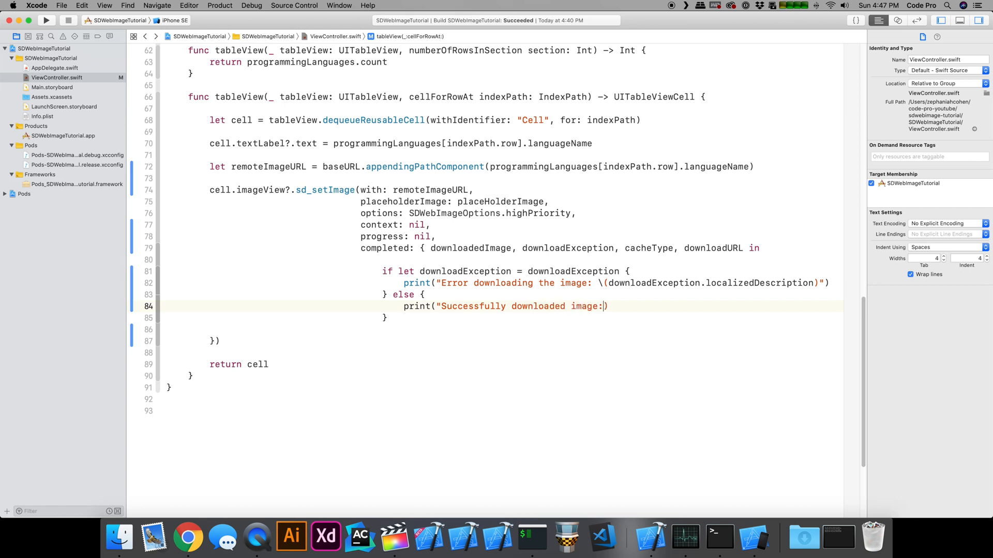
text(\())
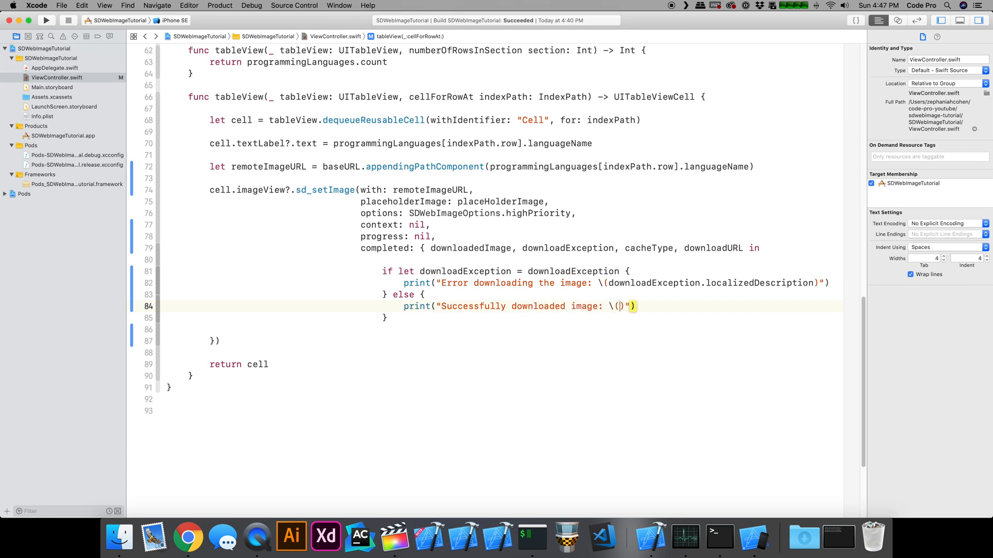
text(downloadURL)
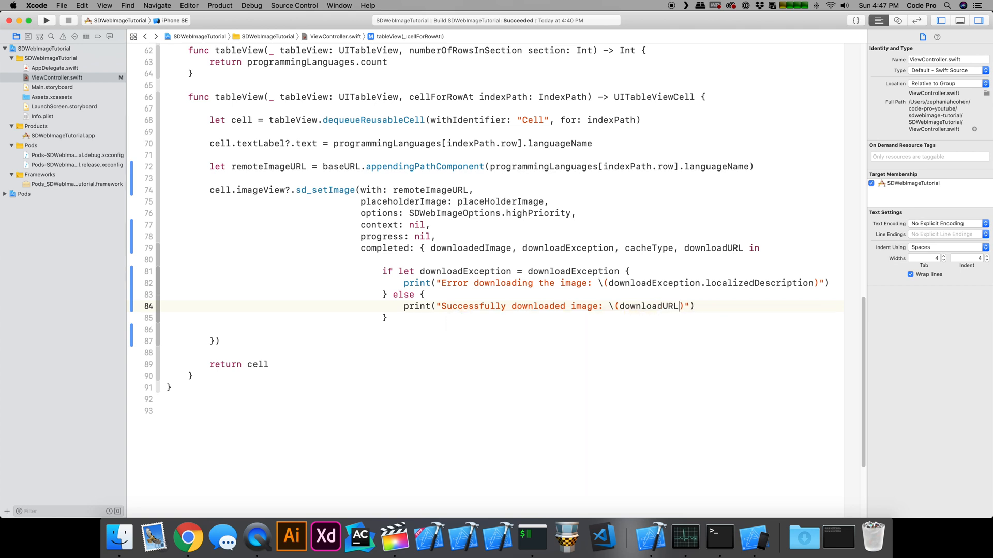
text(?.absoluteString)
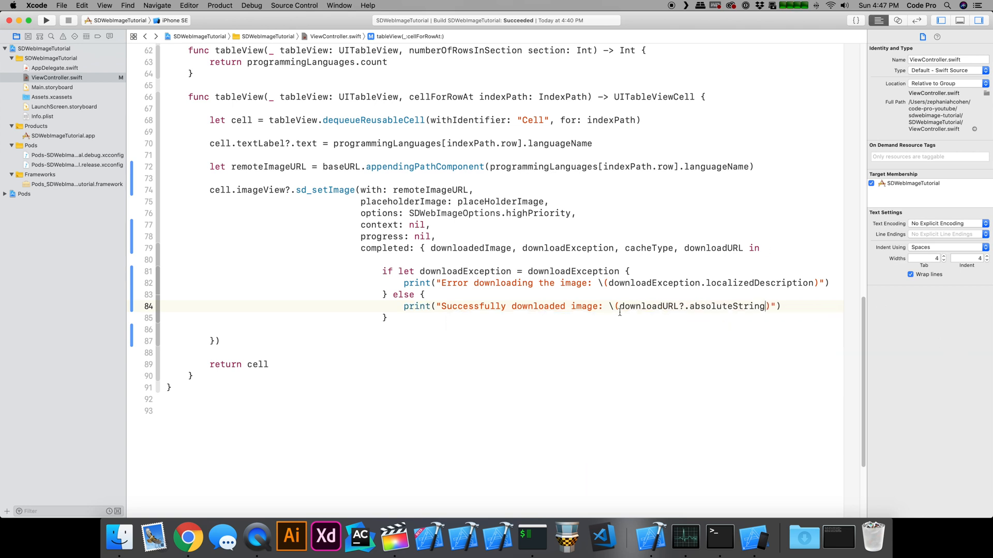
drag(769, 306, 215, 340)
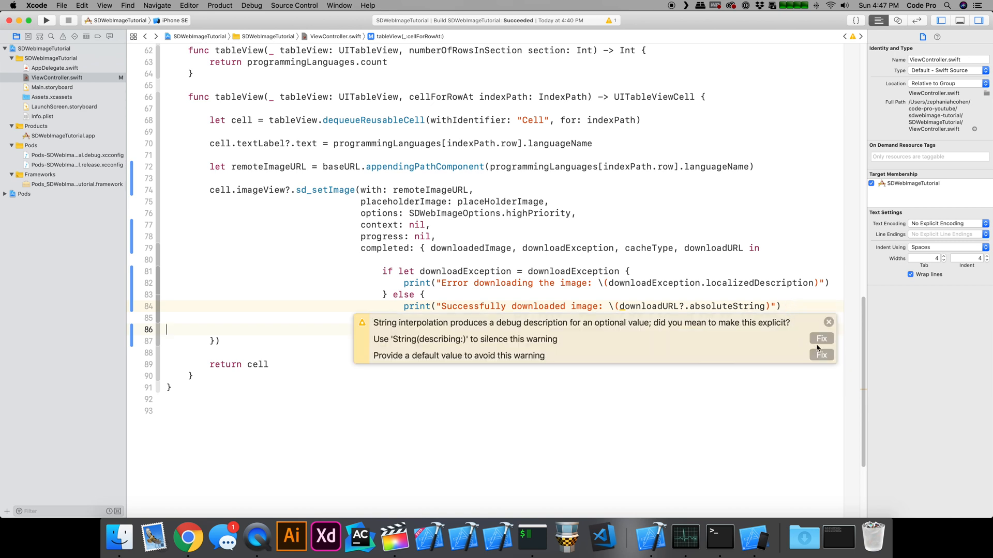
click(820, 339)
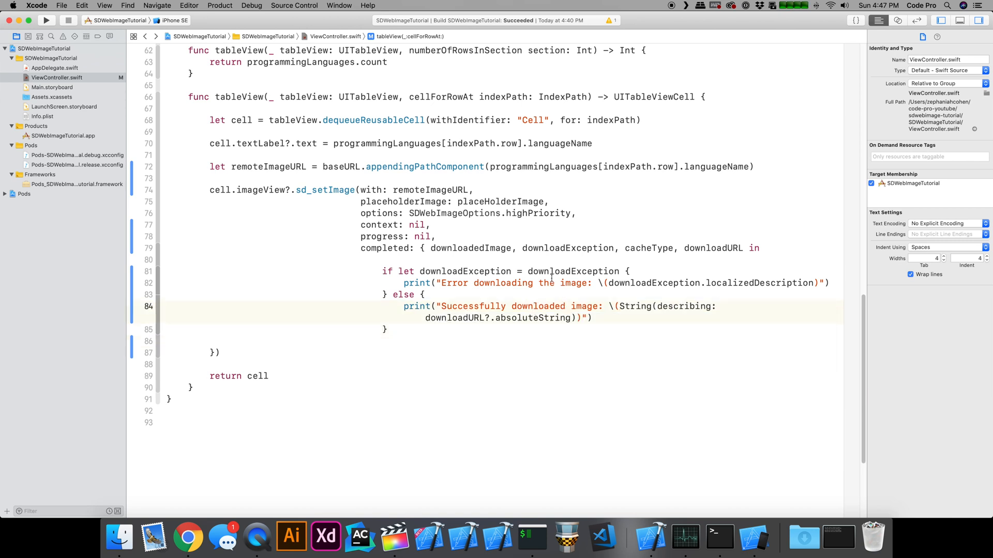
- Bring the Simulator forward and scroll the list, every row still showing the Apple placeholder
click(46, 20)
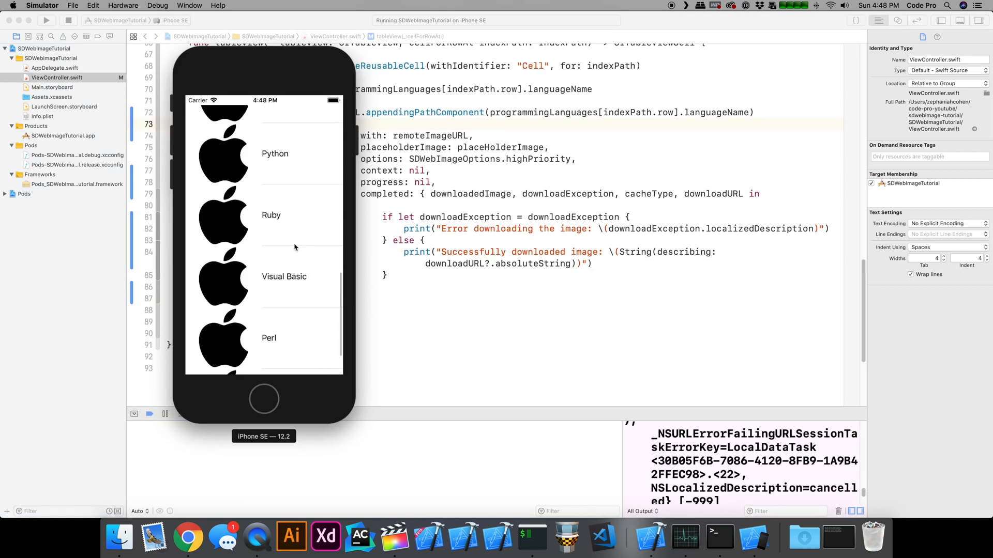
scroll(down, 3)
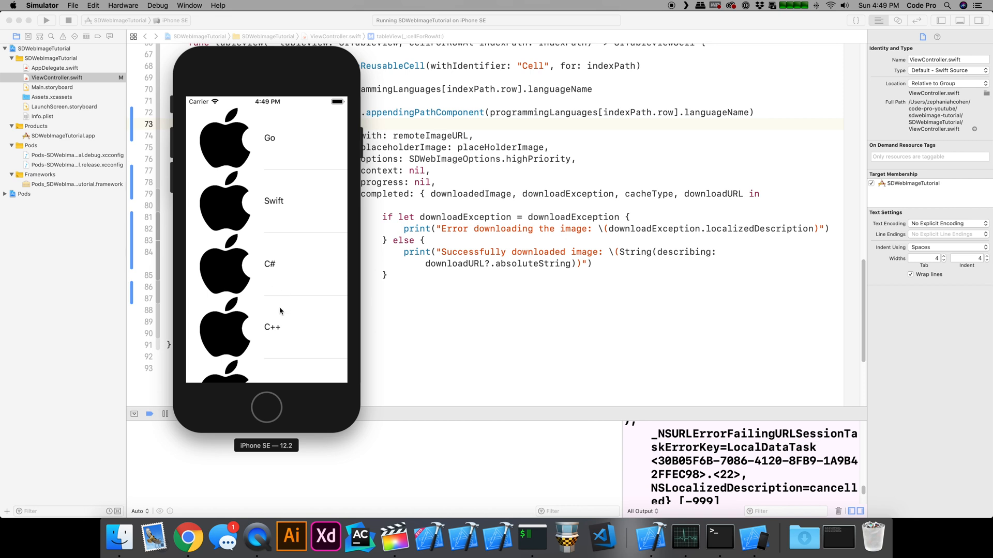
scroll(down, 3)
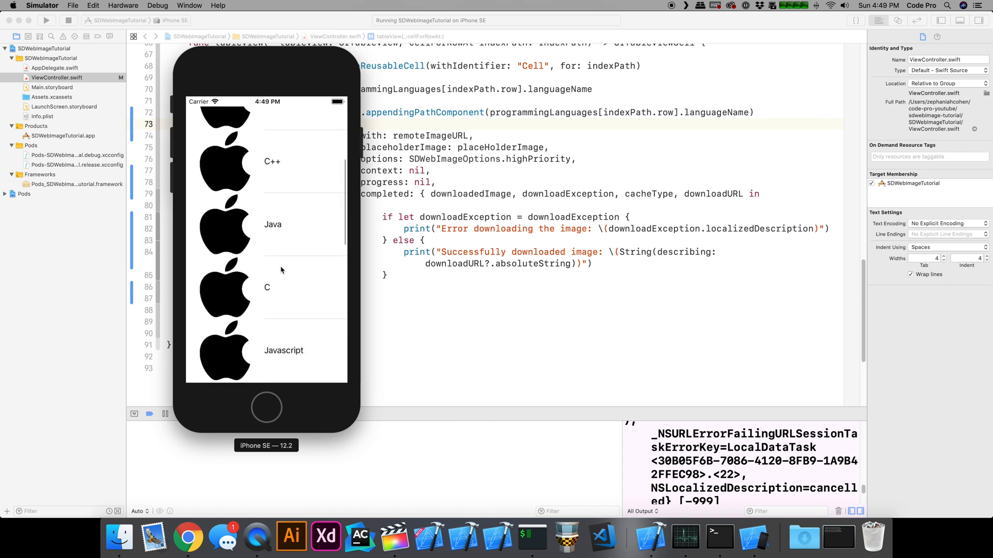
scroll(down, 3)
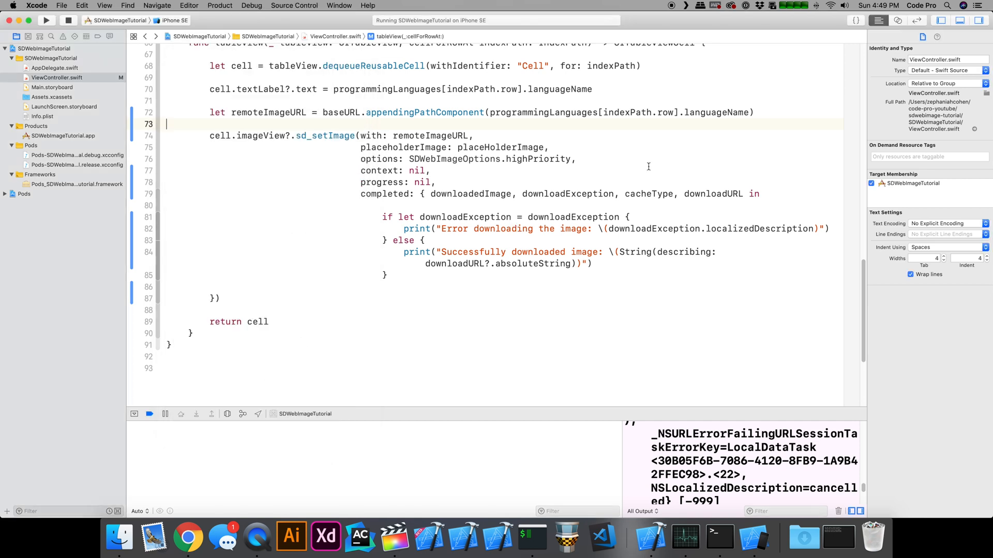
- Replace .languageName with .imageName in the remoteImageURL on line 72 and rerun the app
double_click(719, 111)
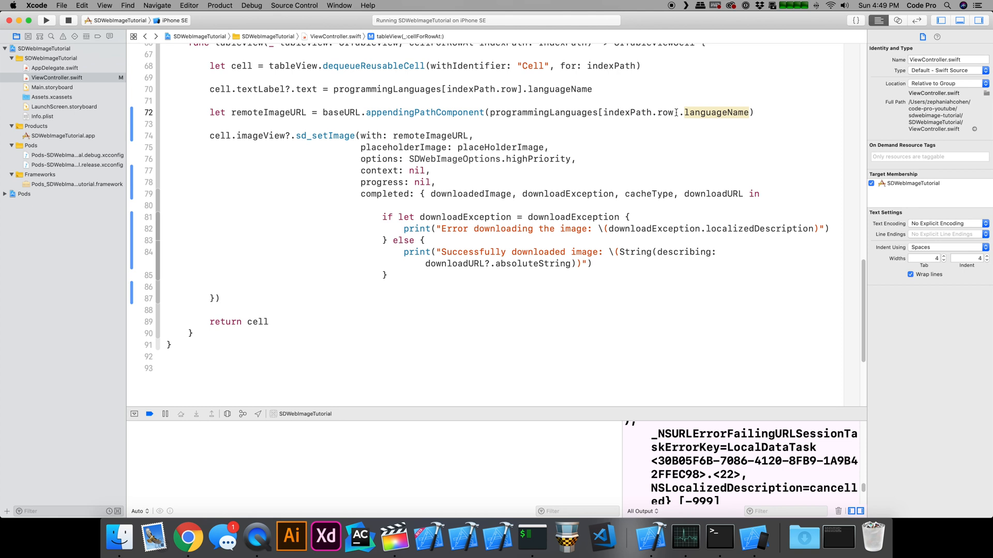
key(backspace)
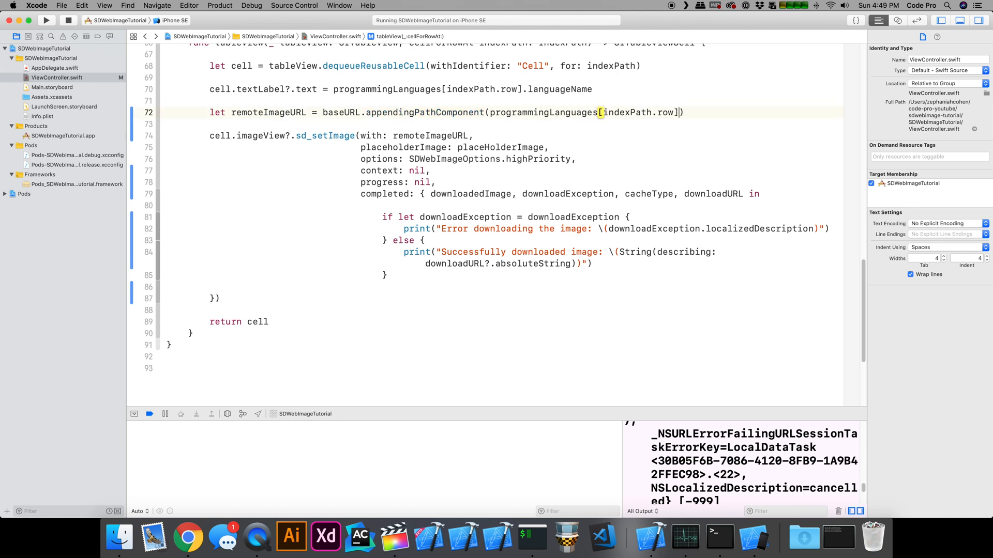
text(.)
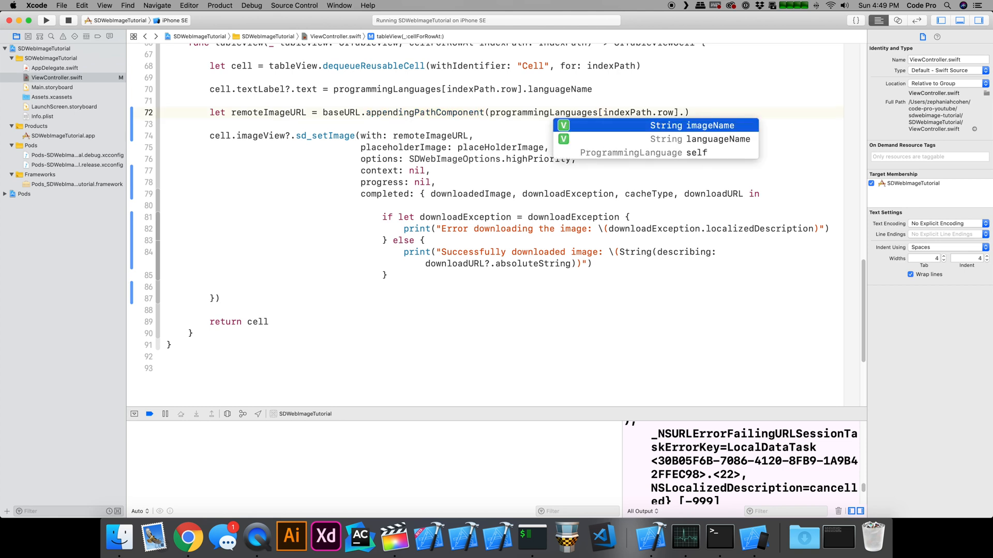
text(.)
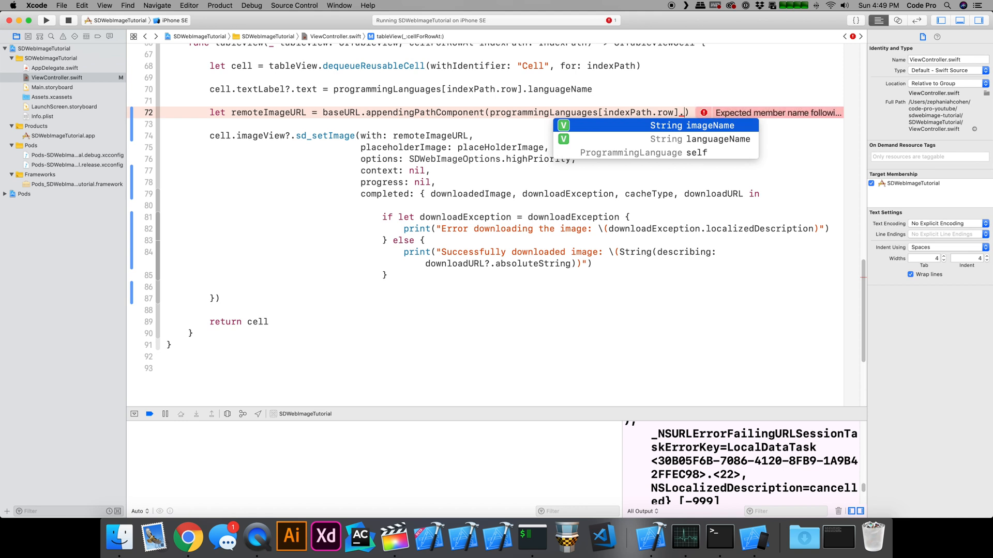
click(701, 126)
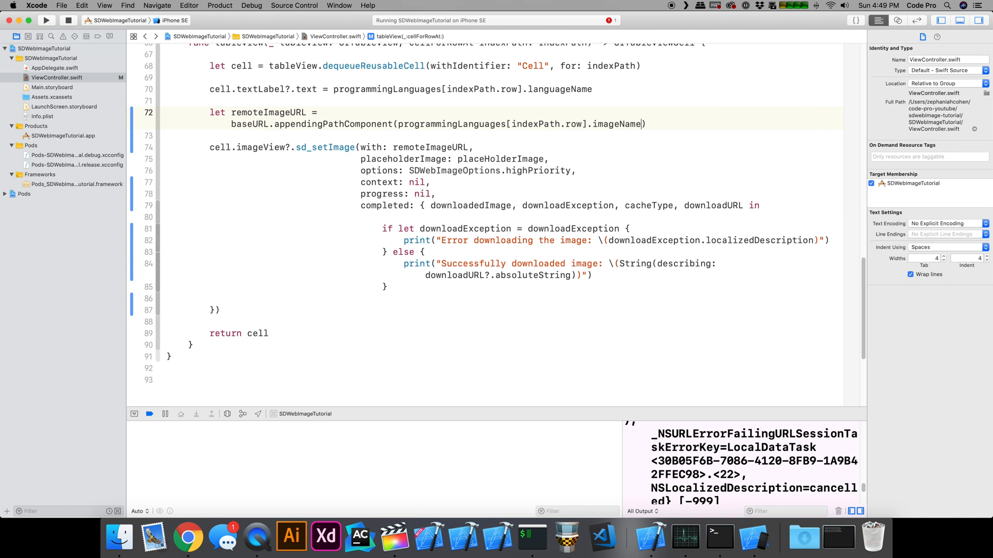
click(47, 20)
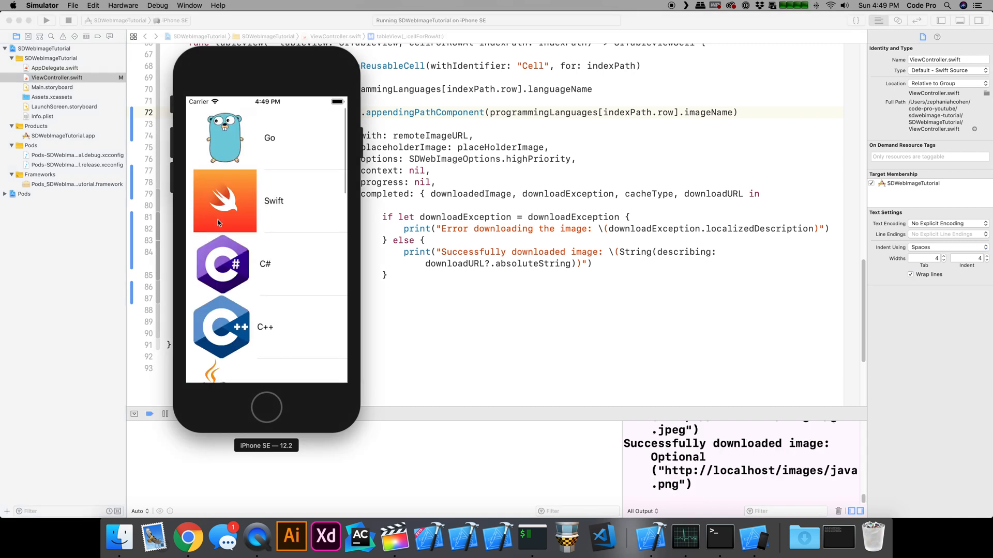
mouse_move(222, 224)
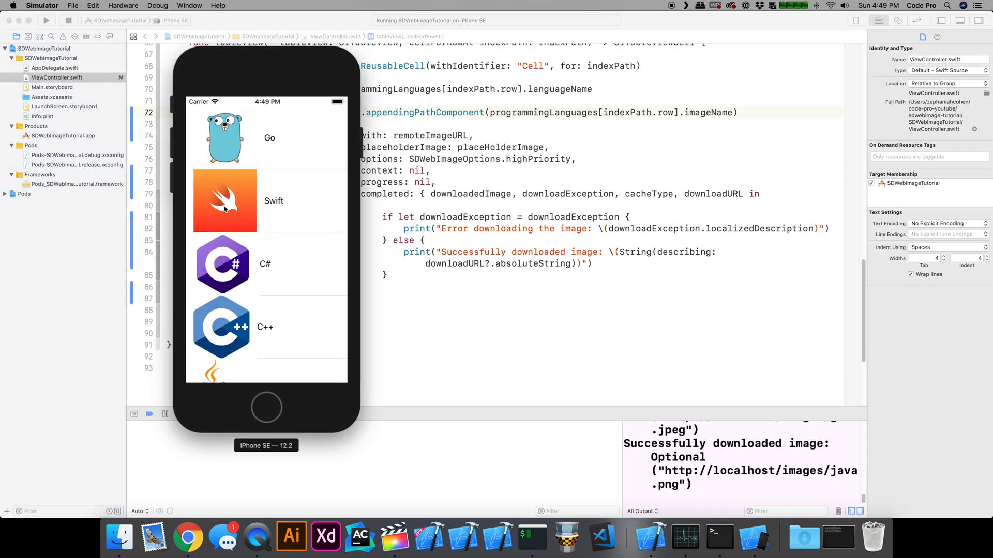
- Scroll the Simulator table confirming rows show their own logos like Go, Swift, C# and C++
scroll(down, 3)
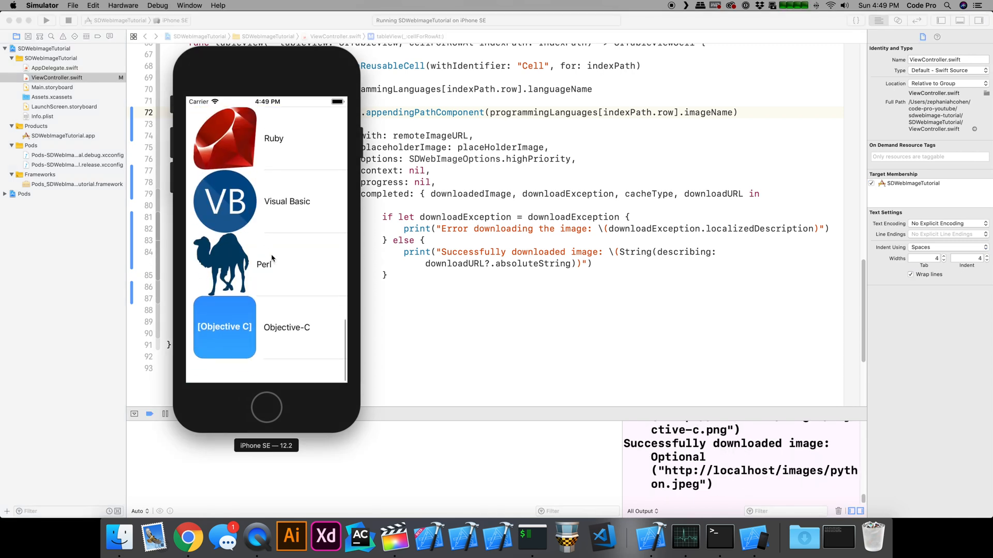
scroll(down, 3)
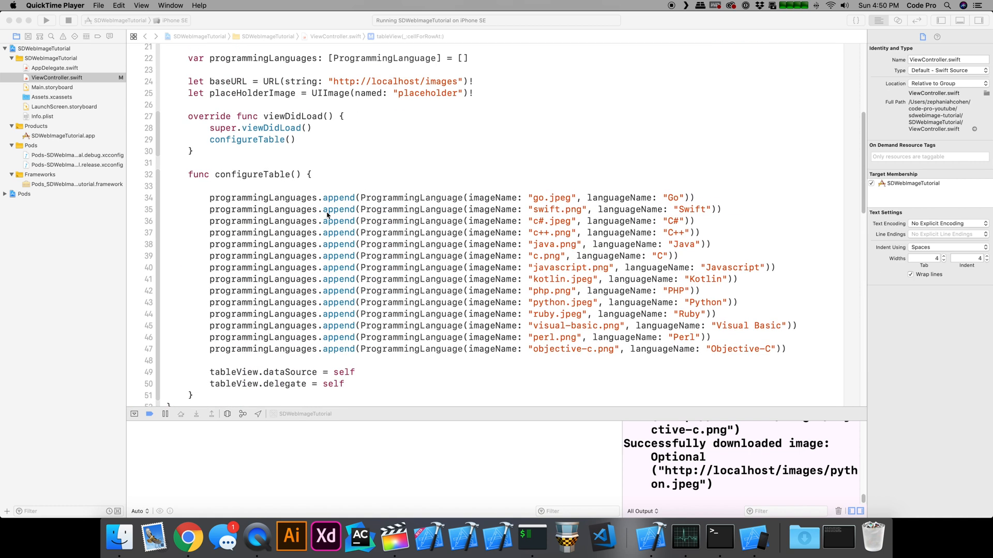
mouse_move(468, 254)
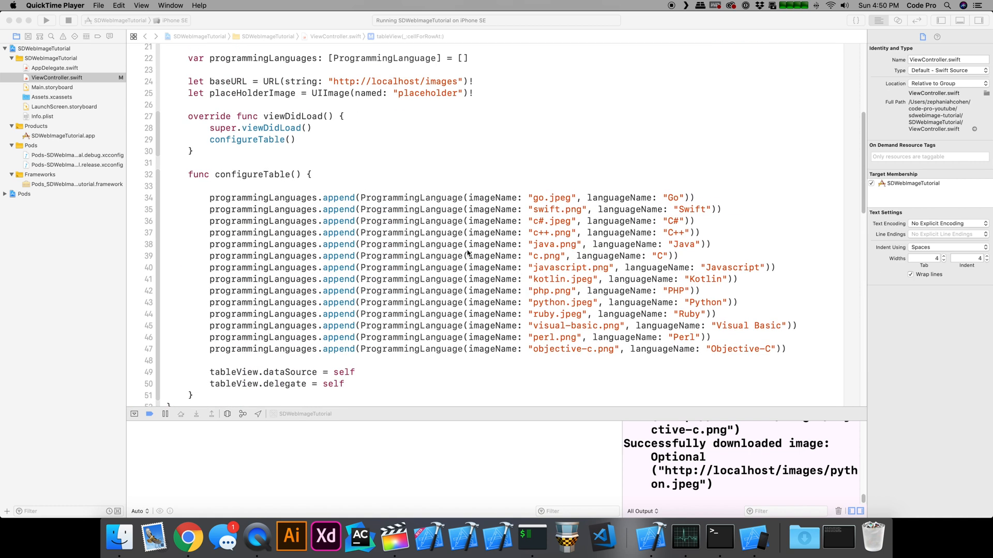
- Change the C# entry's image name from "c#.jpeg" to "c##.jpeg" in configureTable and rerun the app
click(545, 222)
text(#)
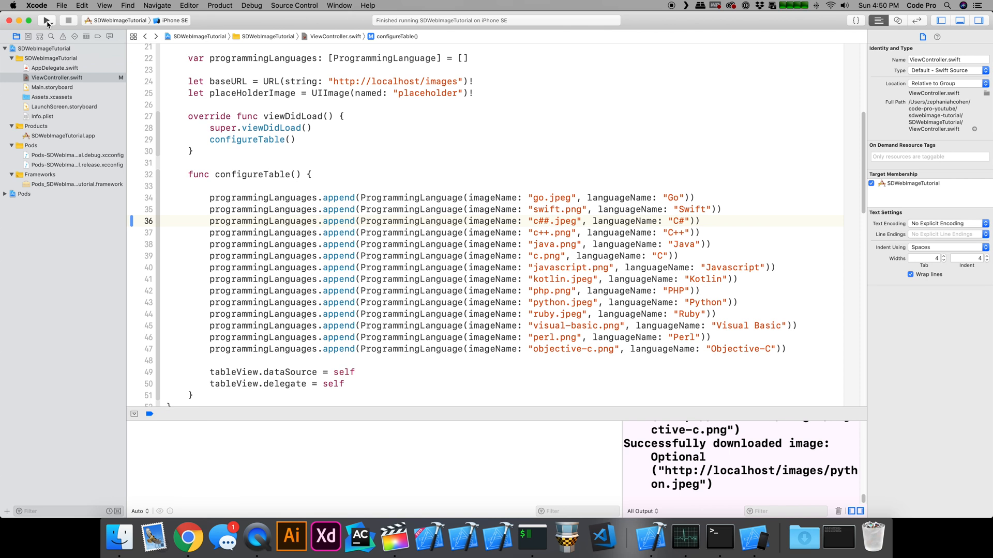
click(47, 21)
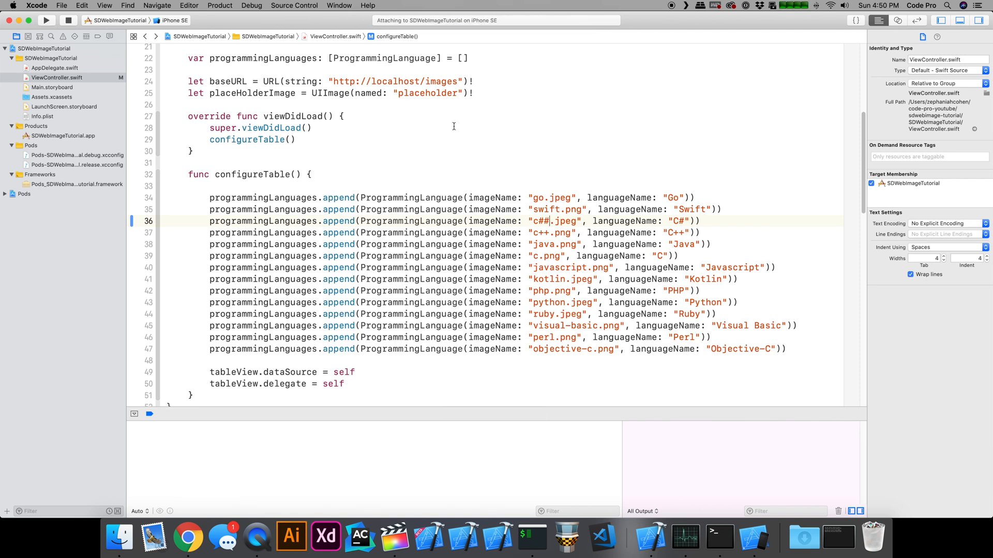
click(46, 20)
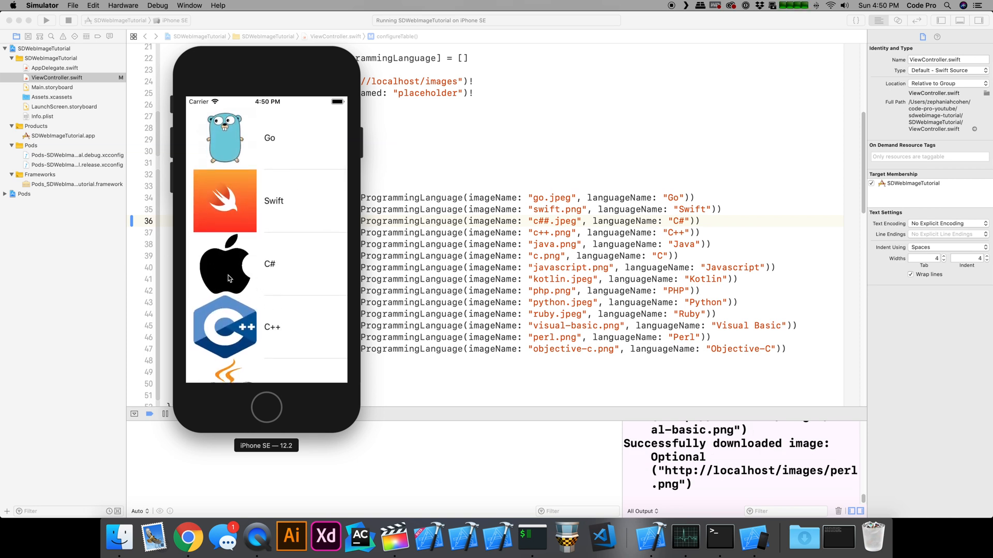
- Scroll the Simulator list checking the C# row's placeholder, then its logo restored
scroll(down, 3)
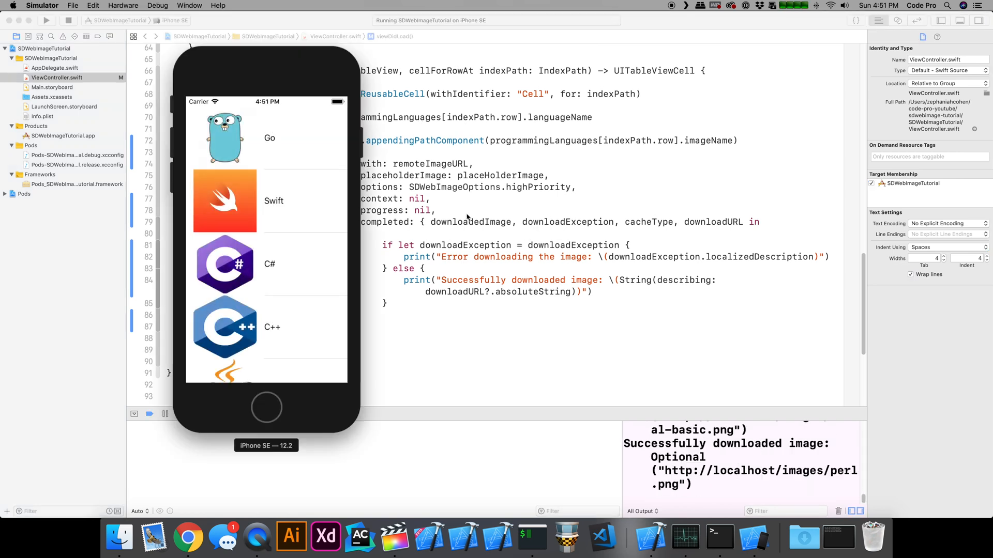
mouse_move(472, 170)
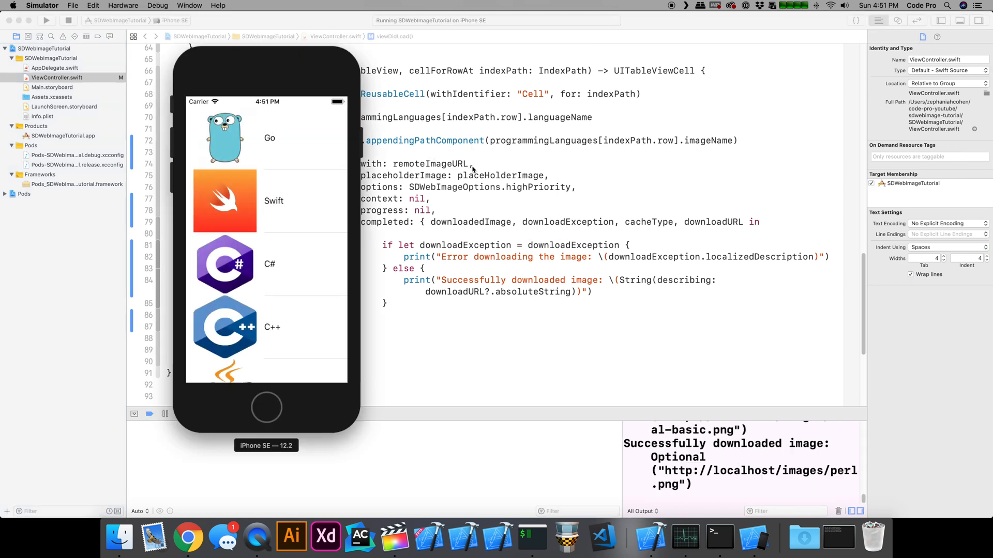